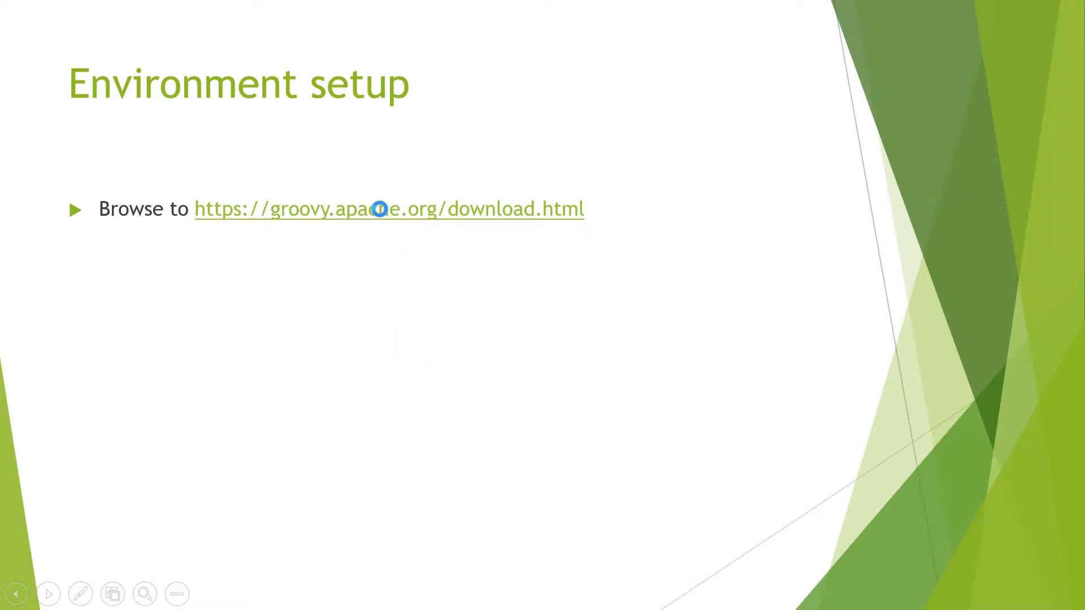
Follow the groovy.apache.org/download.html link on the Environment setup slide
{"action": "left_click", "coordinate": [389, 208]}
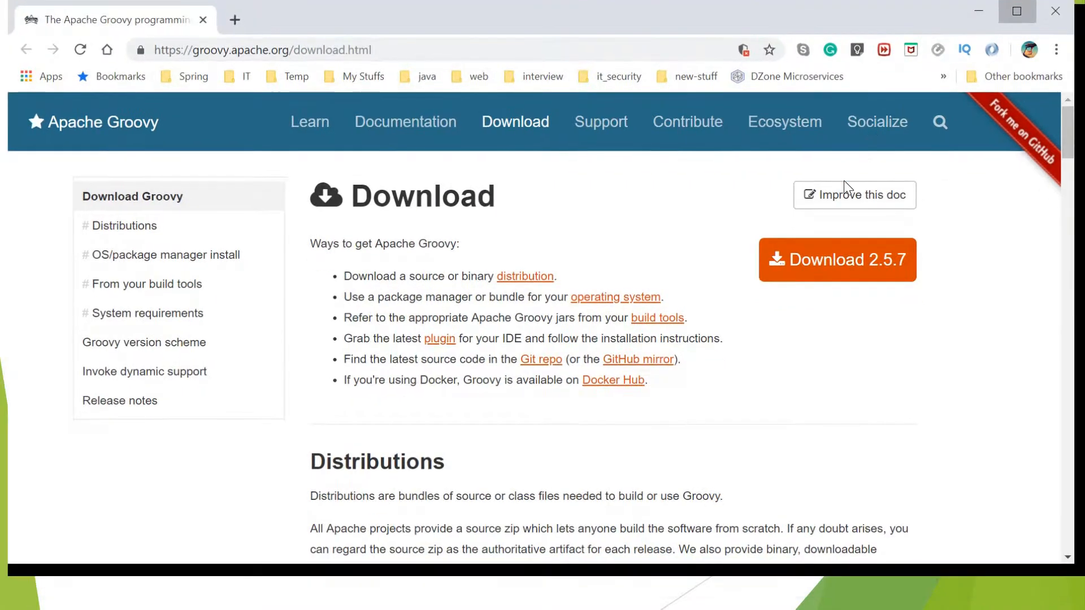
{"action": "mouse_move", "coordinate": [836, 259]}
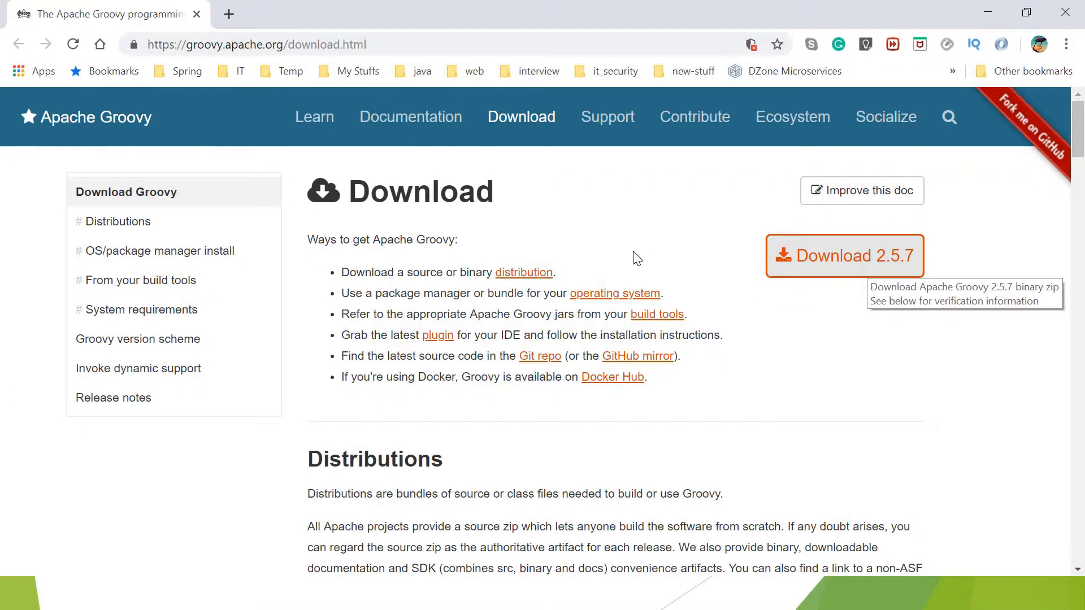
Scroll past the Groovy 3.0 and 2.6 sections to the Groovy 2.5.7 distributions
{"action": "scroll", "scroll_direction": "down", "scroll_amount": 3}
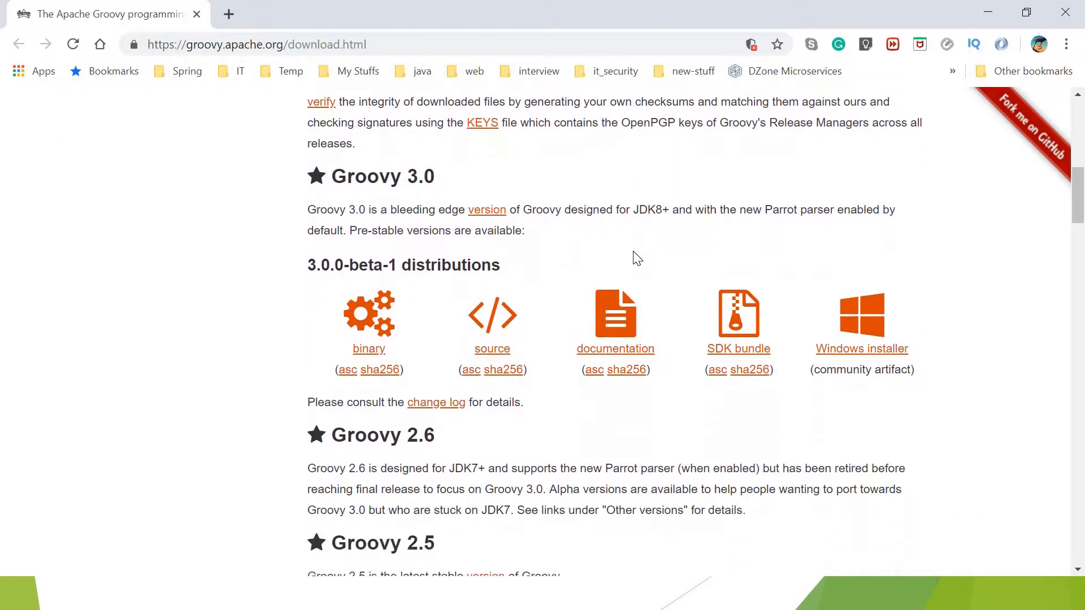
{"action": "scroll", "scroll_direction": "down", "scroll_amount": 3}
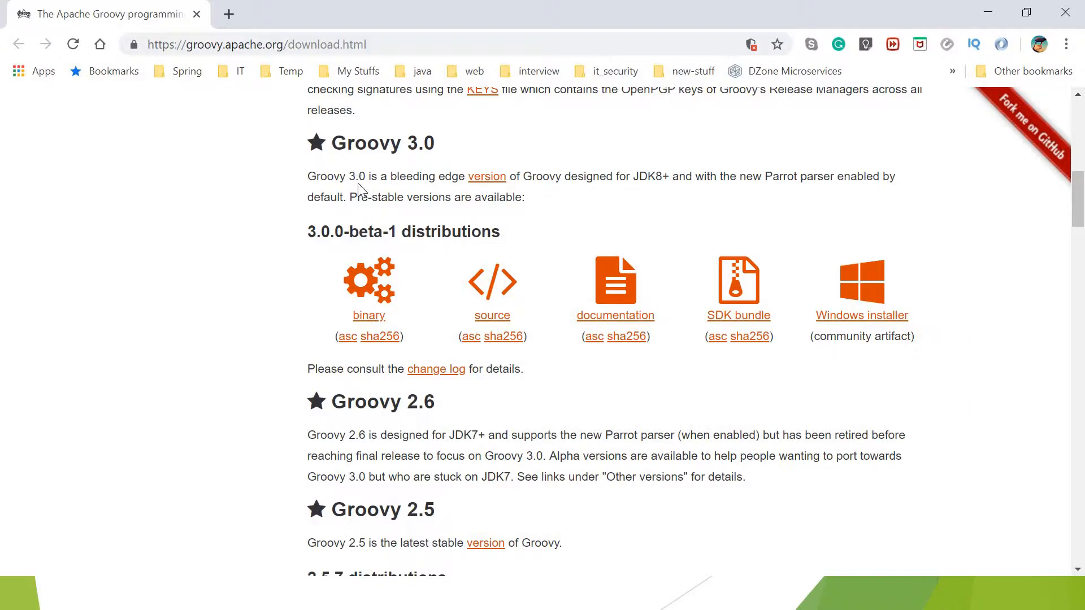
{"action": "left_click_drag", "start_coordinate": [355, 197], "coordinate": [484, 198]}
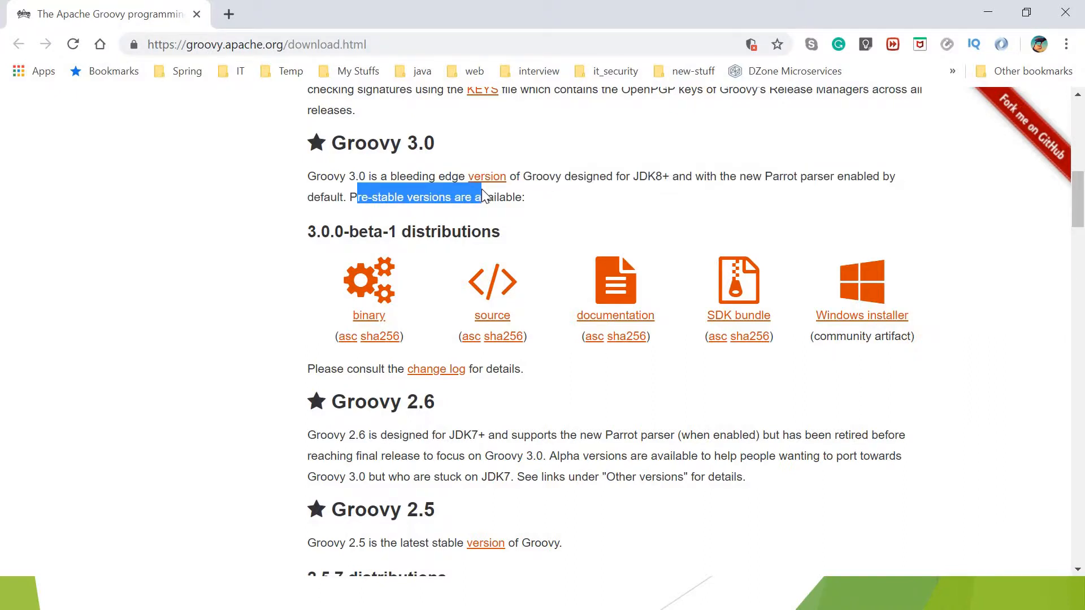
{"action": "scroll", "scroll_direction": "down", "scroll_amount": 3}
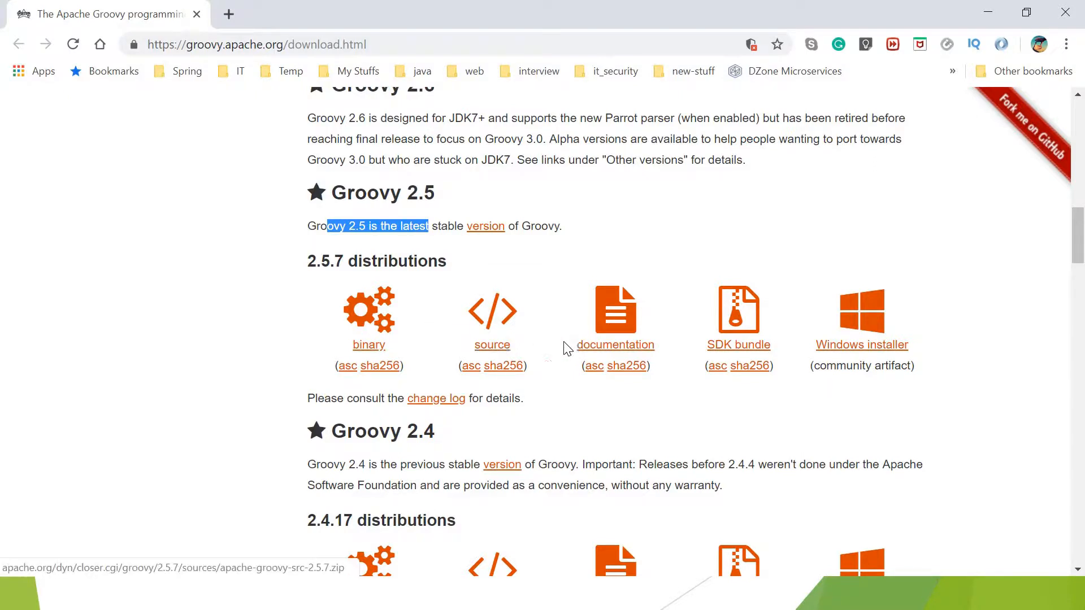
{"action": "mouse_move", "coordinate": [860, 345]}
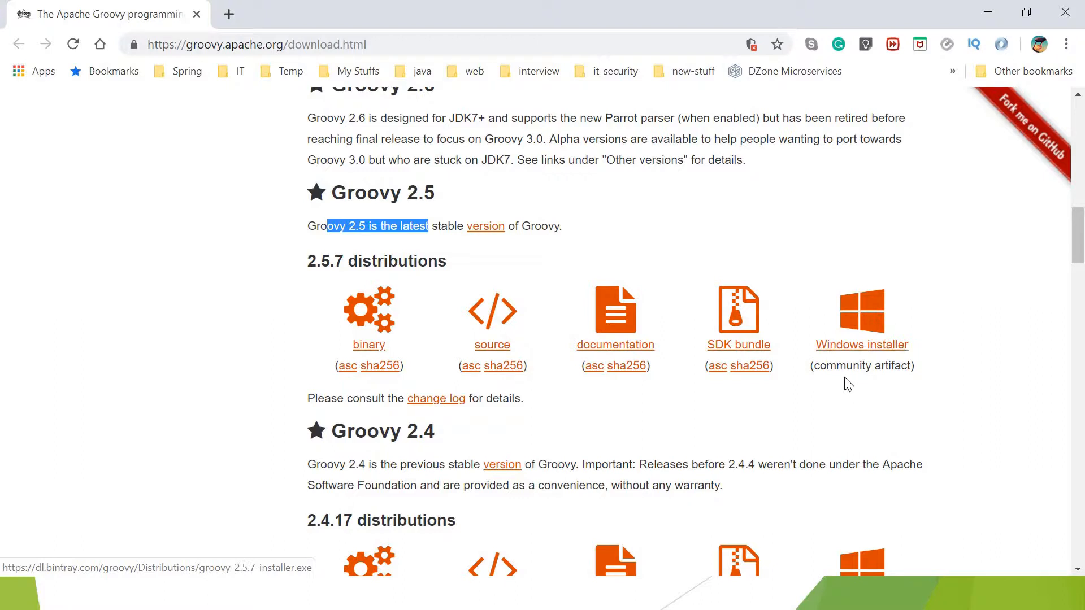
{"action": "mouse_move", "coordinate": [849, 359]}
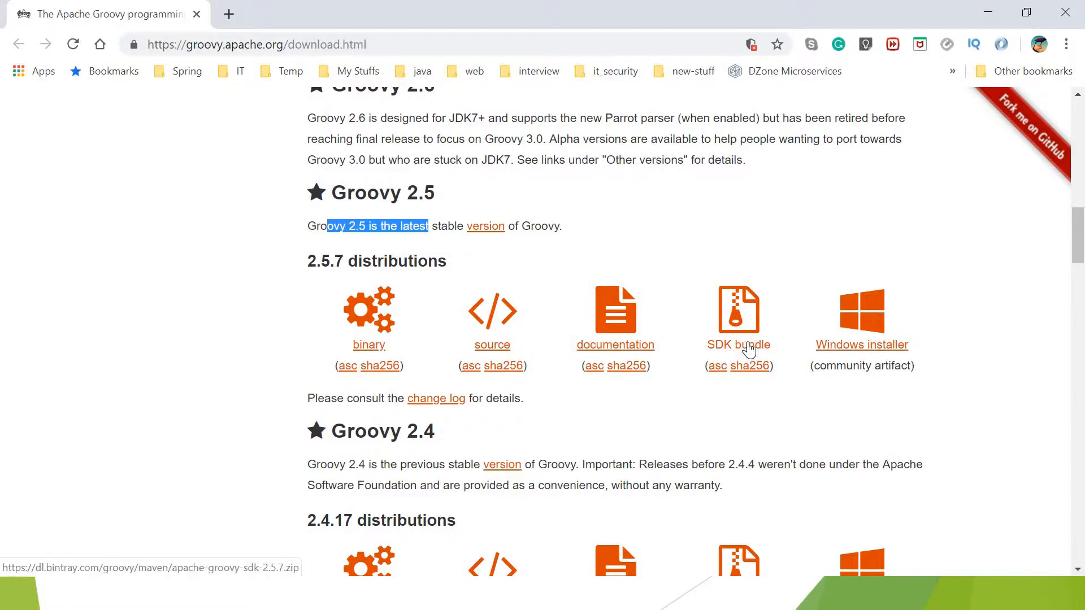
{"action": "mouse_move", "coordinate": [841, 336]}
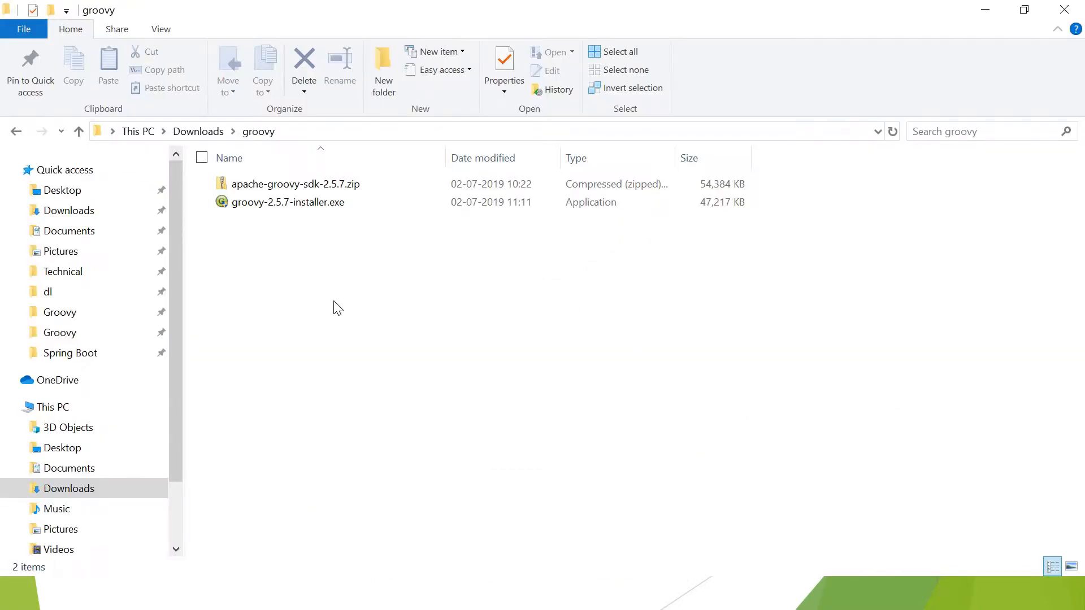
Extract apache-groovy-sdk-2.5.7.zip and open a command prompt in its groovy-2.5.7\bin folder
{"action": "left_click", "coordinate": [288, 203]}
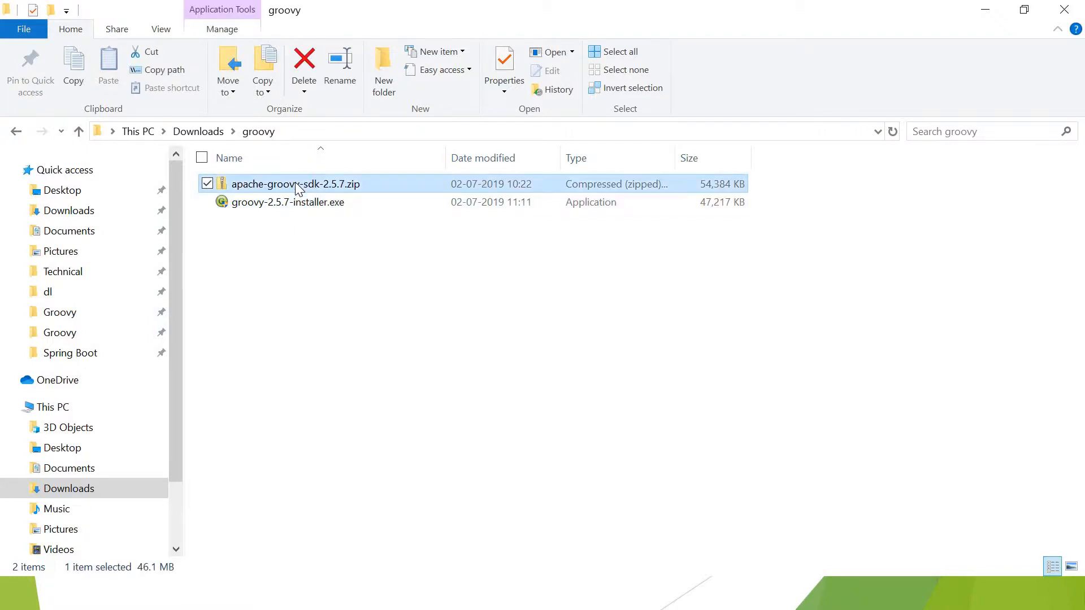
{"action": "left_click", "coordinate": [295, 183]}
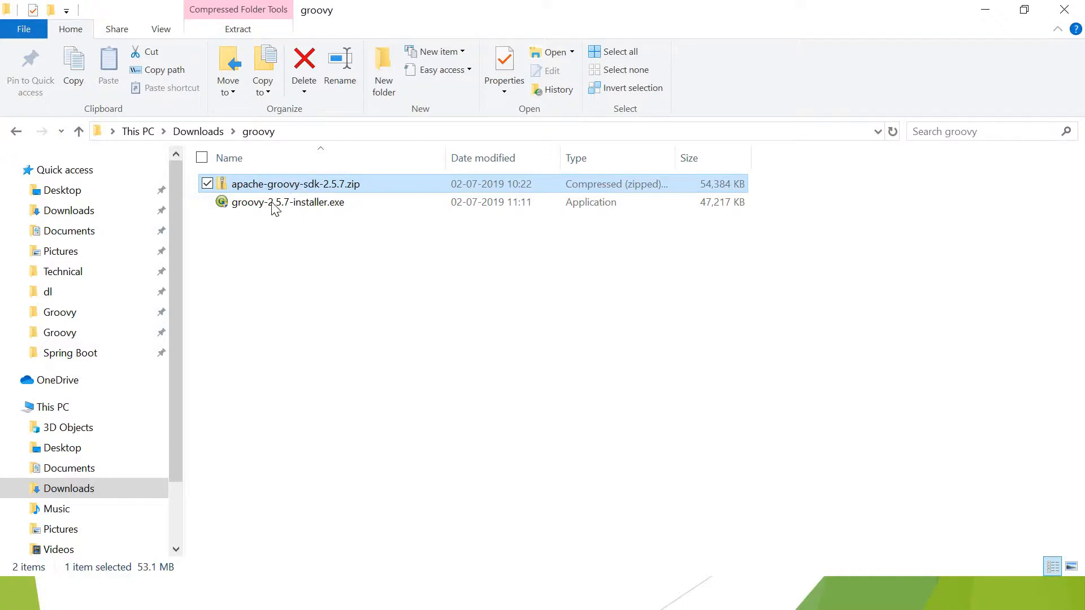
{"action": "right_click", "coordinate": [295, 184]}
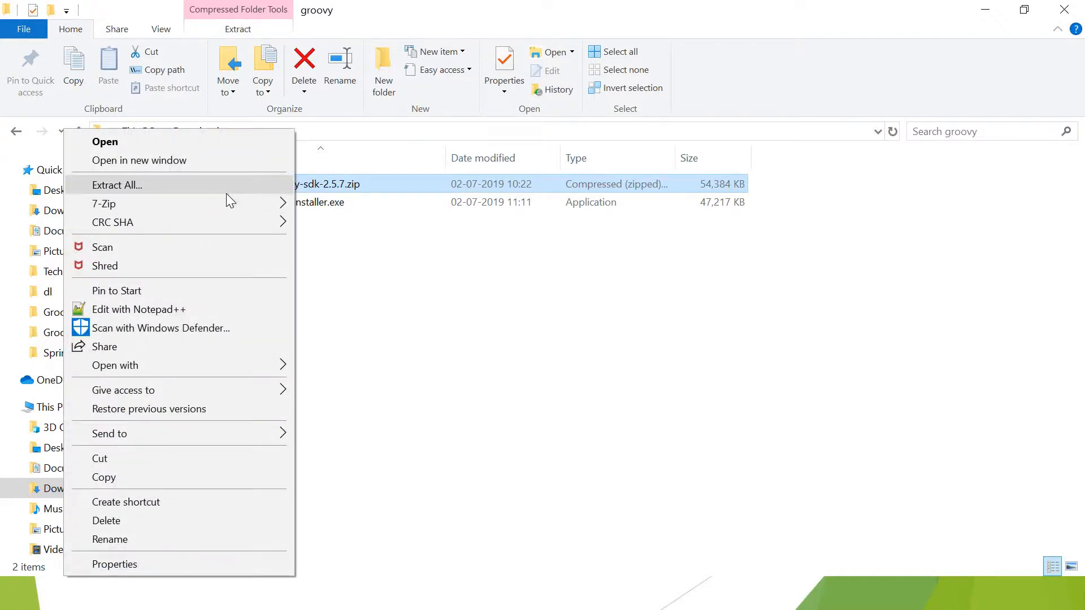
{"action": "mouse_move", "coordinate": [104, 204]}
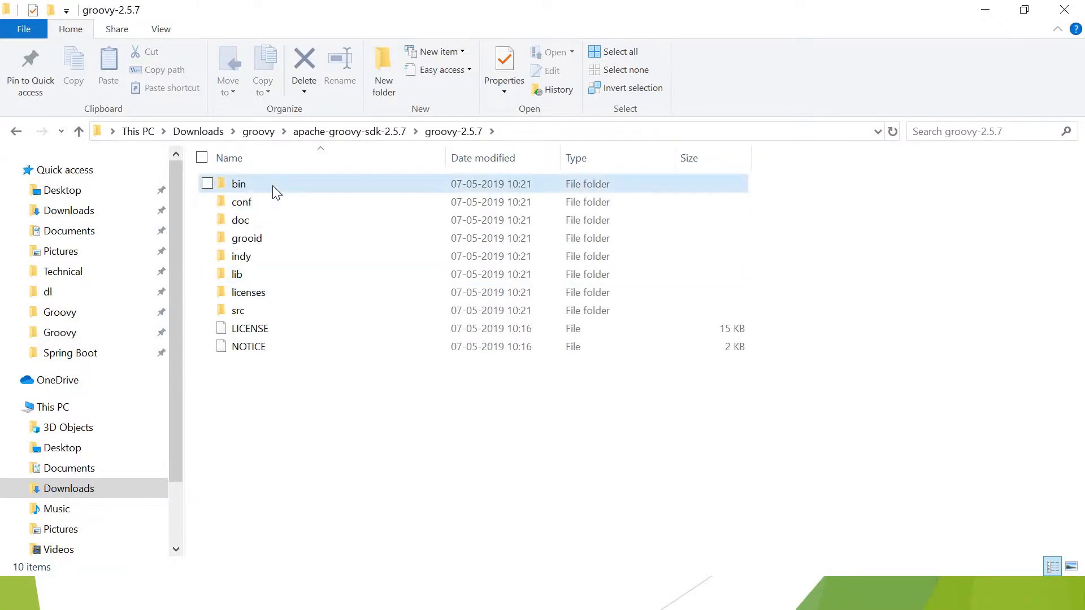
{"action": "double_click", "coordinate": [239, 184]}
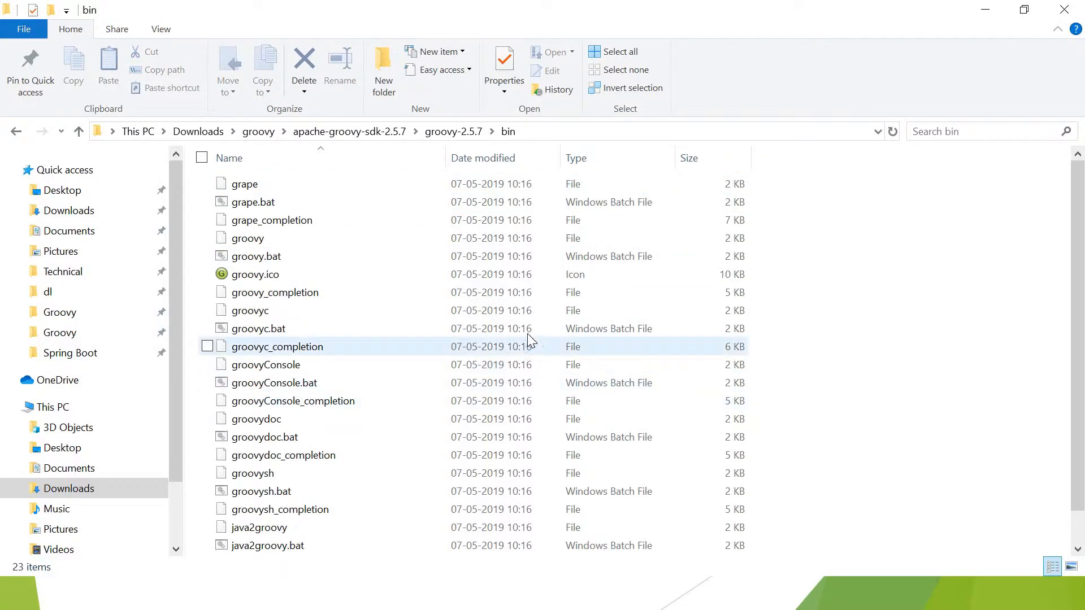
{"action": "left_click", "coordinate": [277, 346]}
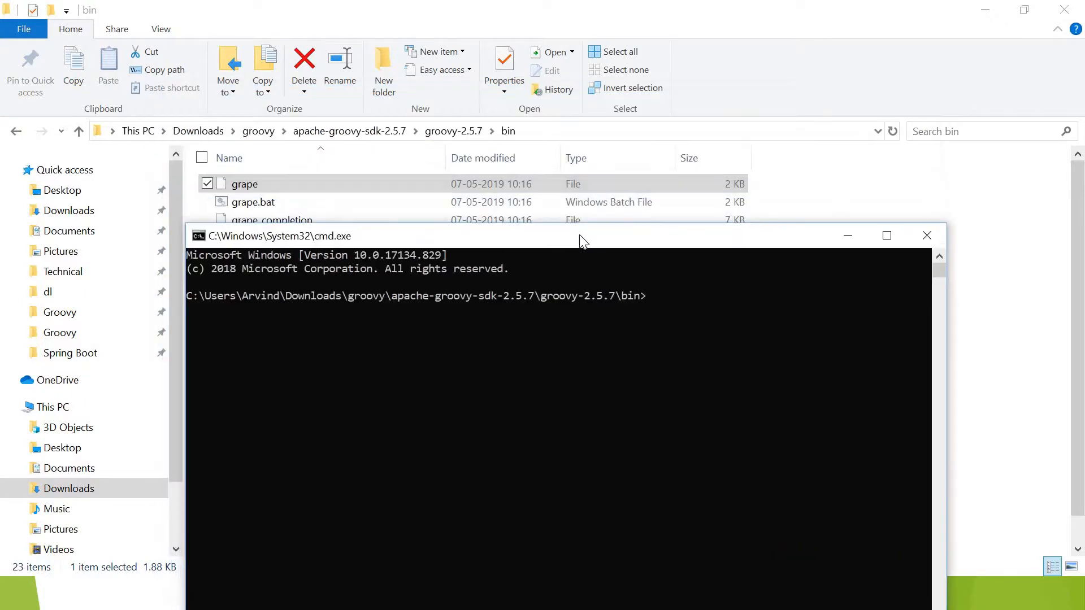
Run groovy --version and echo %java_home% to confirm C:\Program Files\Java\jdk1.8.0_201
{"action": "type", "text": "groovy --ver"}
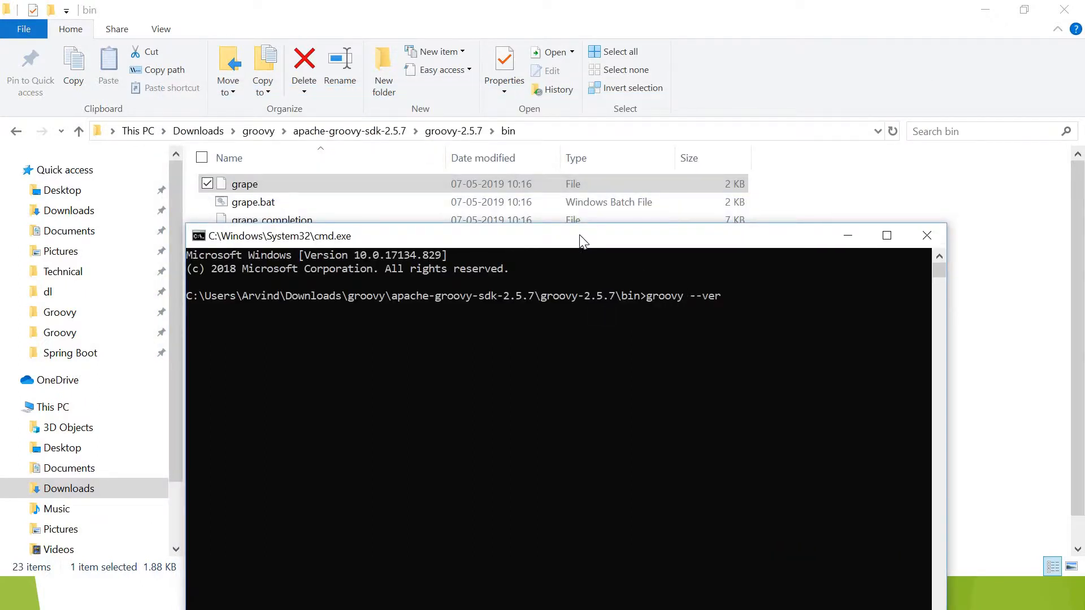
{"action": "type", "text": "sion"}
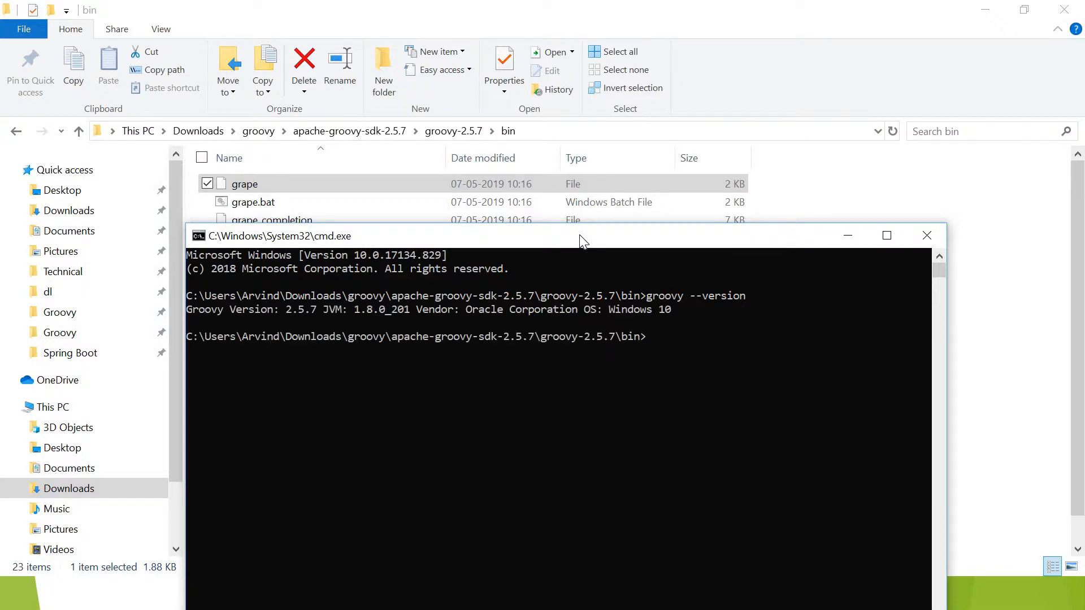
{"action": "mouse_move", "coordinate": [381, 321]}
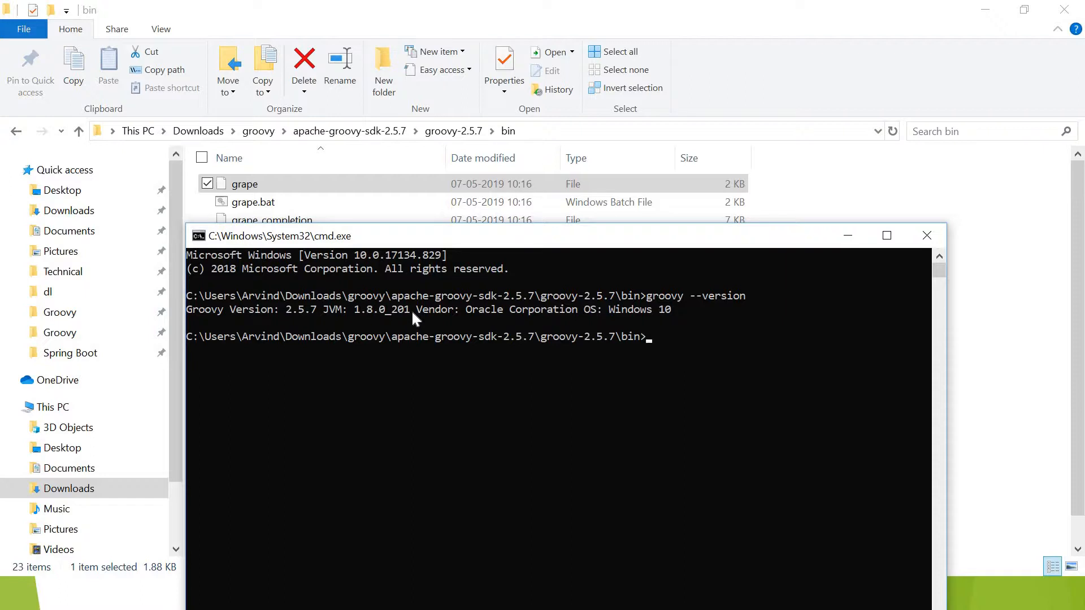
{"action": "mouse_move", "coordinate": [668, 321]}
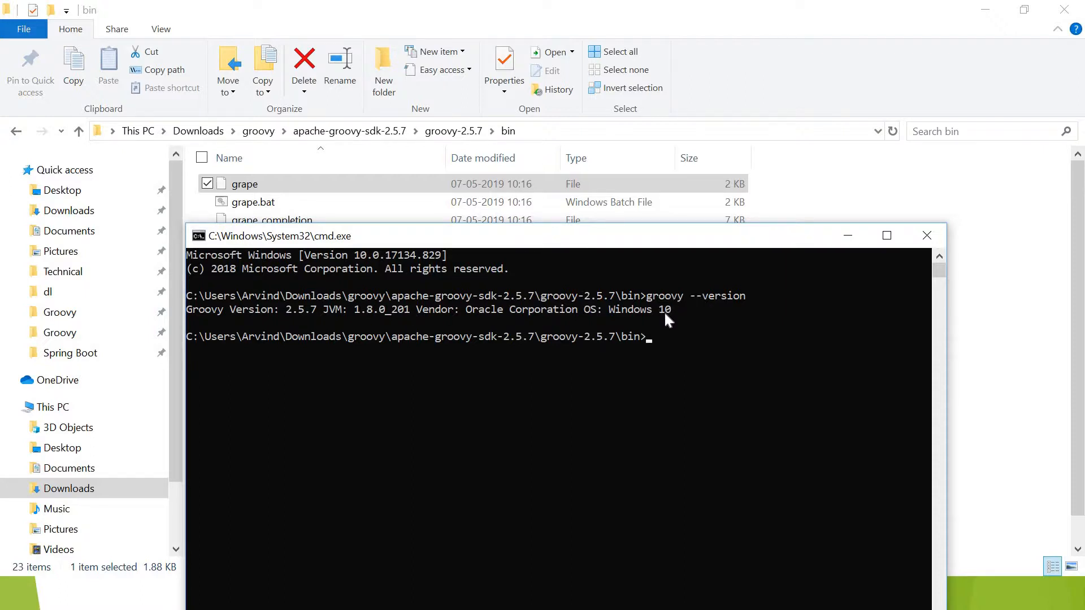
{"action": "mouse_move", "coordinate": [684, 339]}
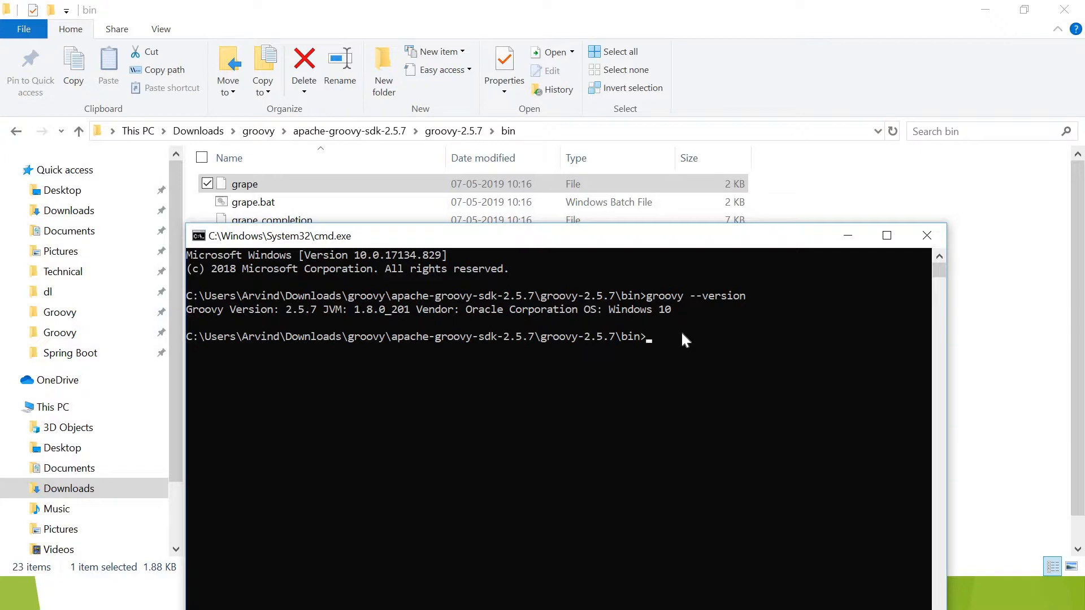
{"action": "type", "text": "echo"}
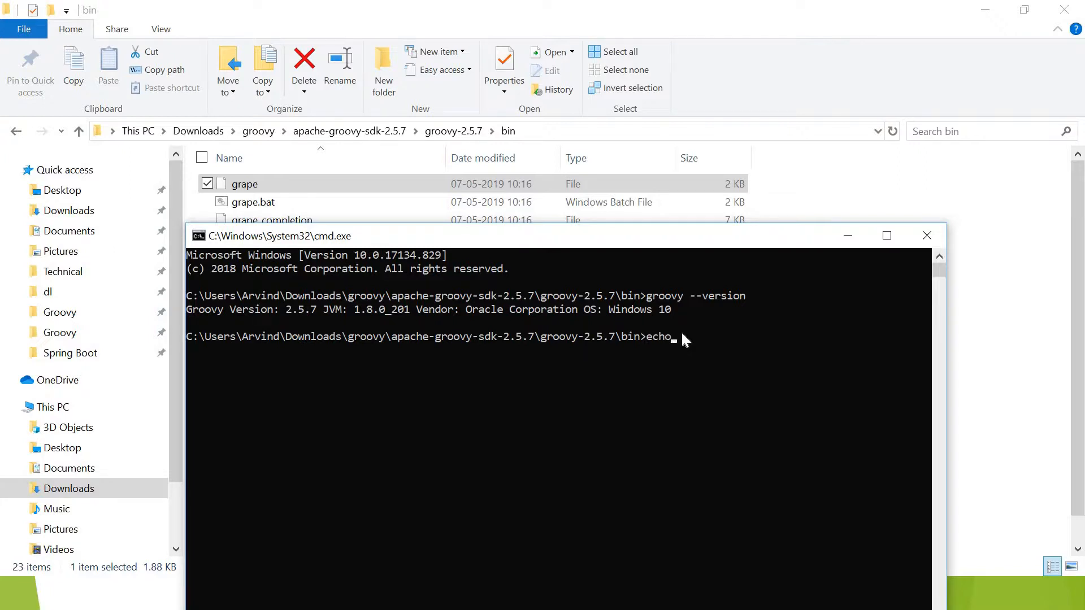
{"action": "type", "text": "%"}
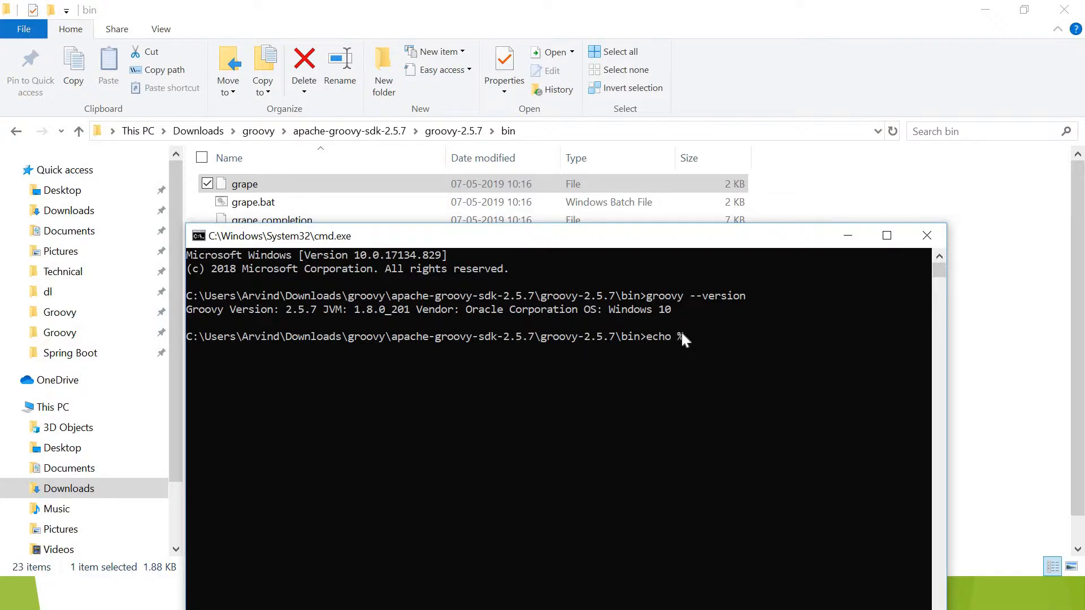
{"action": "type", "text": "java"}
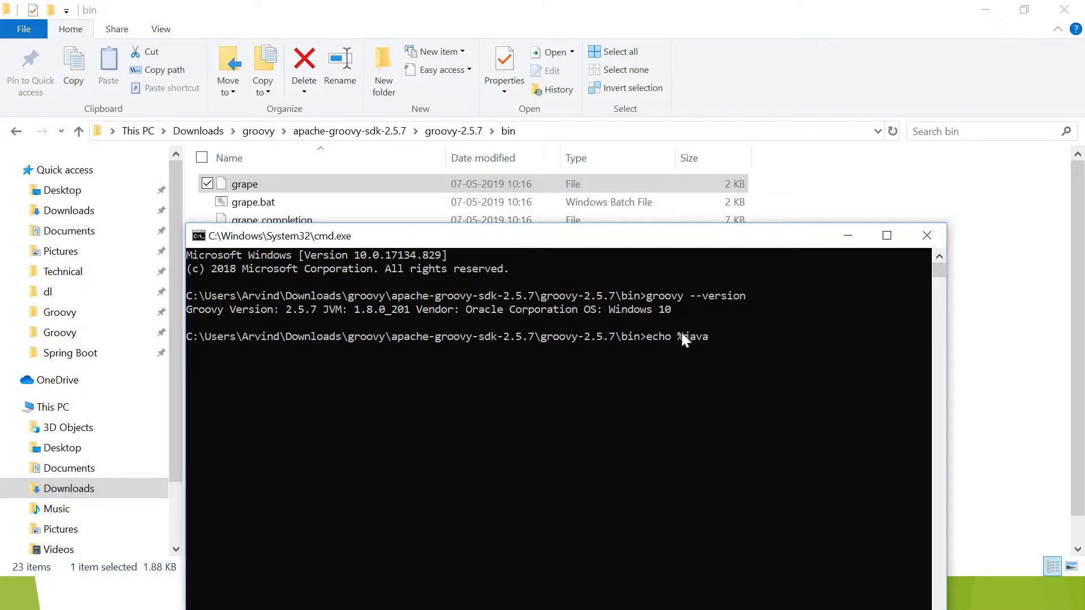
{"action": "type", "text": "_home"}
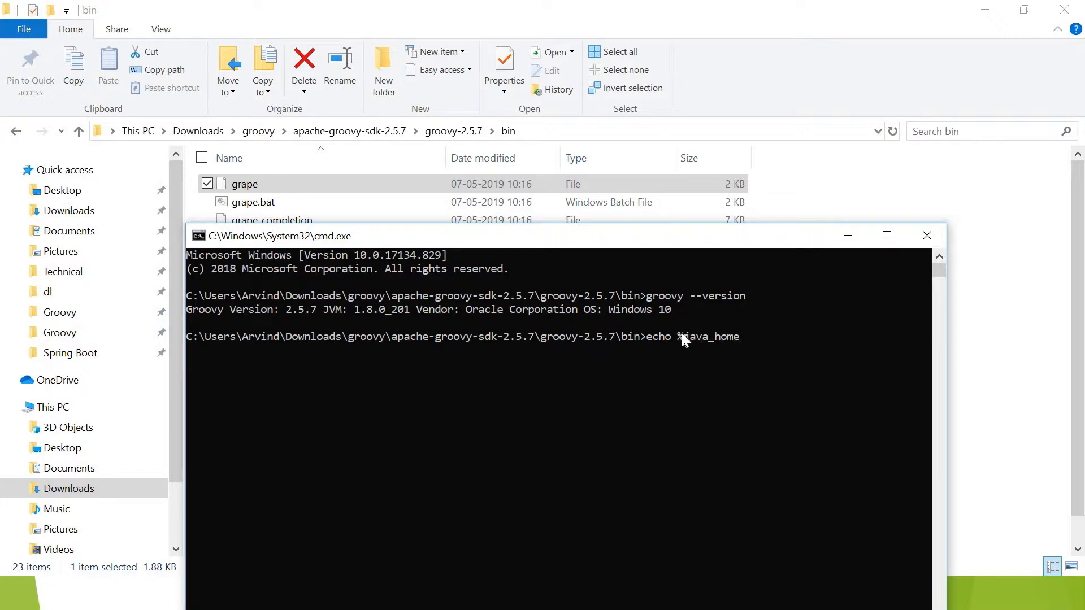
{"action": "key", "text": "Enter"}
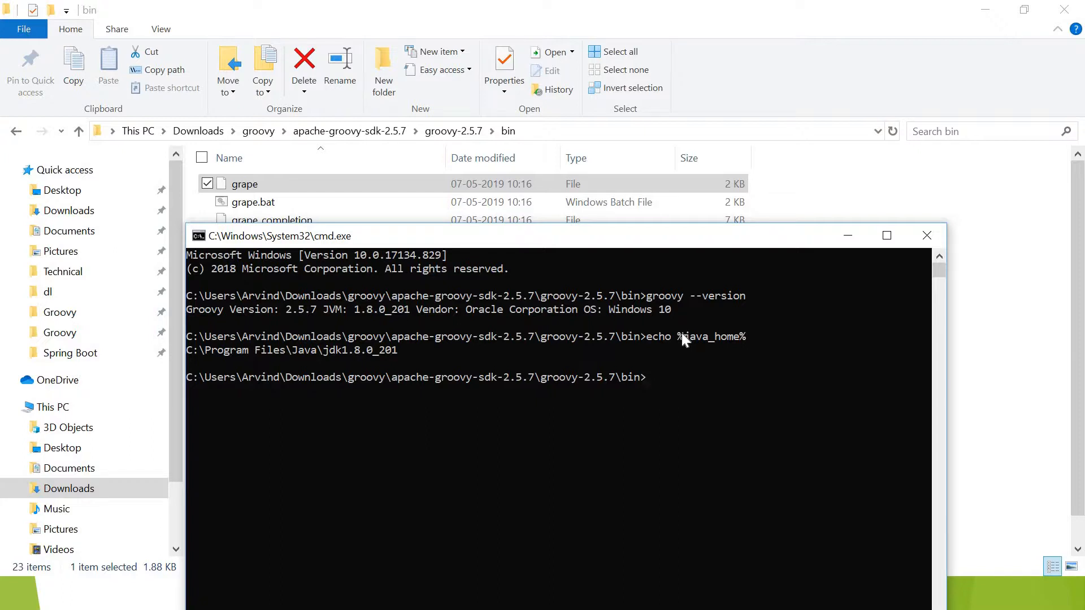
{"action": "mouse_move", "coordinate": [327, 360]}
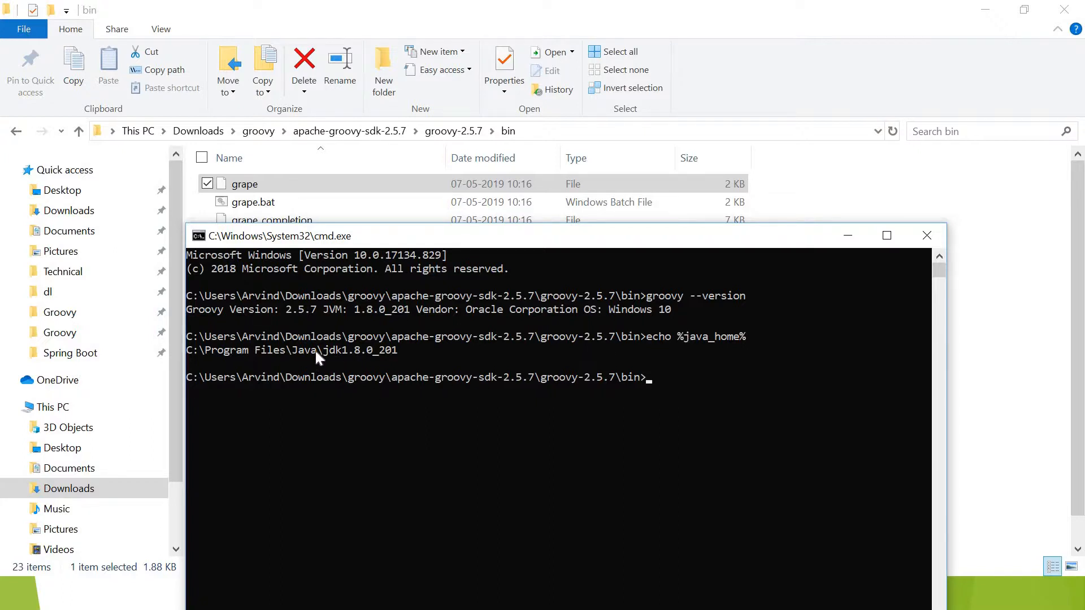
{"action": "mouse_move", "coordinate": [385, 361]}
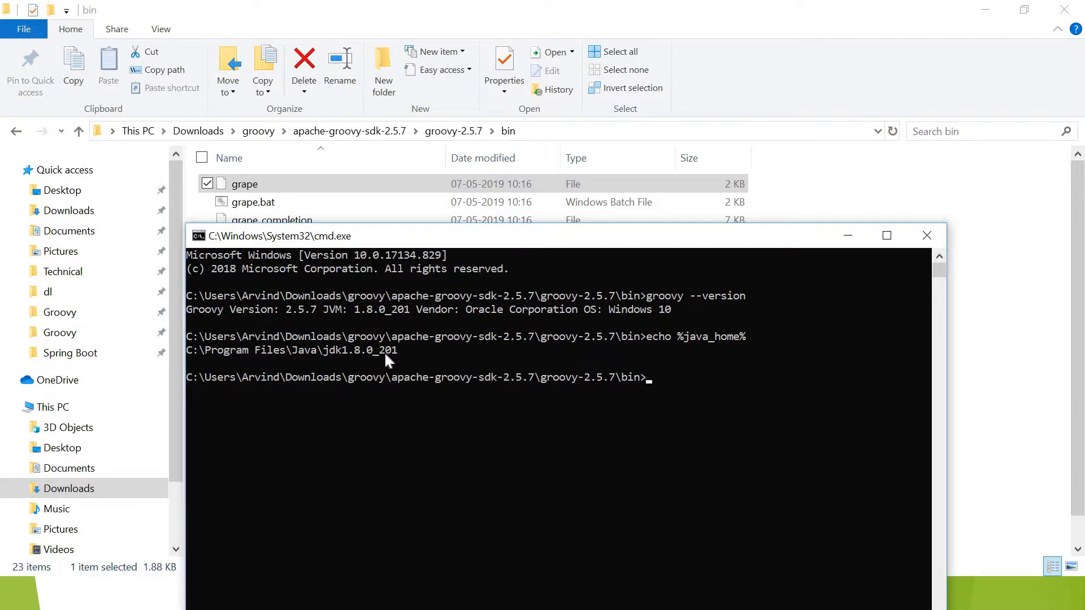
{"action": "mouse_move", "coordinate": [725, 337]}
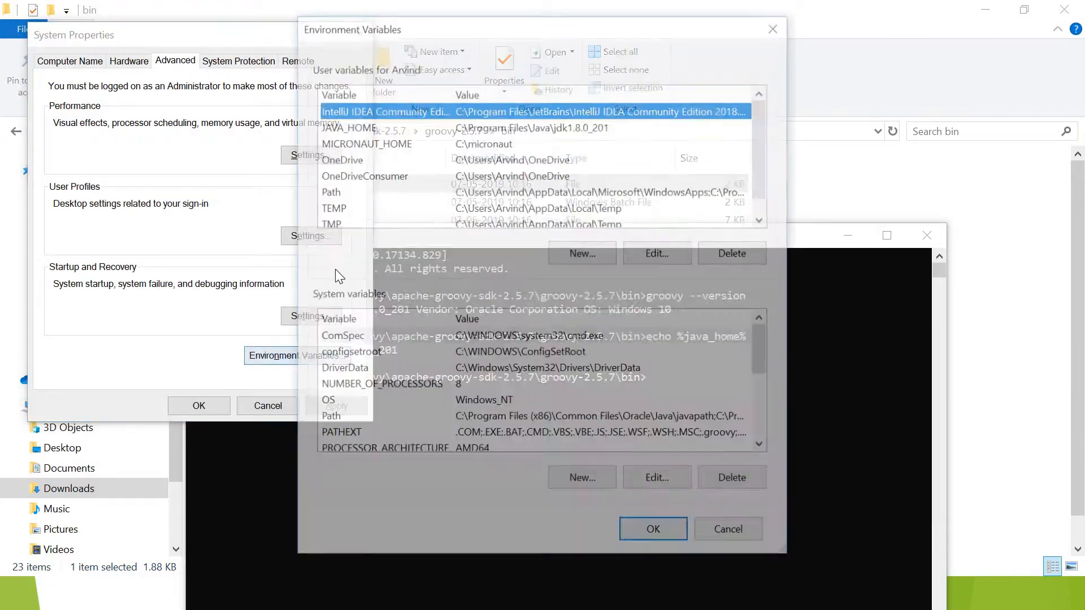
{"action": "left_click", "coordinate": [360, 126]}
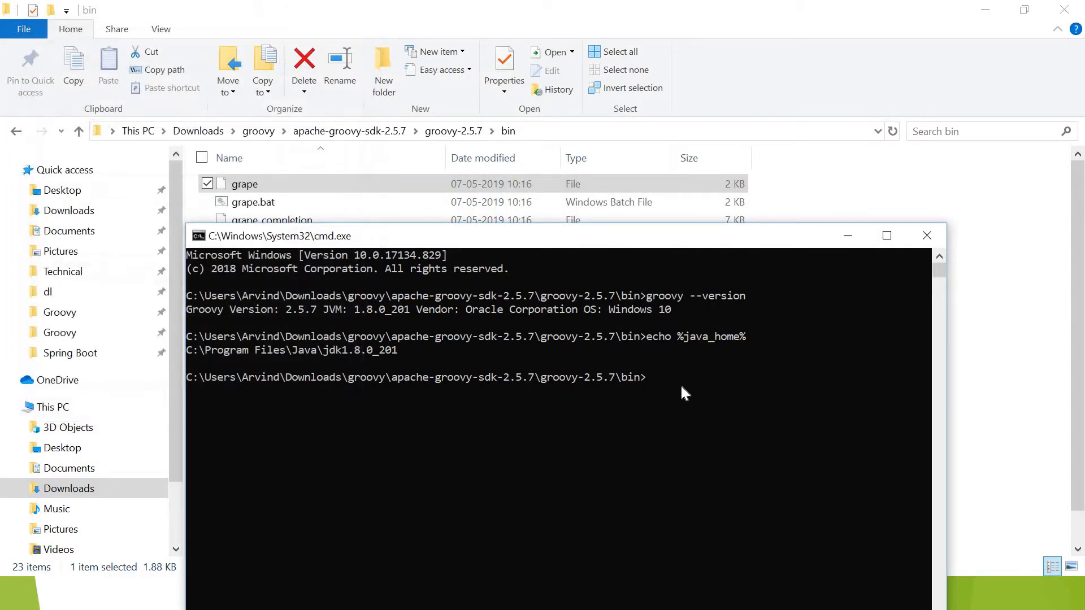
{"action": "mouse_move", "coordinate": [581, 450]}
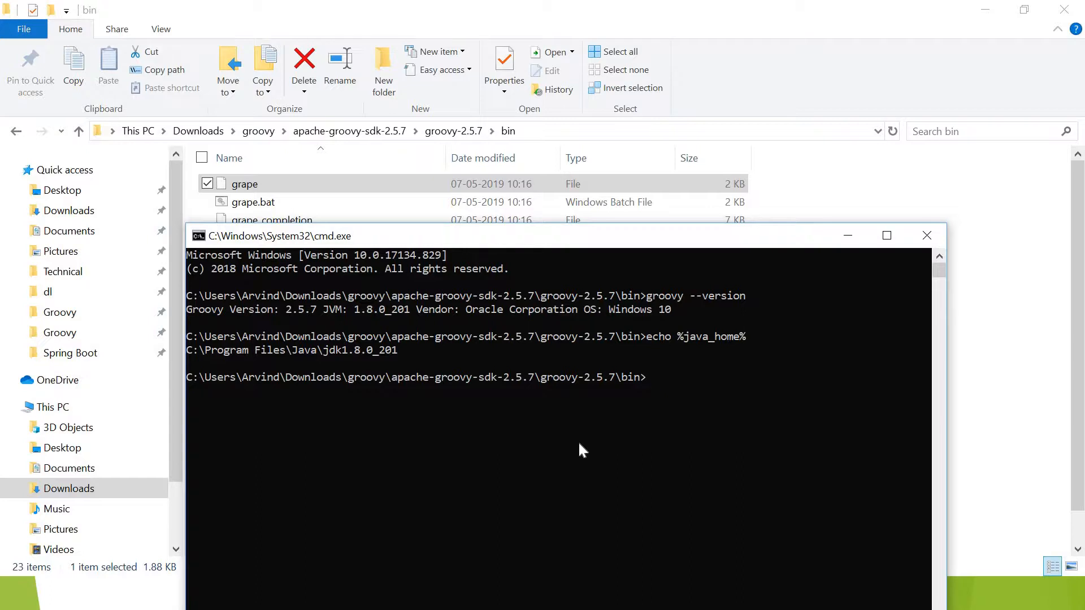
Launch the Groovy shell with groovysh
{"action": "type", "text": "groov"}
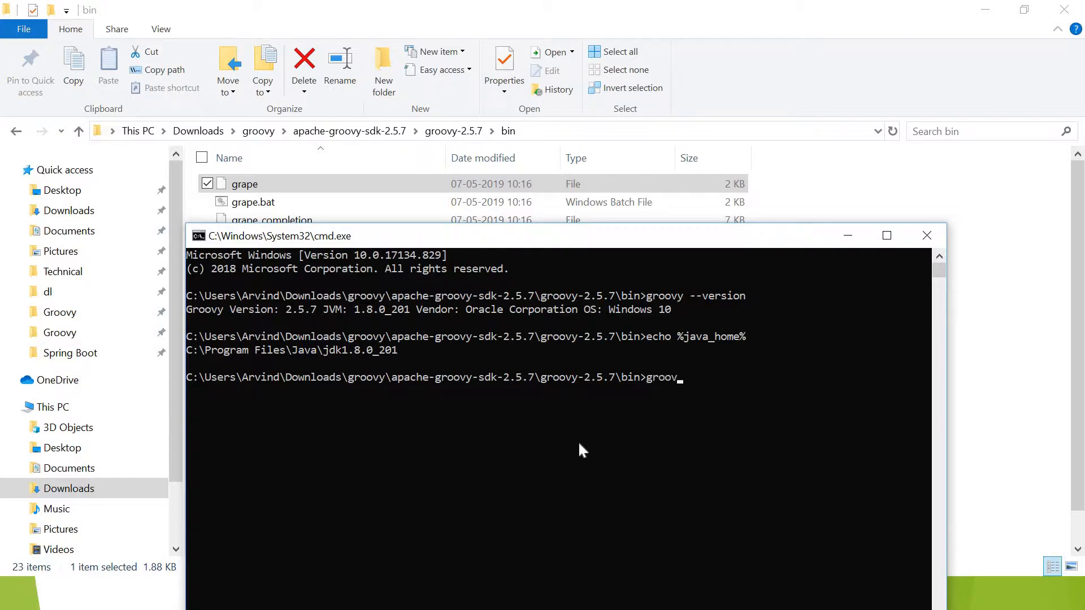
{"action": "type", "text": "ys"}
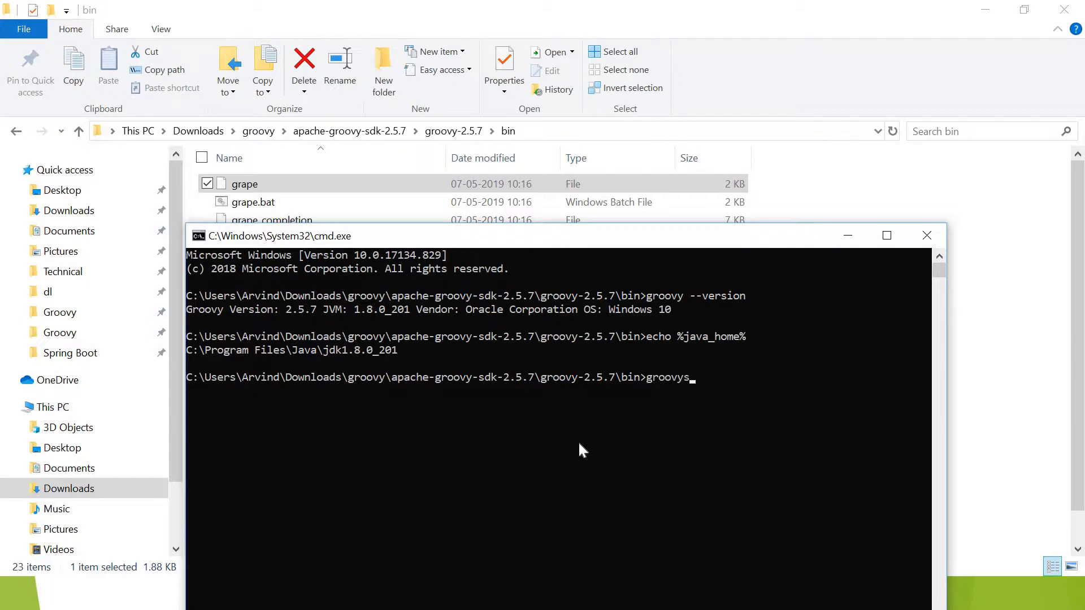
{"action": "type", "text": "h"}
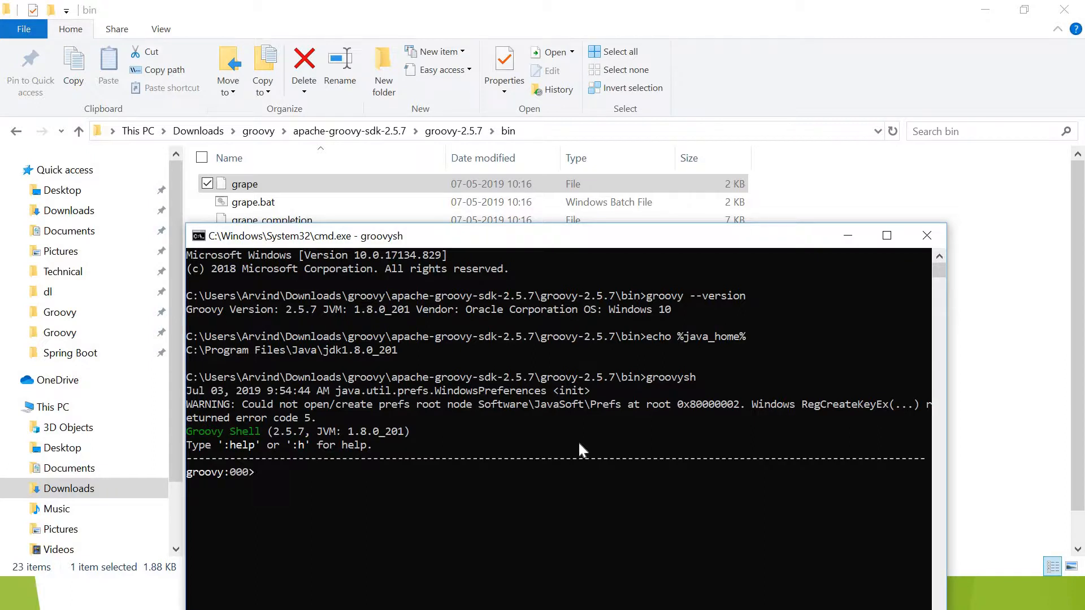
In groovysh, print 'hi, groovy' and evaluate 1+2
{"action": "type", "text": "prinln"}
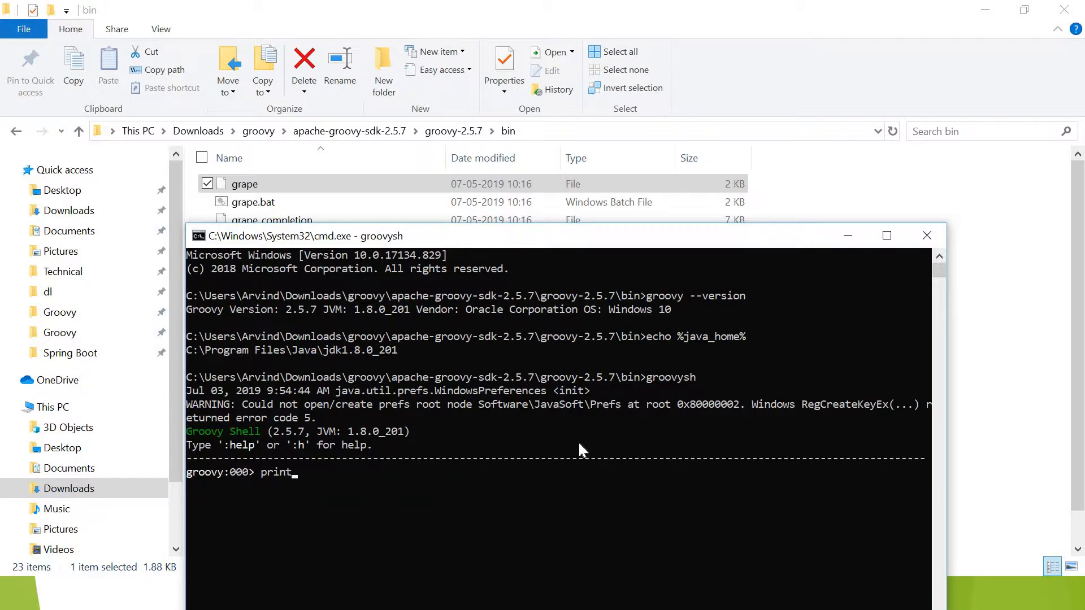
{"action": "key", "text": "Backspace"}
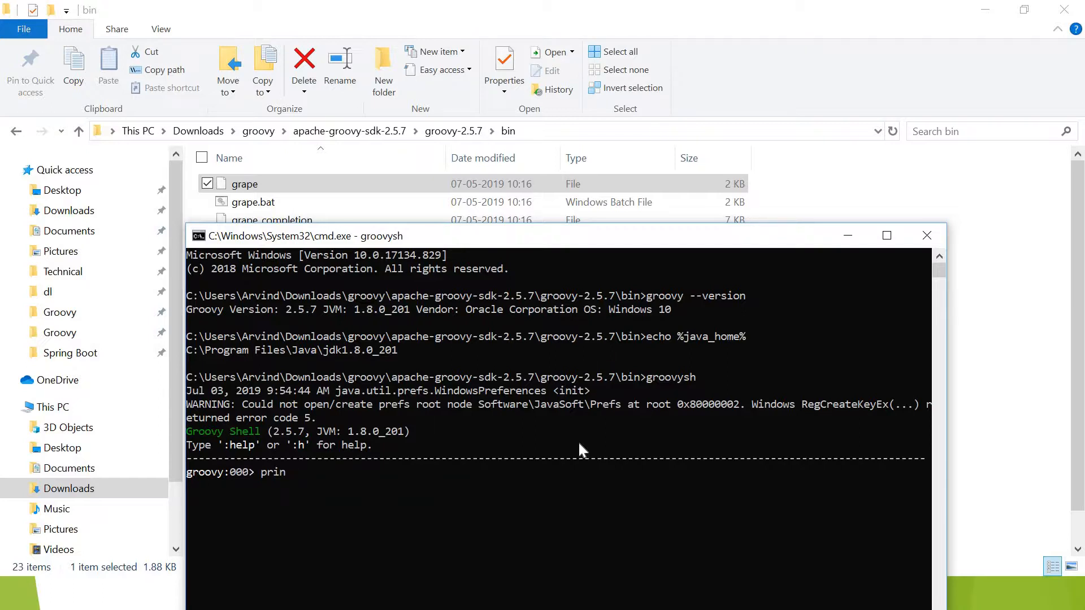
{"action": "type", "text": "tln"}
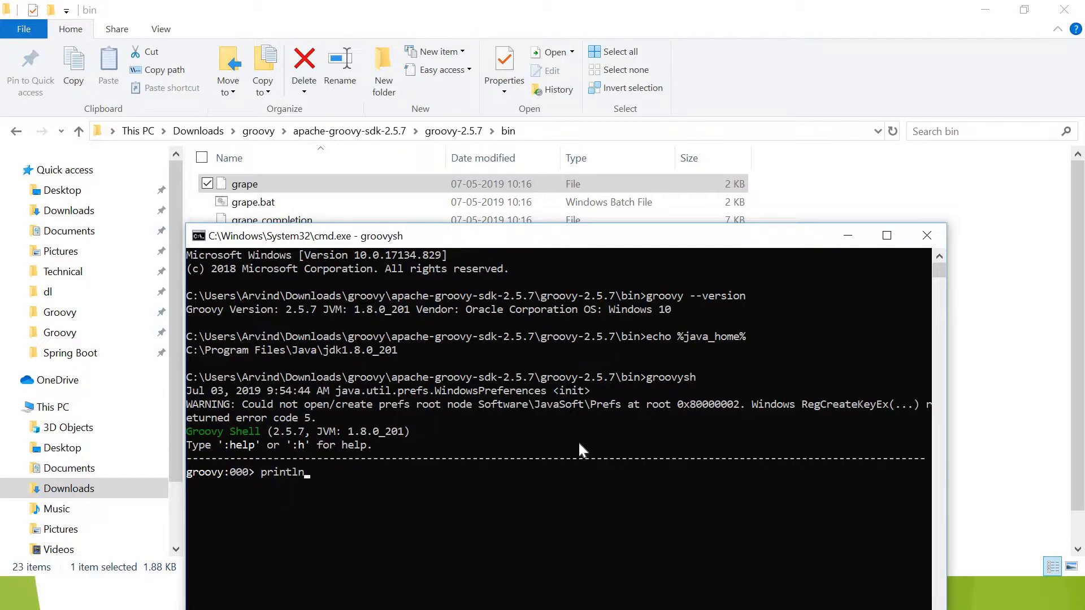
{"action": "type", "text": "'h"}
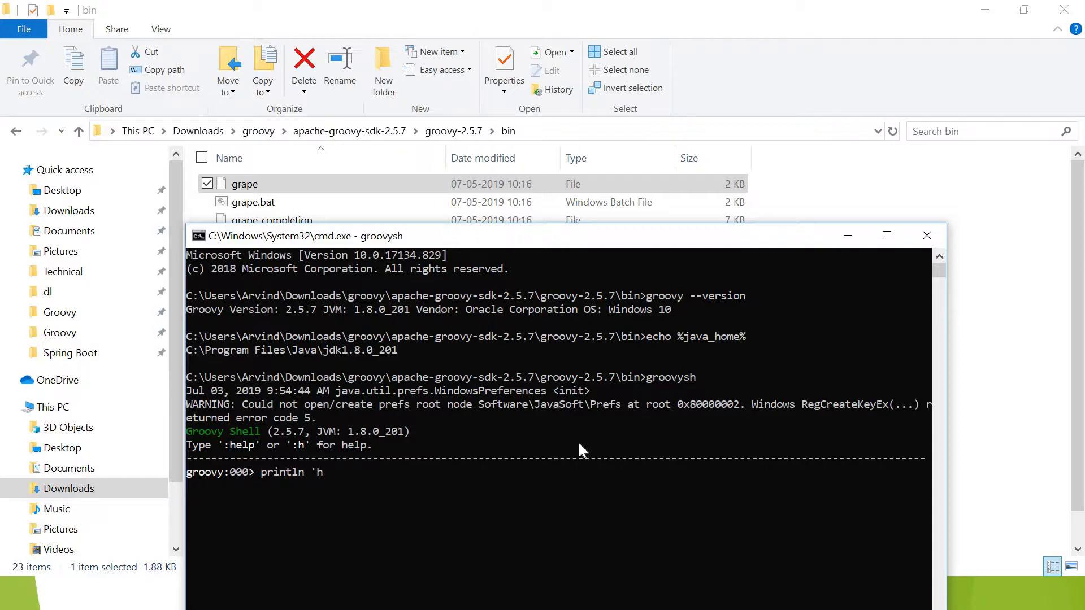
{"action": "type", "text": "i,"}
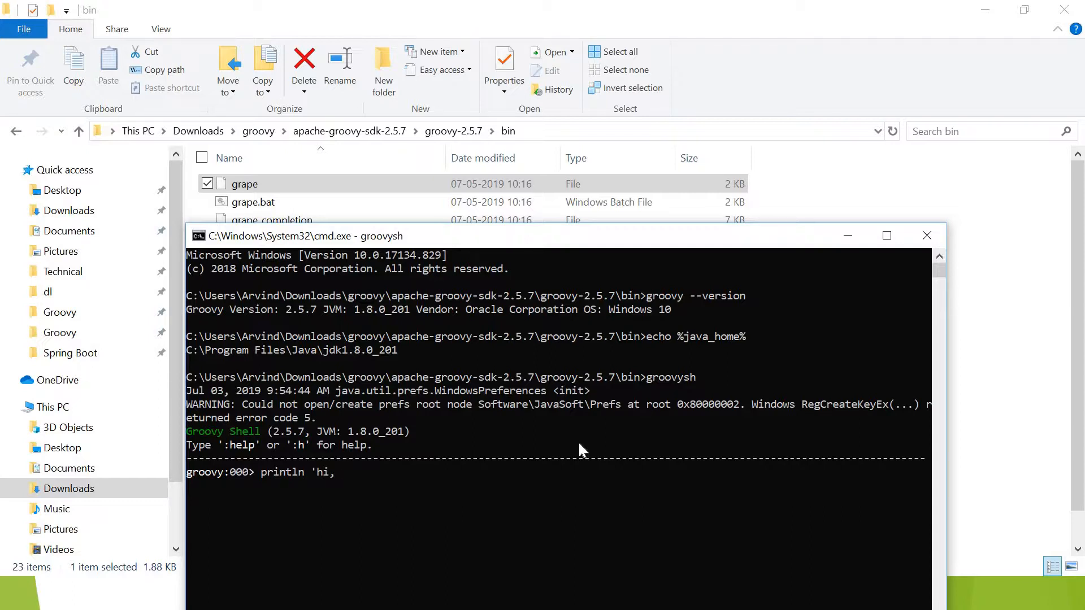
{"action": "type", "text": "groovy"}
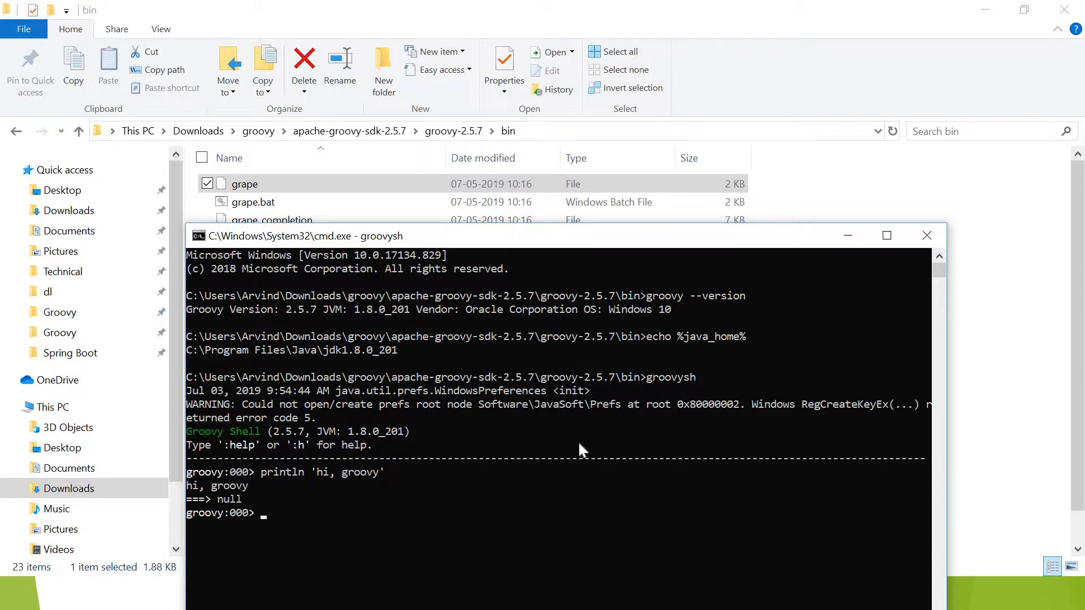
{"action": "type", "text": "1"}
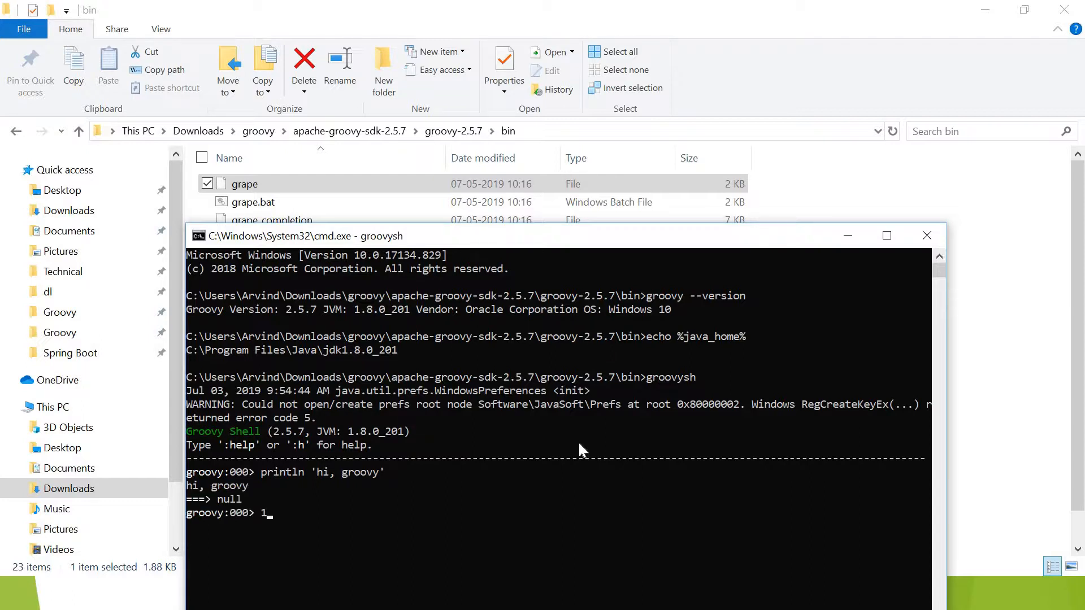
{"action": "type", "text": "+2"}
{"action": "type", "text": "groovy"}
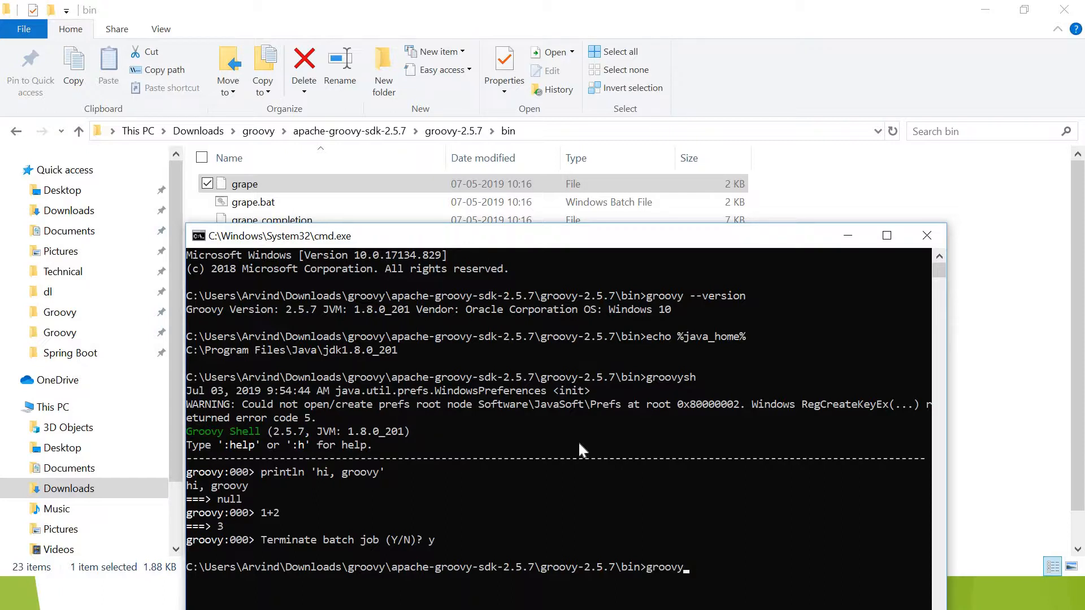
Launch groovyconsole from the bin prompt and bring its window forward
{"action": "type", "text": "console"}
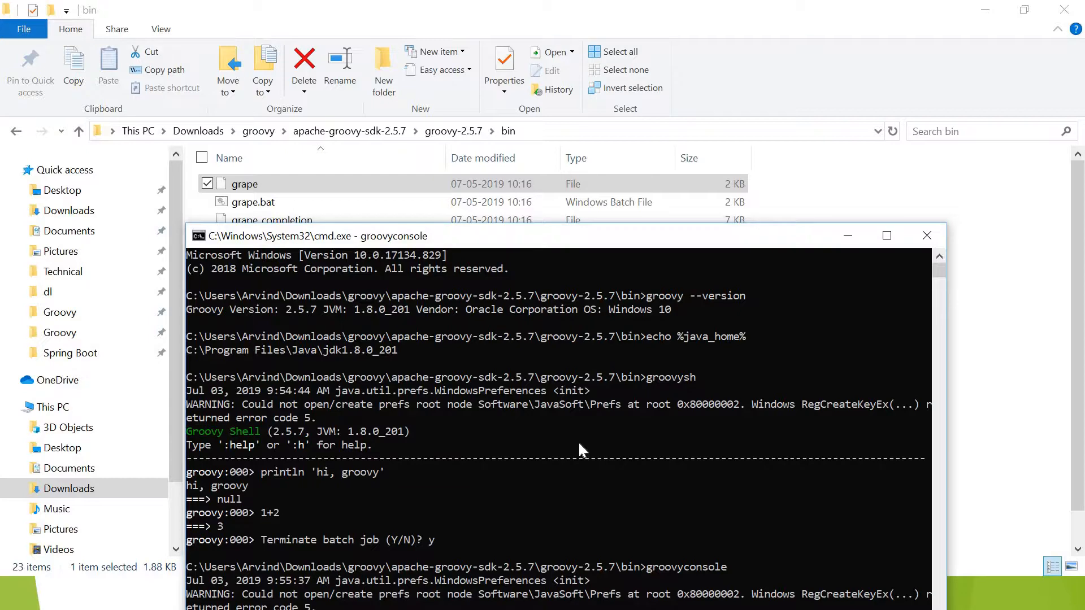
{"action": "left_click", "coordinate": [887, 235]}
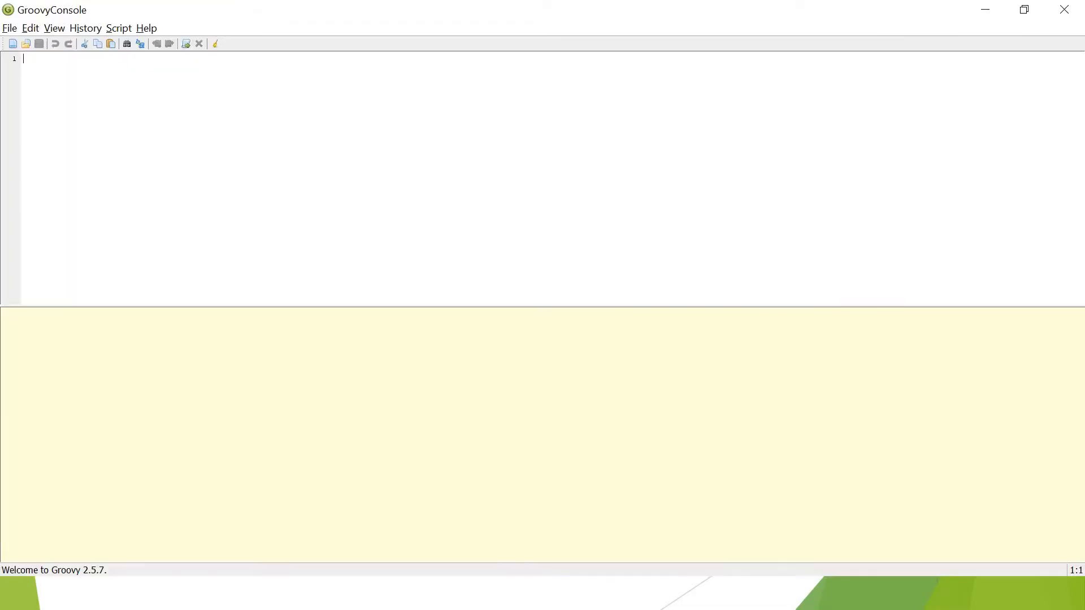
{"action": "mouse_move", "coordinate": [222, 147]}
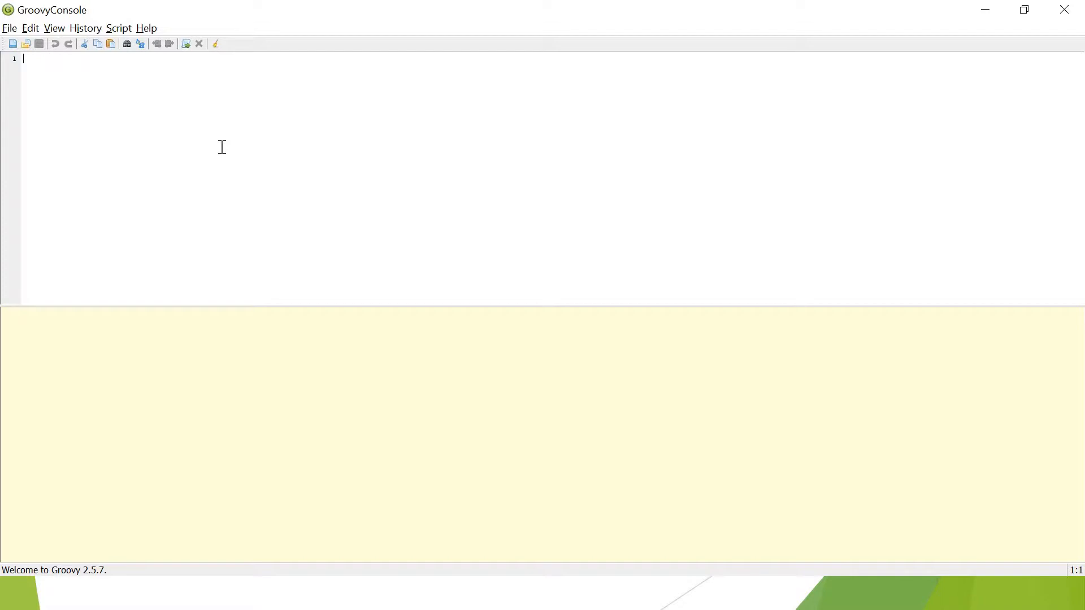
Enter new Date() in the GroovyConsole editor and run it from the Script menu
{"action": "type", "text": "new Dat"}
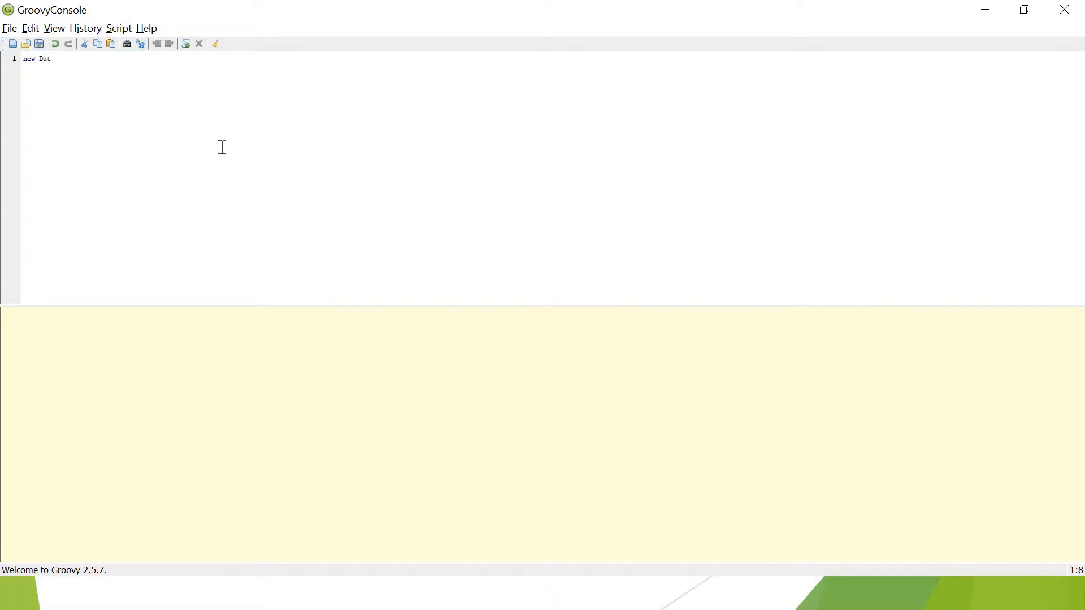
{"action": "type", "text": "e()"}
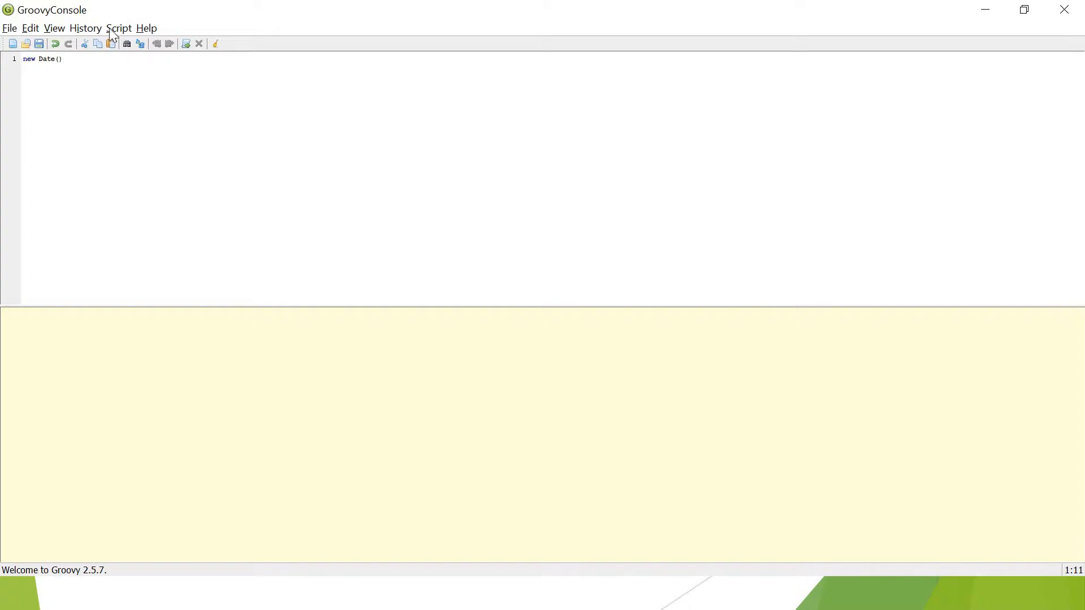
{"action": "left_click", "coordinate": [119, 28]}
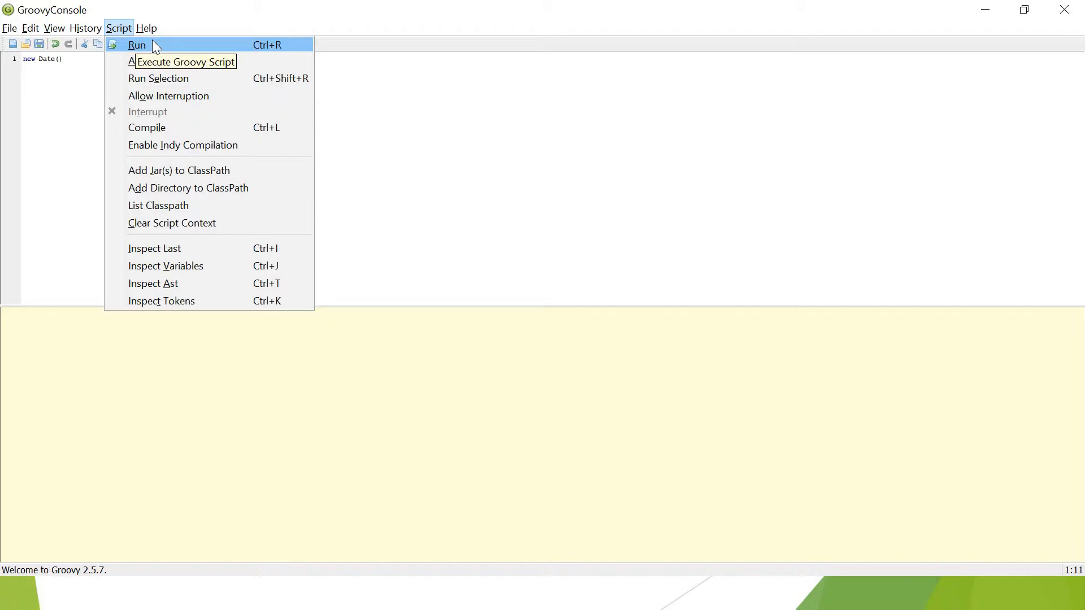
{"action": "left_click", "coordinate": [137, 45]}
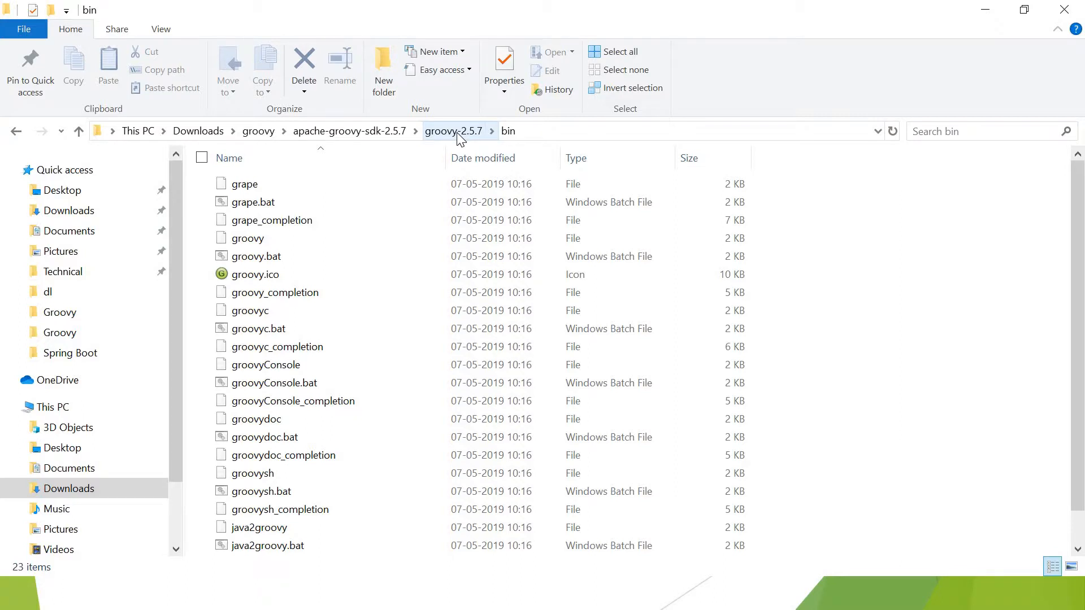
Go up from bin to Downloads\groovy and select groovy-2.5.7-installer.exe
{"action": "left_click", "coordinate": [350, 130]}
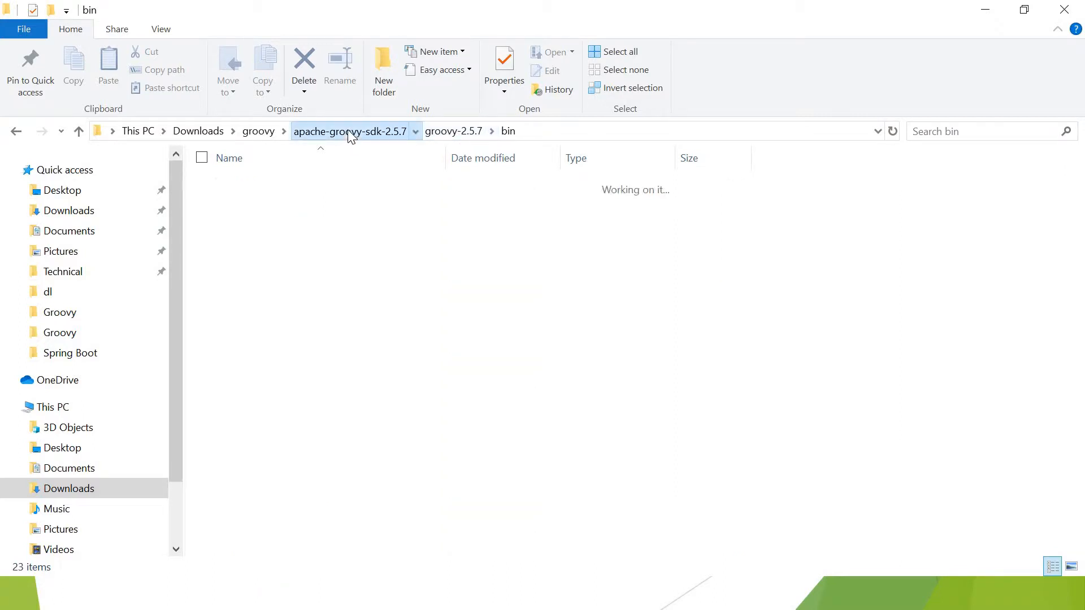
{"action": "left_click", "coordinate": [349, 130]}
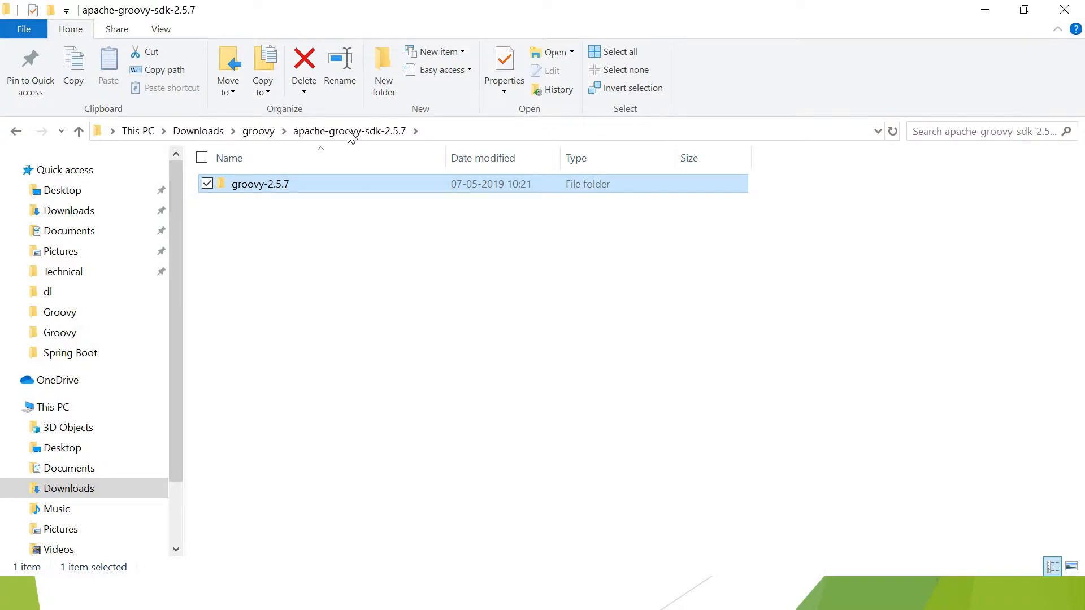
{"action": "left_click", "coordinate": [258, 130]}
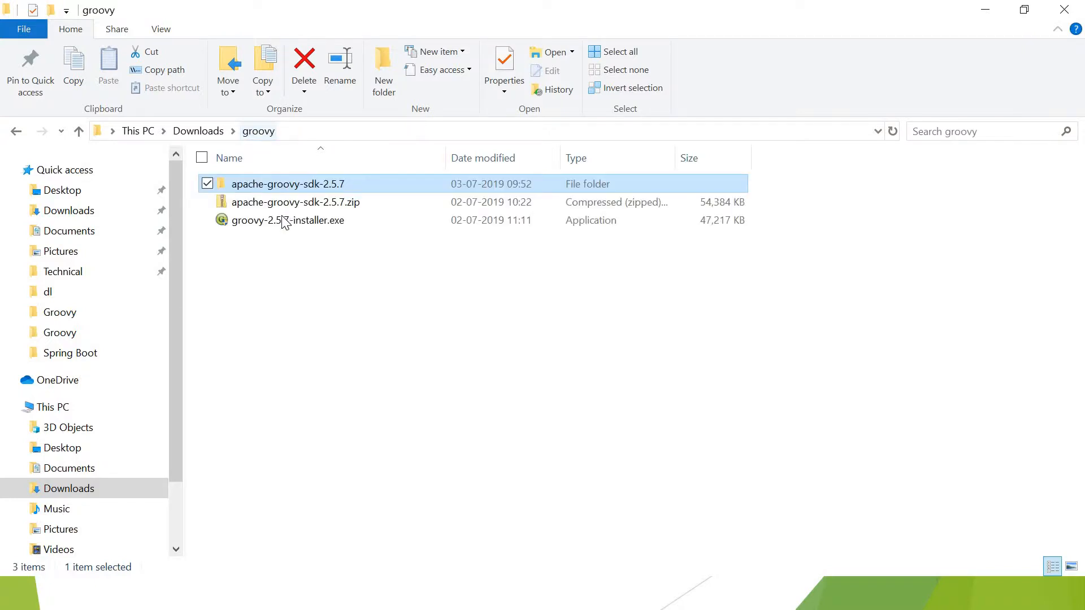
{"action": "left_click", "coordinate": [287, 220]}
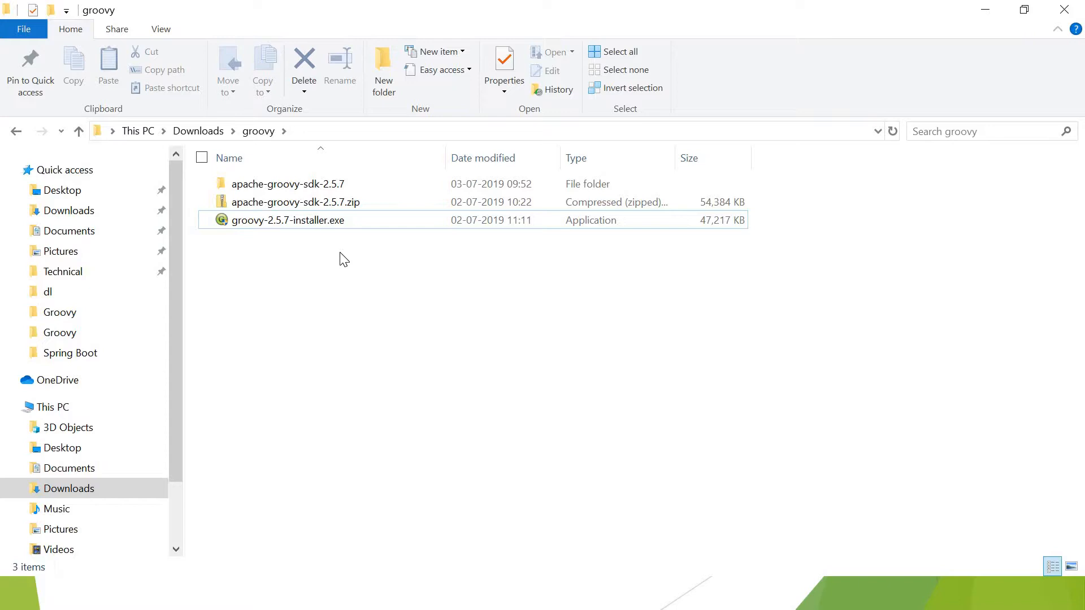
{"action": "mouse_move", "coordinate": [306, 228]}
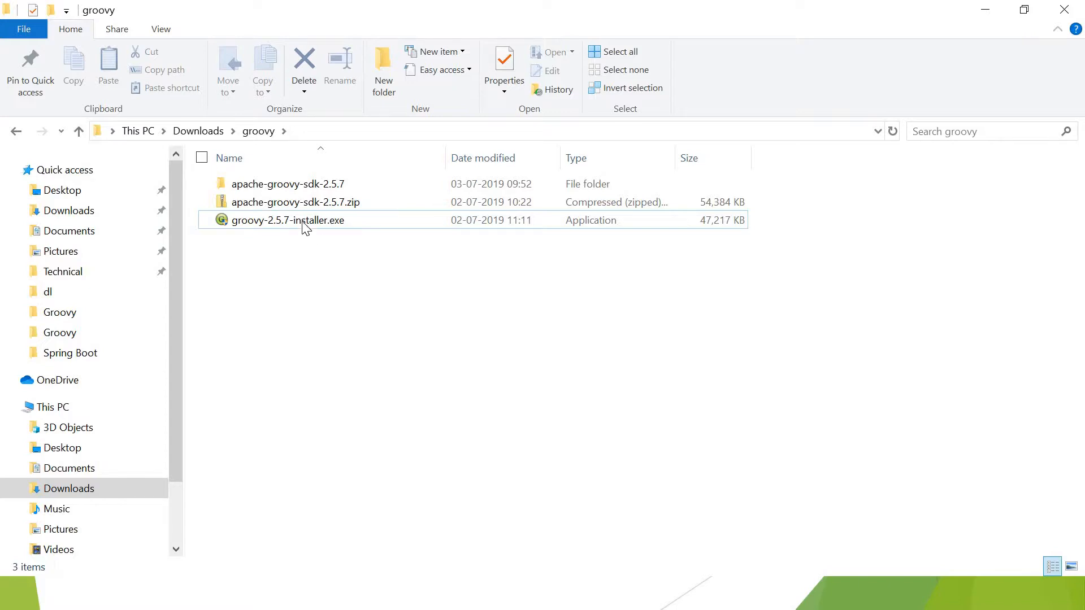
{"action": "left_click", "coordinate": [288, 220]}
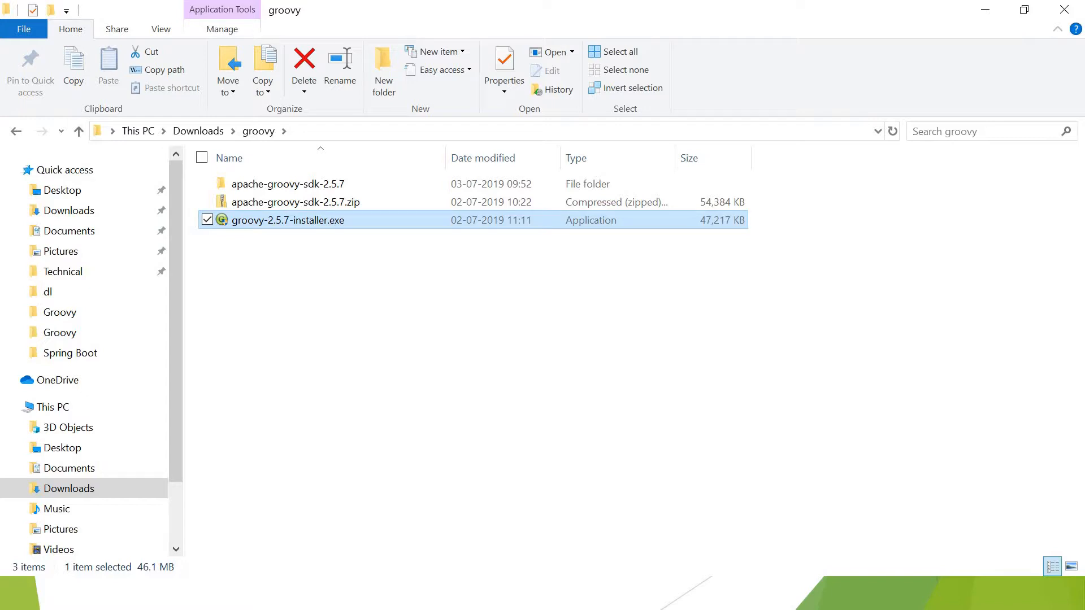
Launch groovy-2.5.7-installer.exe and confirm English as the setup language
{"action": "double_click", "coordinate": [287, 220]}
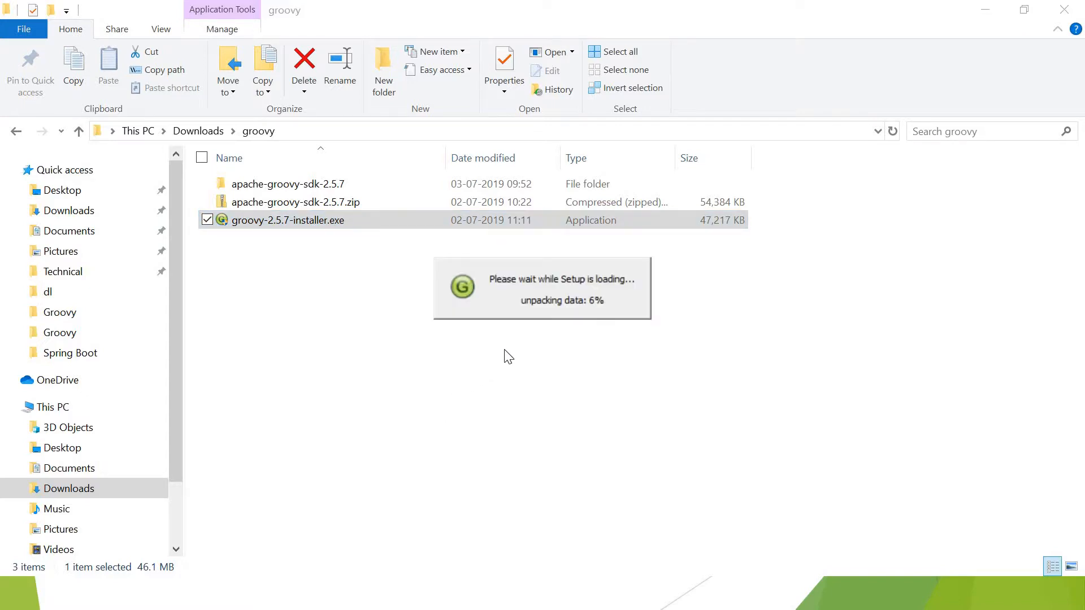
{"action": "key", "text": "alt+tab"}
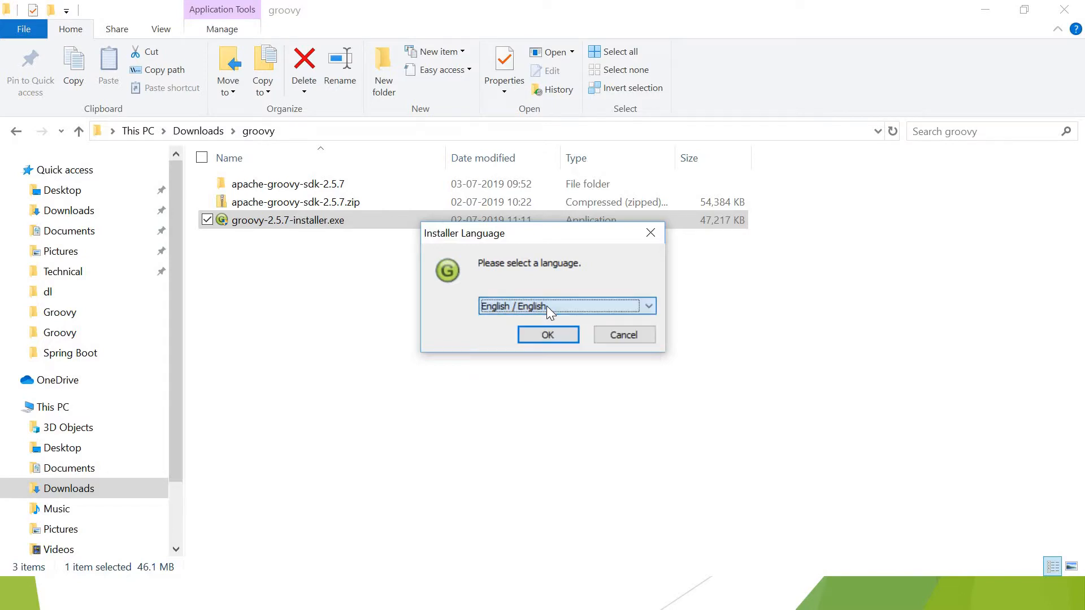
{"action": "left_click", "coordinate": [548, 334]}
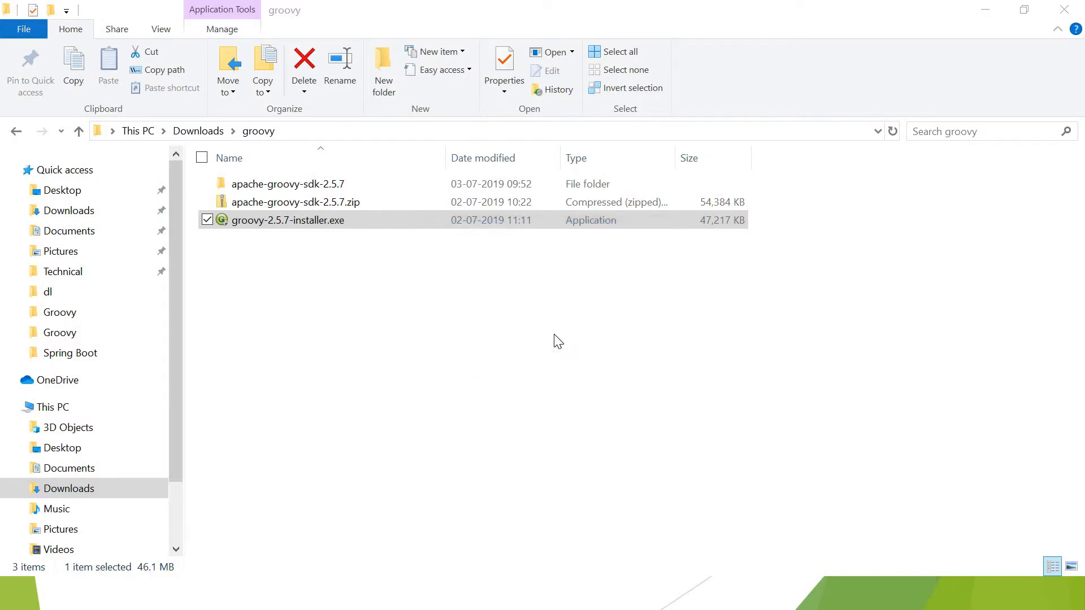
{"action": "double_click", "coordinate": [289, 220]}
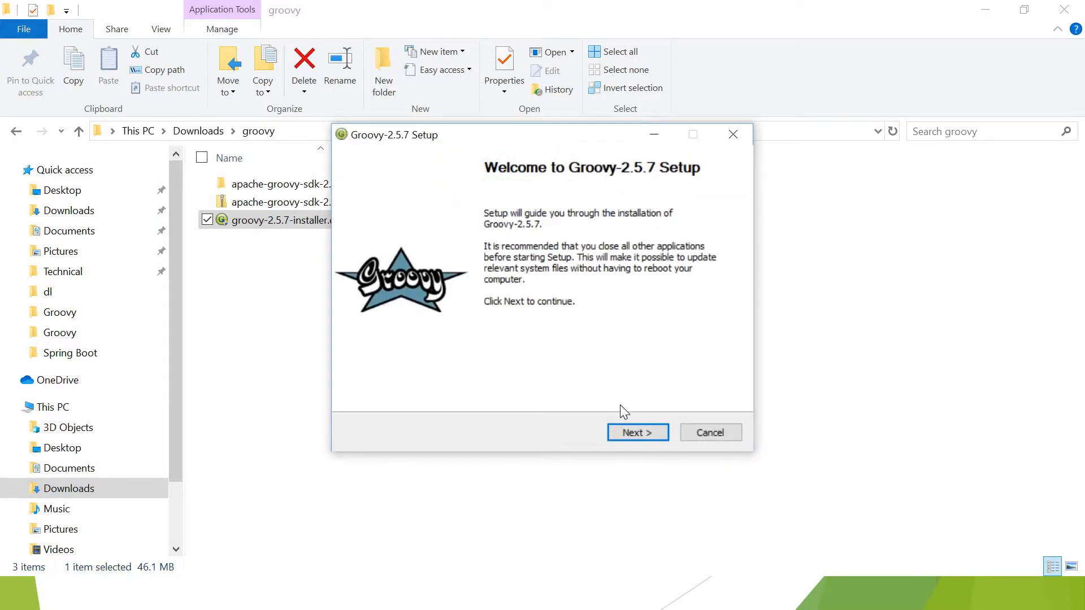
{"action": "mouse_move", "coordinate": [637, 432]}
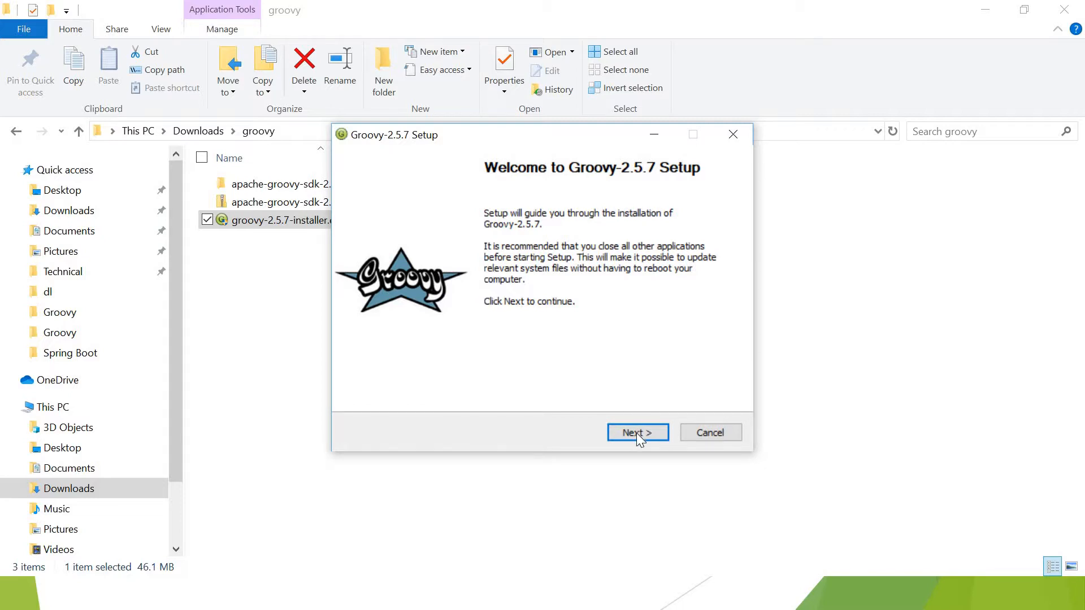
Accept the Apache license, keep the Full install and the default destination folder
{"action": "left_click", "coordinate": [637, 431]}
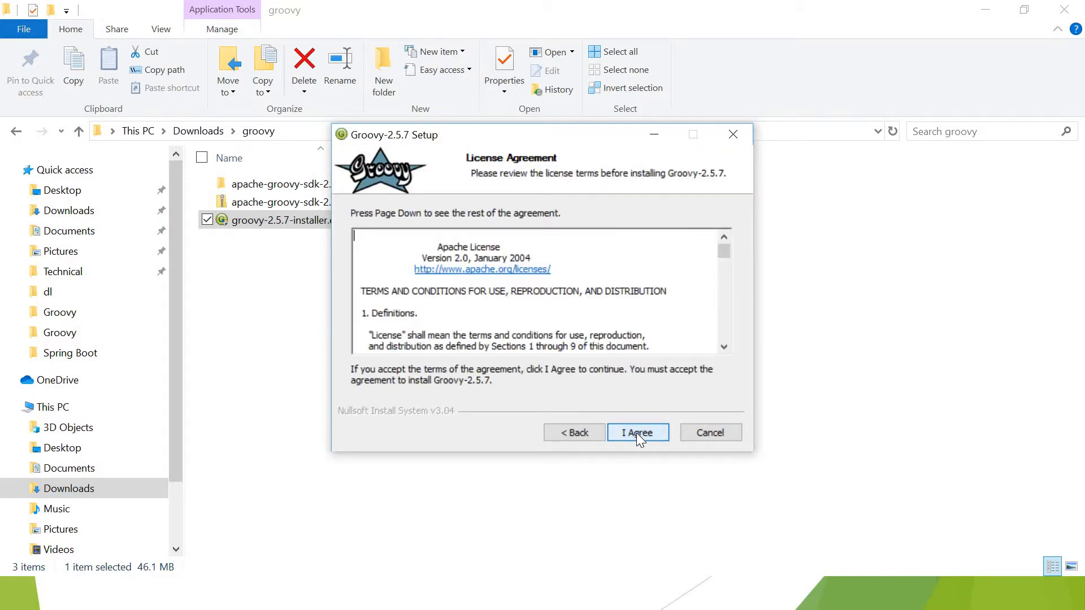
{"action": "mouse_move", "coordinate": [626, 440]}
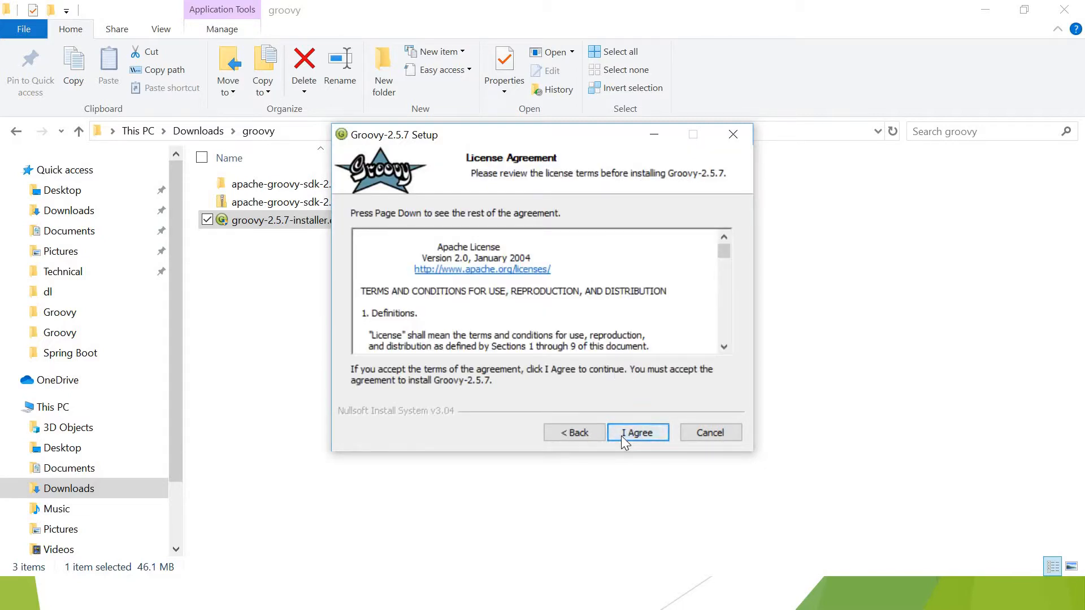
{"action": "left_click", "coordinate": [637, 432]}
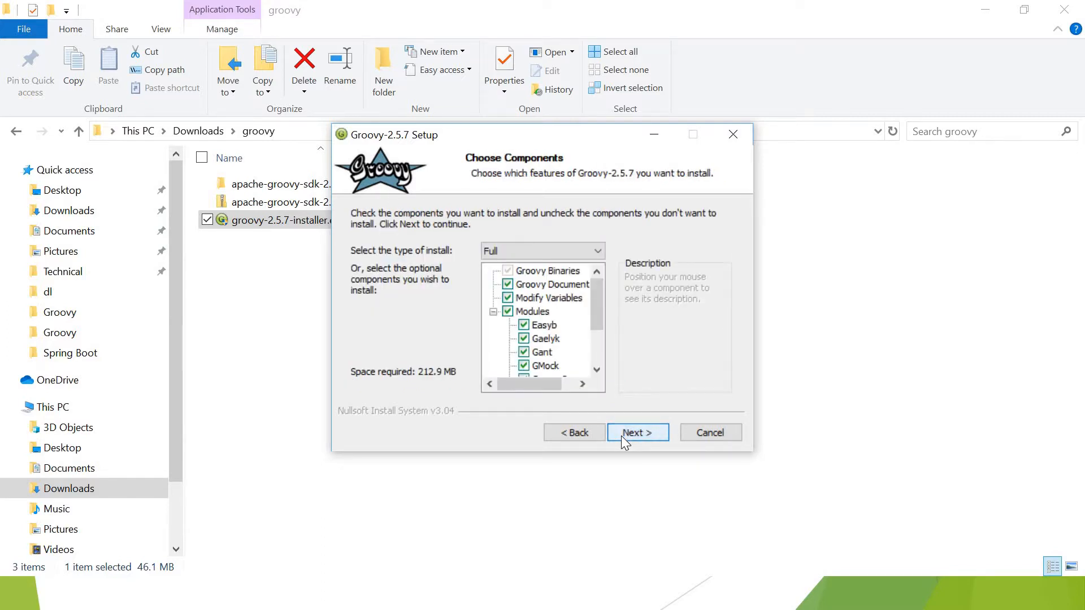
{"action": "left_click", "coordinate": [637, 432]}
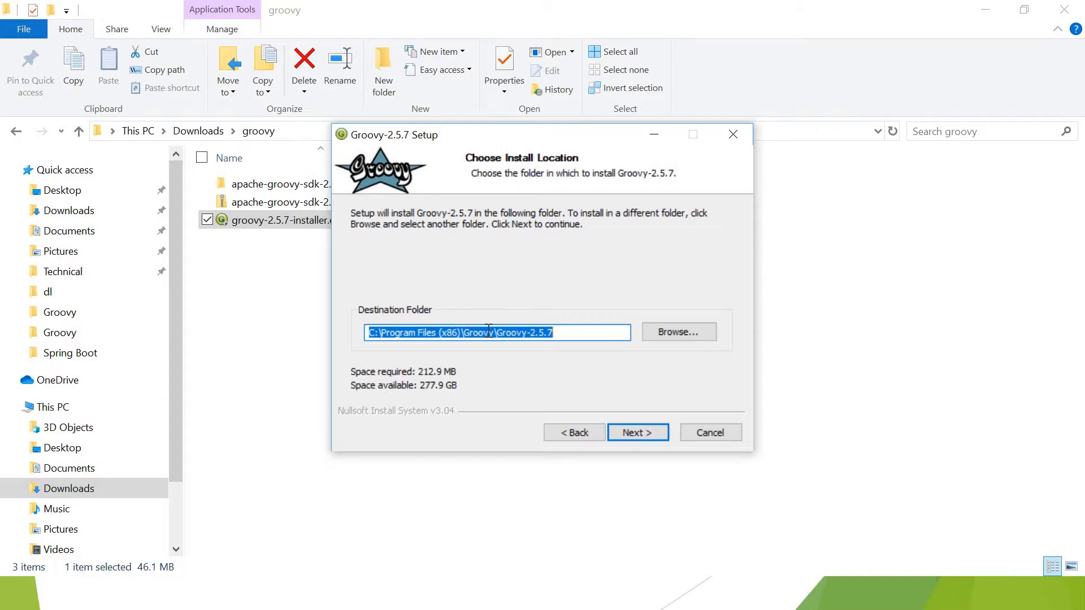
{"action": "left_click", "coordinate": [560, 333]}
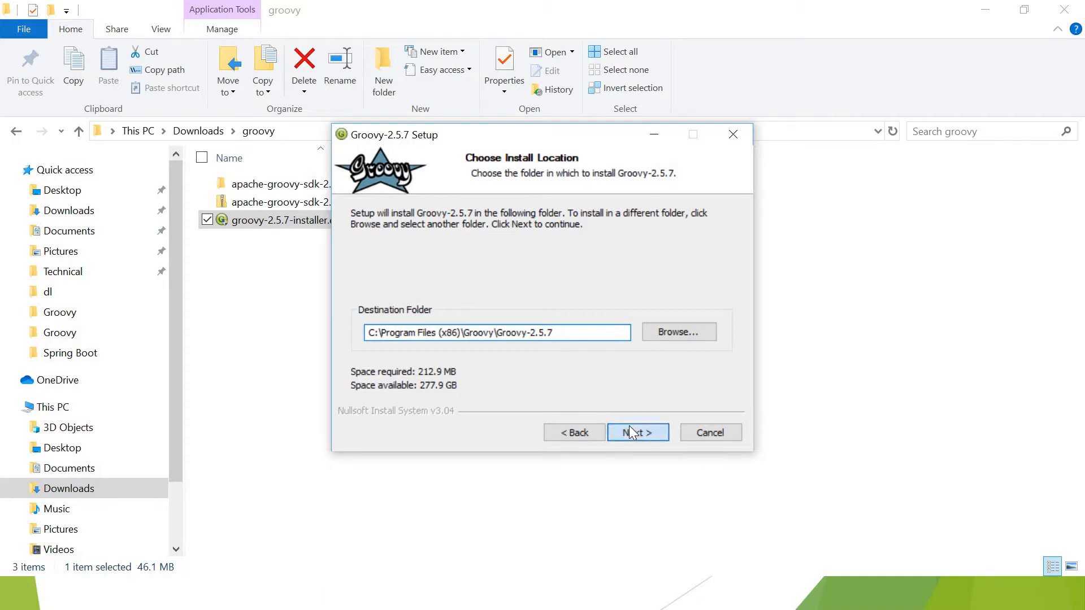
{"action": "left_click", "coordinate": [637, 432]}
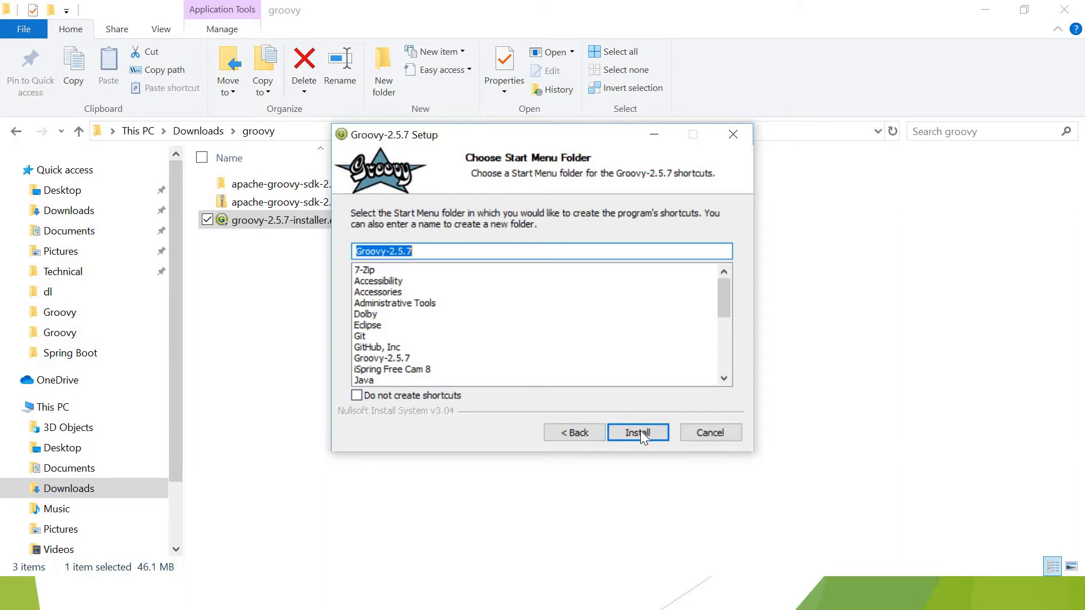
Install Groovy 2.5.7, dismissing the 64-bit Java notice, until setup completes
{"action": "left_click", "coordinate": [637, 432]}
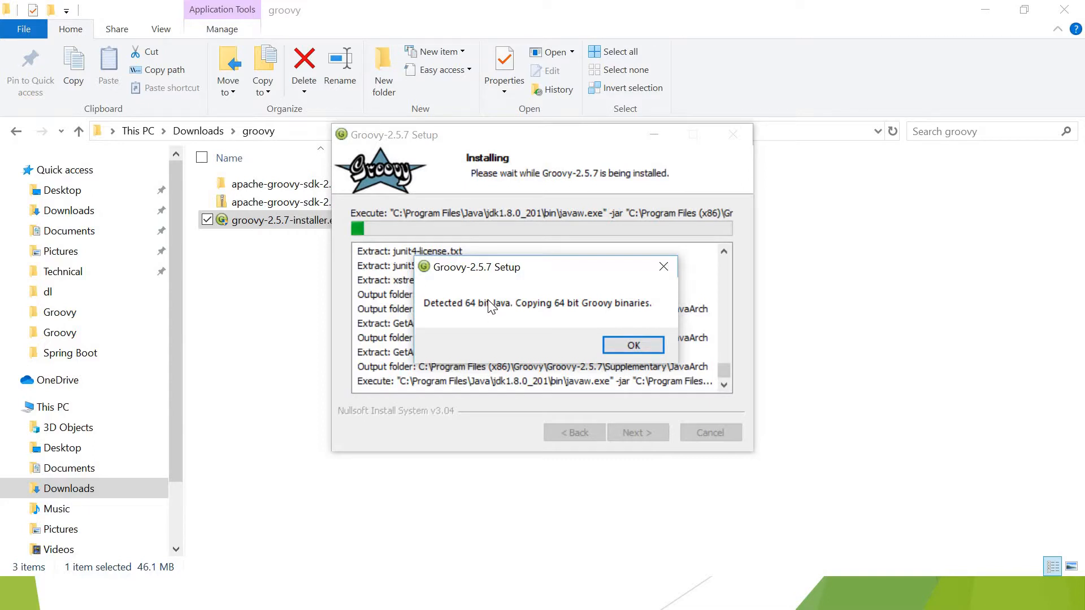
{"action": "mouse_move", "coordinate": [591, 309]}
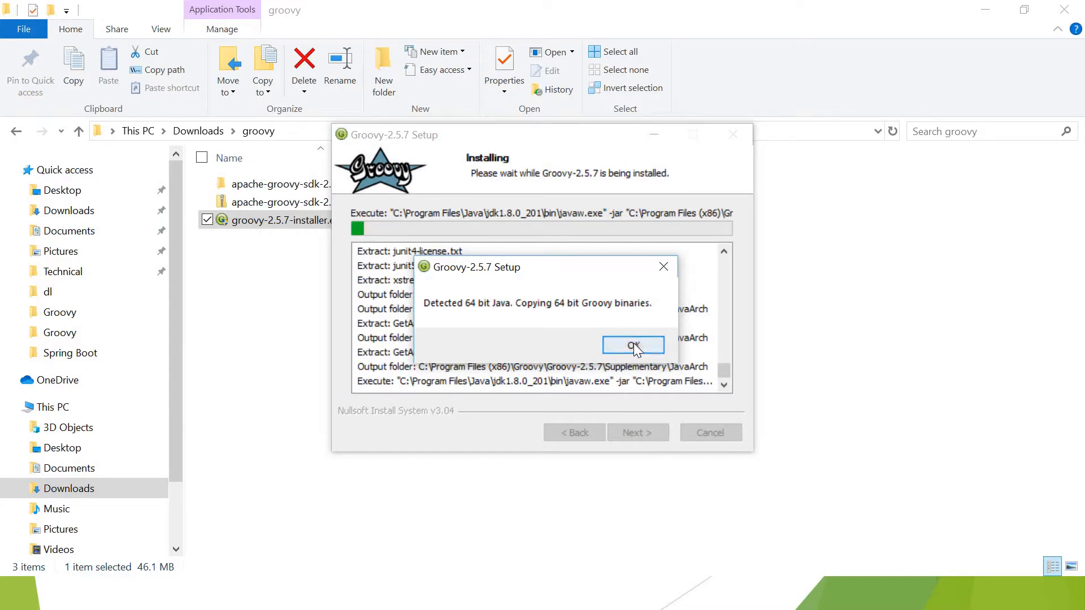
{"action": "left_click", "coordinate": [632, 345]}
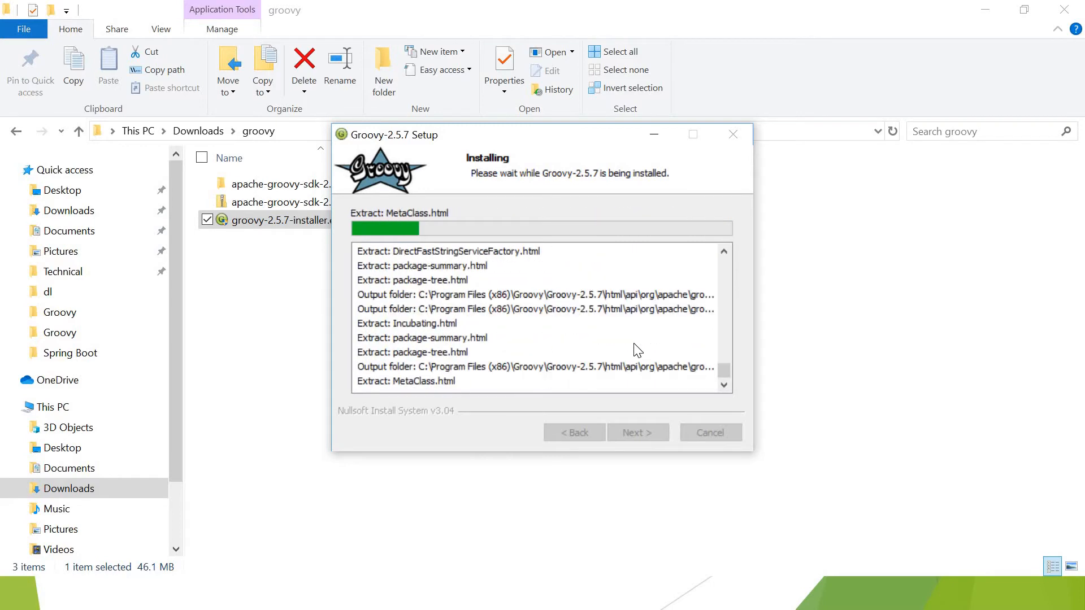
{"action": "key", "text": "alt+tab"}
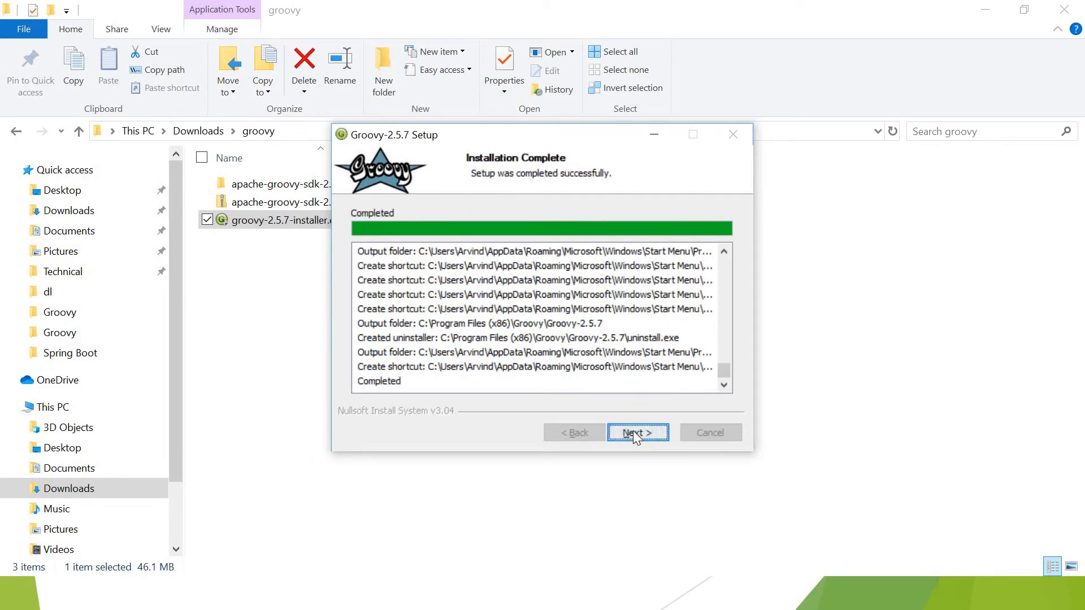
Keep GROOVY_HOME, Path addition and system environment enabled and reach File Associations
{"action": "left_click", "coordinate": [637, 433]}
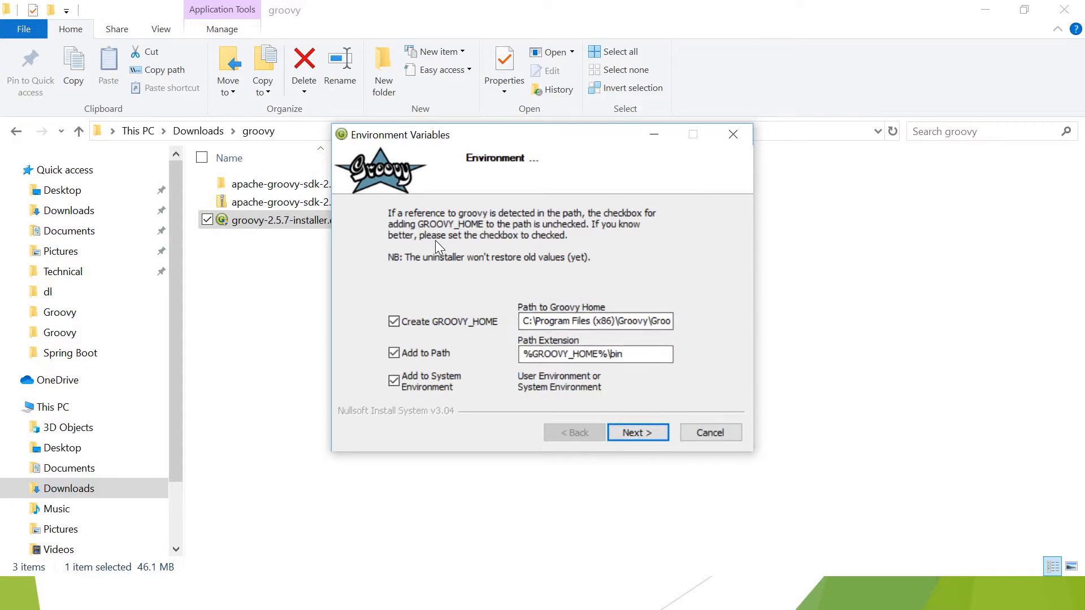
{"action": "mouse_move", "coordinate": [417, 238]}
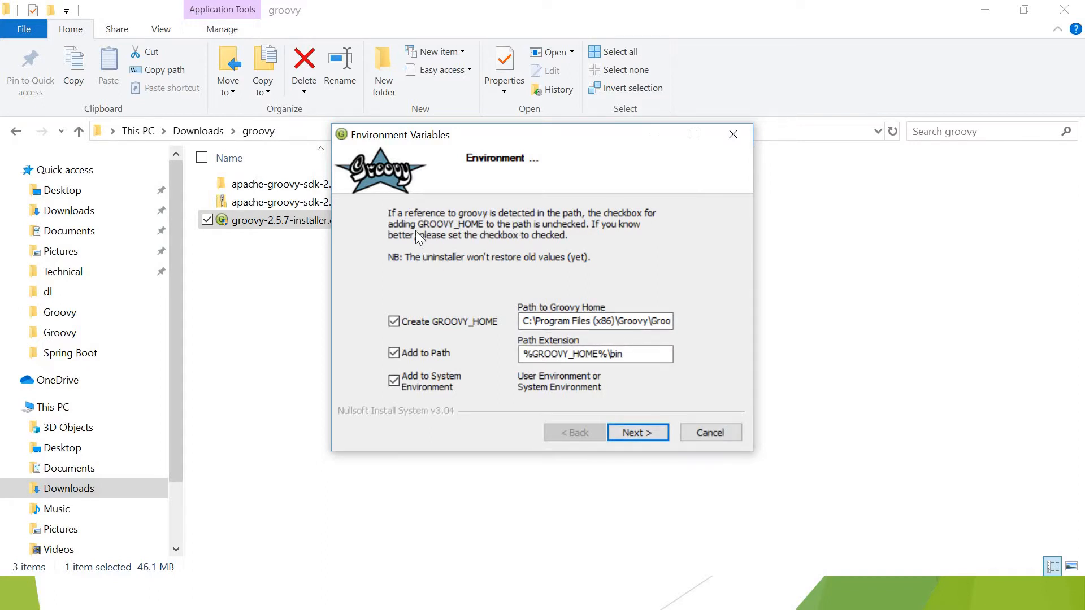
{"action": "mouse_move", "coordinate": [482, 222]}
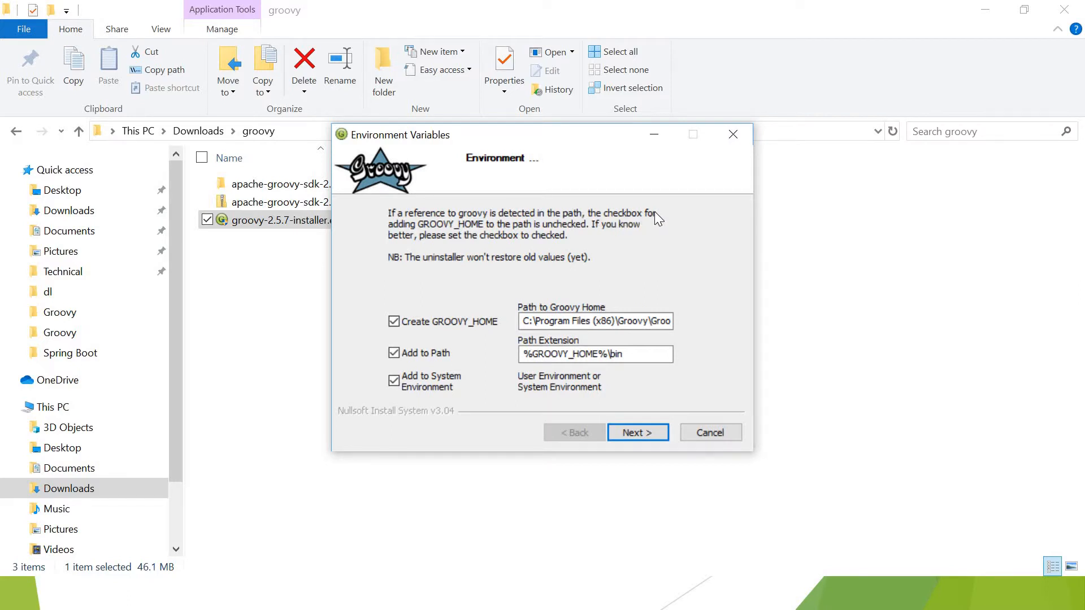
{"action": "mouse_move", "coordinate": [515, 232]}
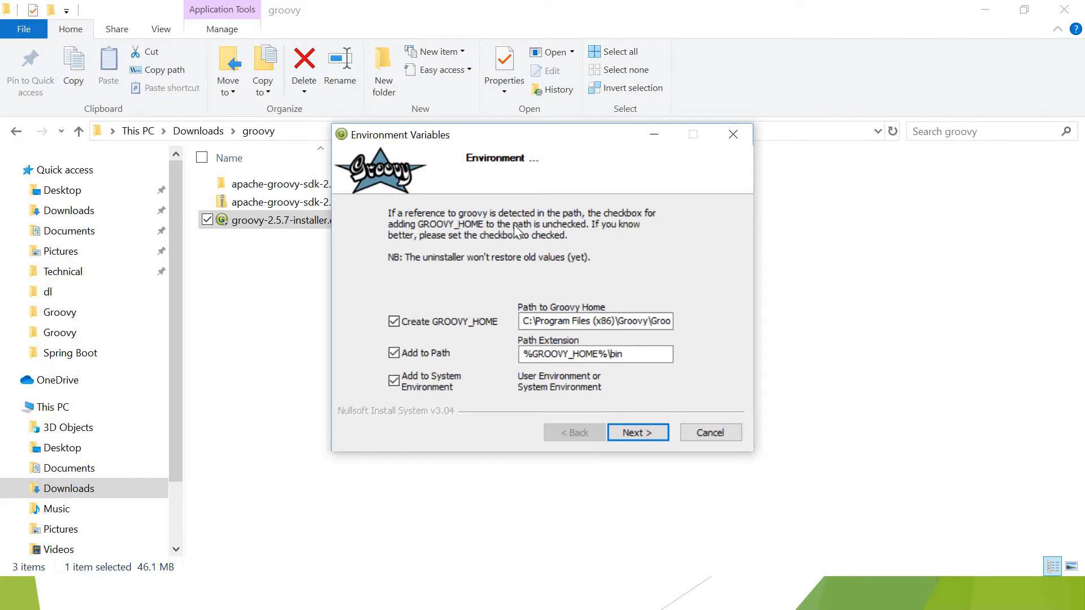
{"action": "mouse_move", "coordinate": [485, 285]}
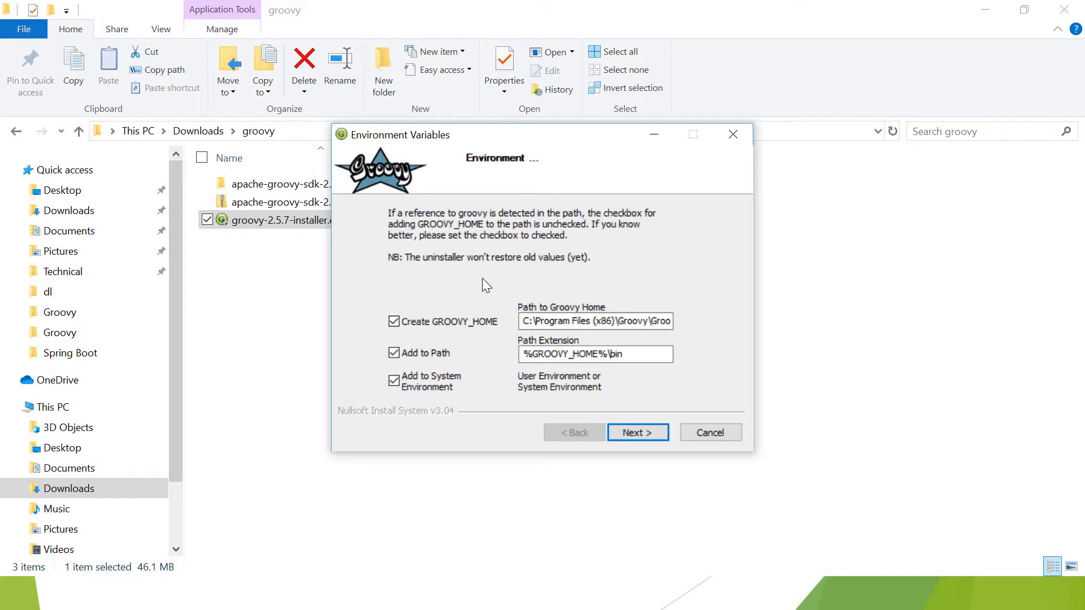
{"action": "mouse_move", "coordinate": [415, 285]}
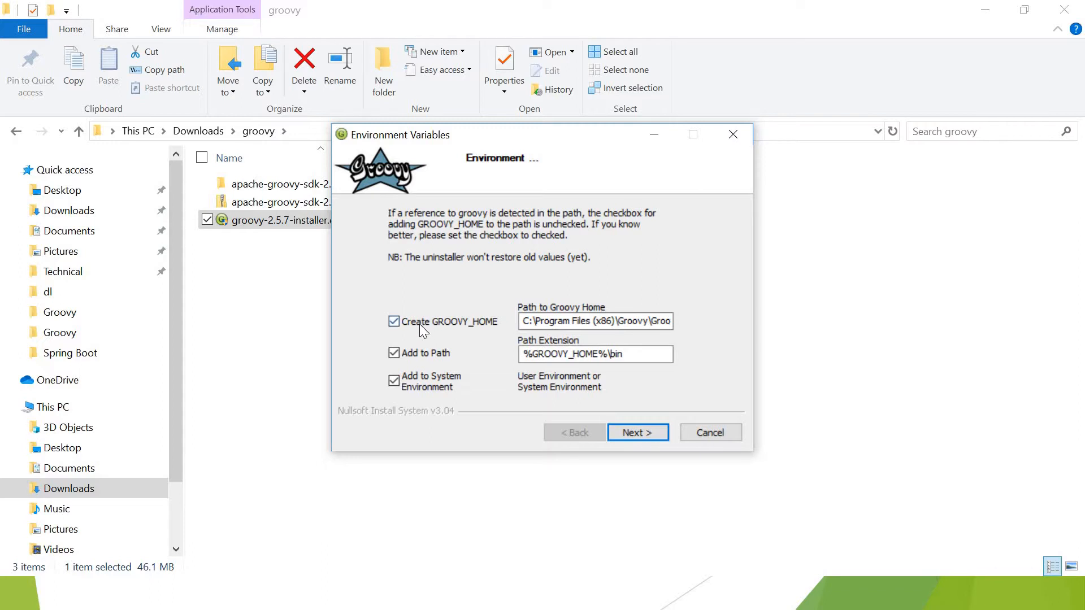
{"action": "mouse_move", "coordinate": [471, 338]}
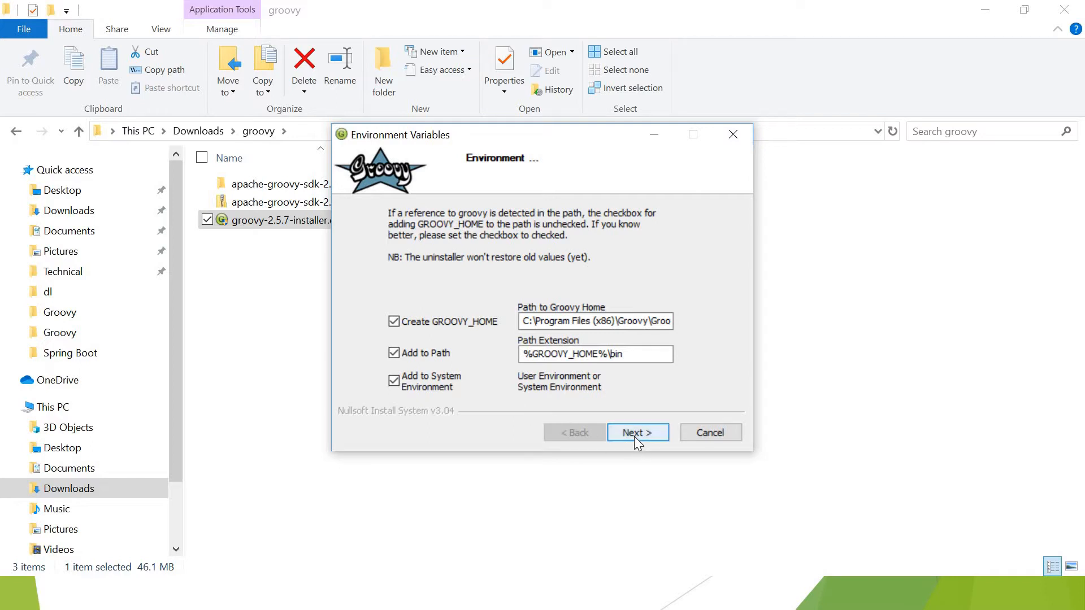
{"action": "left_click", "coordinate": [637, 432]}
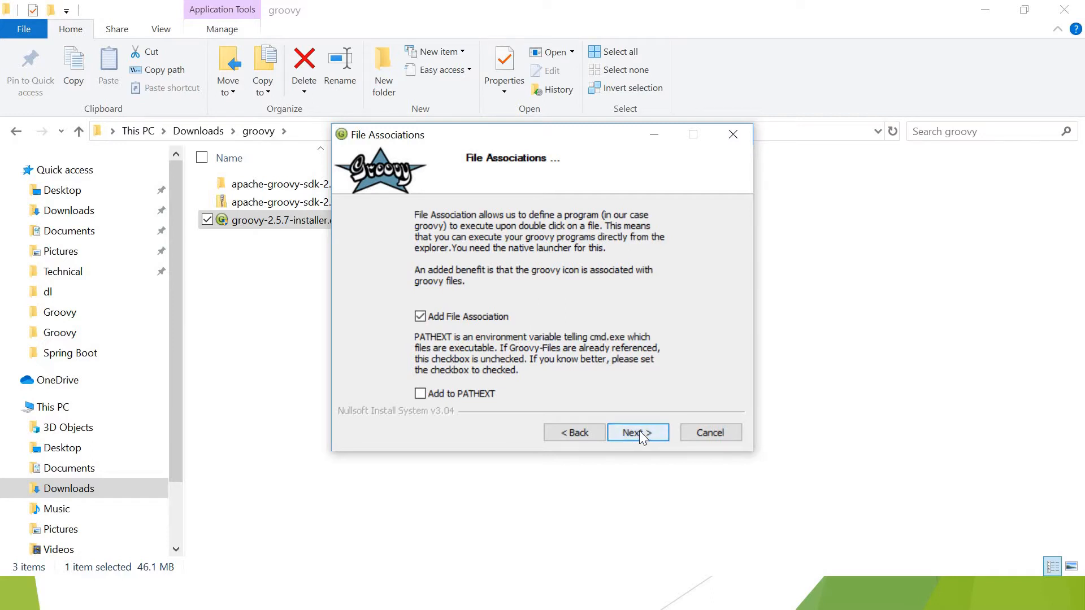
Accept file associations, finish setup with the readme shown, then close the readme
{"action": "left_click", "coordinate": [637, 432]}
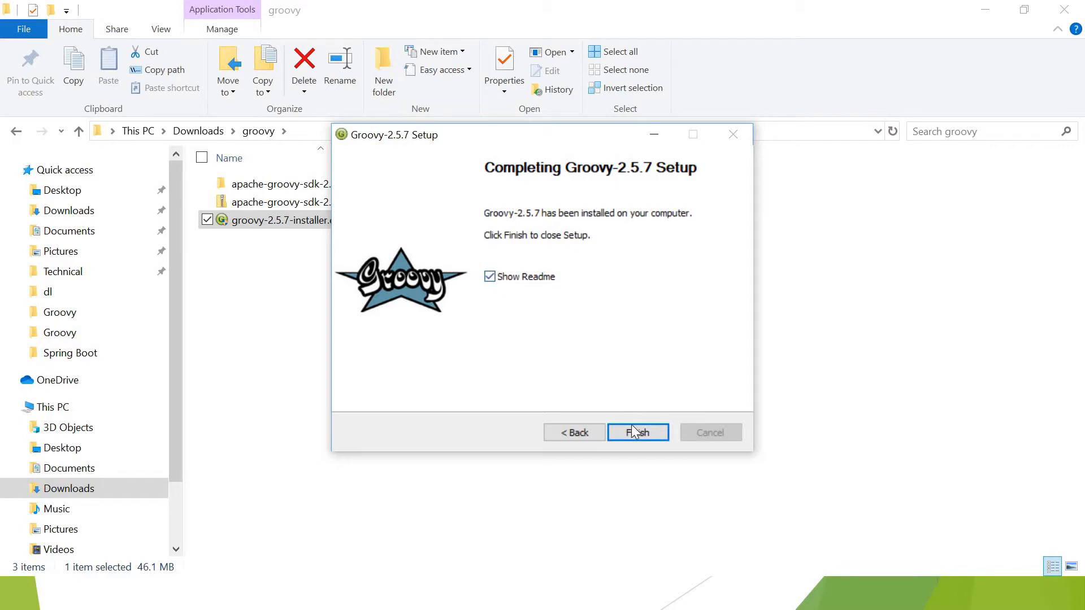
{"action": "left_click", "coordinate": [637, 432]}
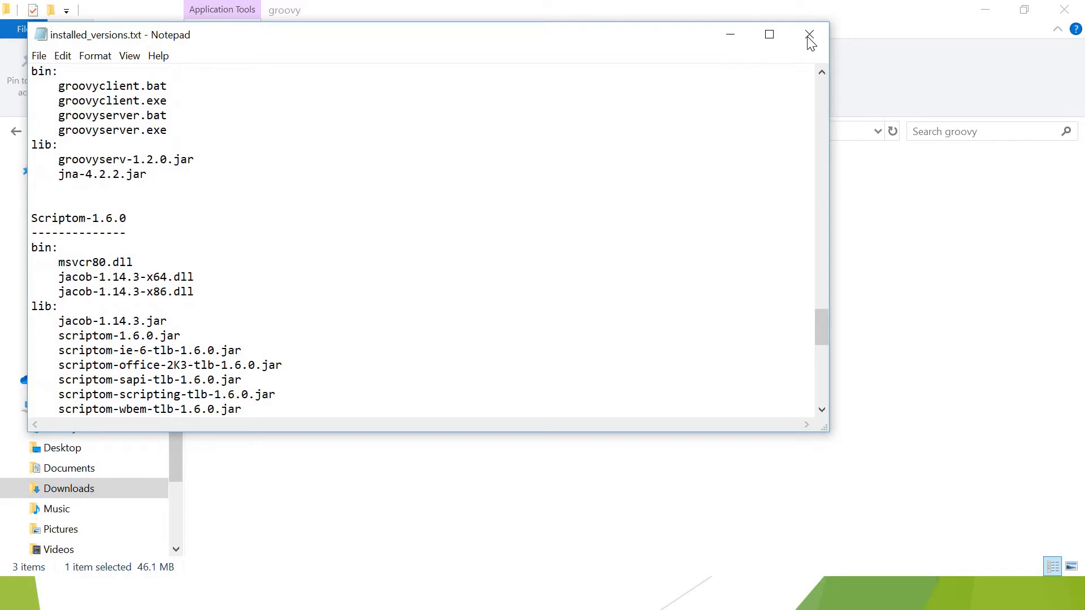
{"action": "left_click", "coordinate": [808, 34]}
{"action": "type", "text": "envir"}
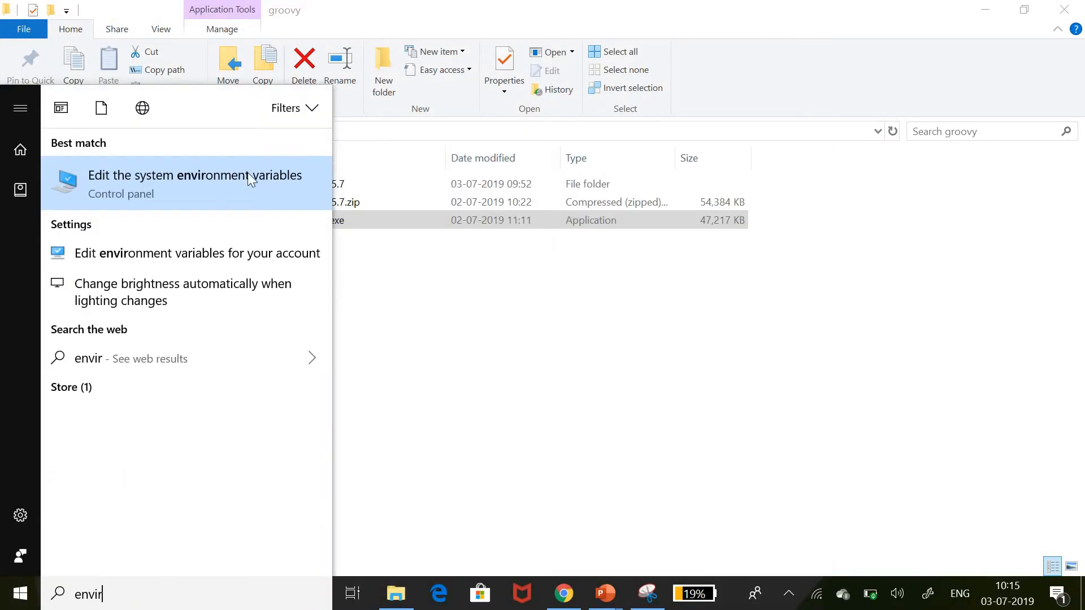
Verify GROOVY_HOME exists and the system Path includes %GROOVY_HOME%\bin
{"action": "left_click", "coordinate": [194, 176]}
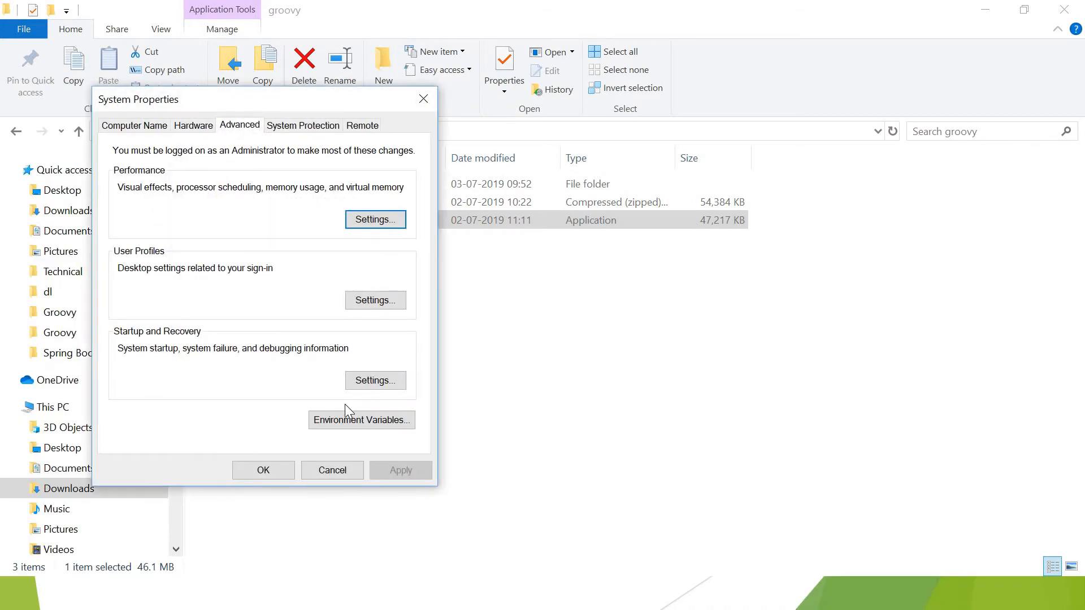
{"action": "left_click", "coordinate": [360, 420]}
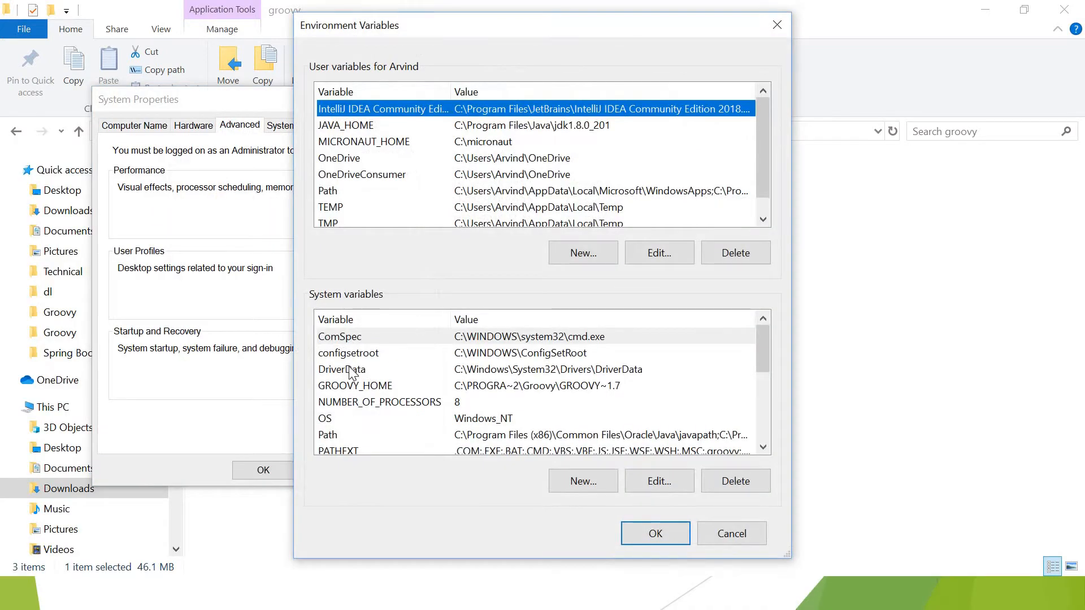
{"action": "left_click", "coordinate": [355, 386]}
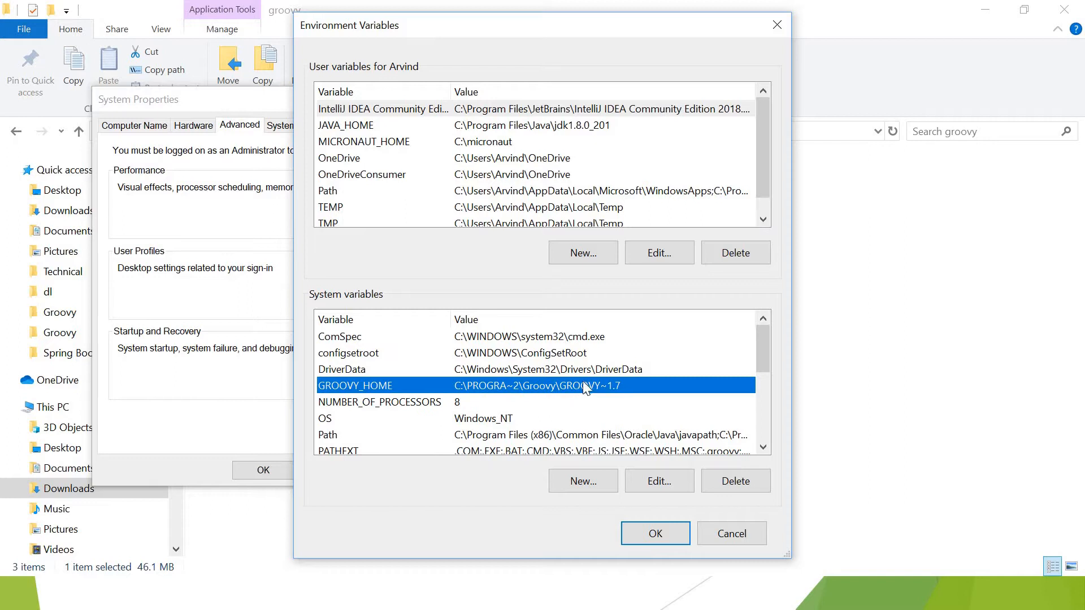
{"action": "mouse_move", "coordinate": [527, 427]}
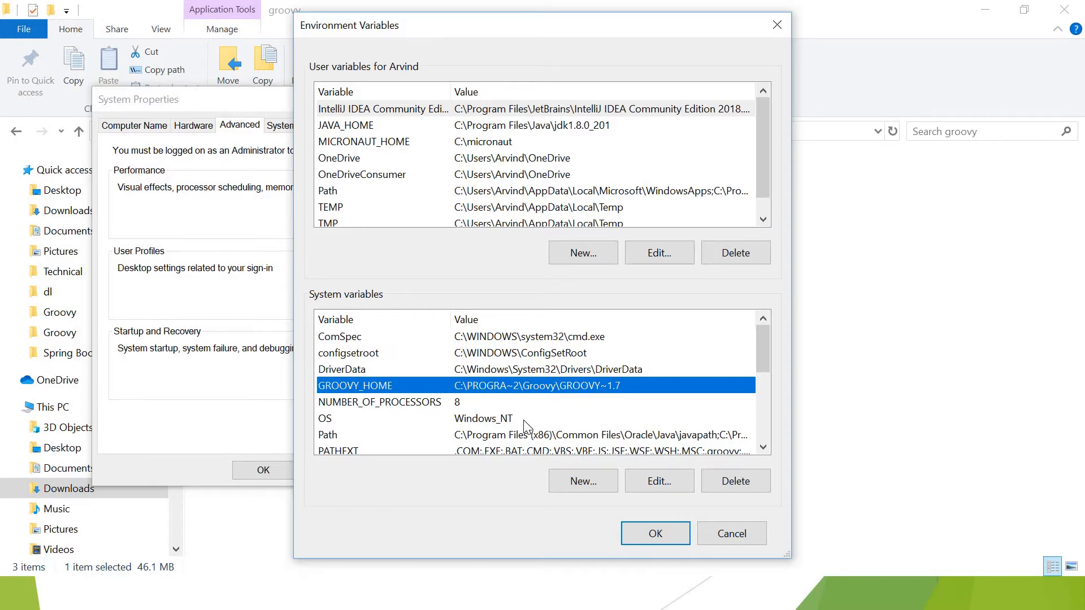
{"action": "left_click", "coordinate": [327, 434]}
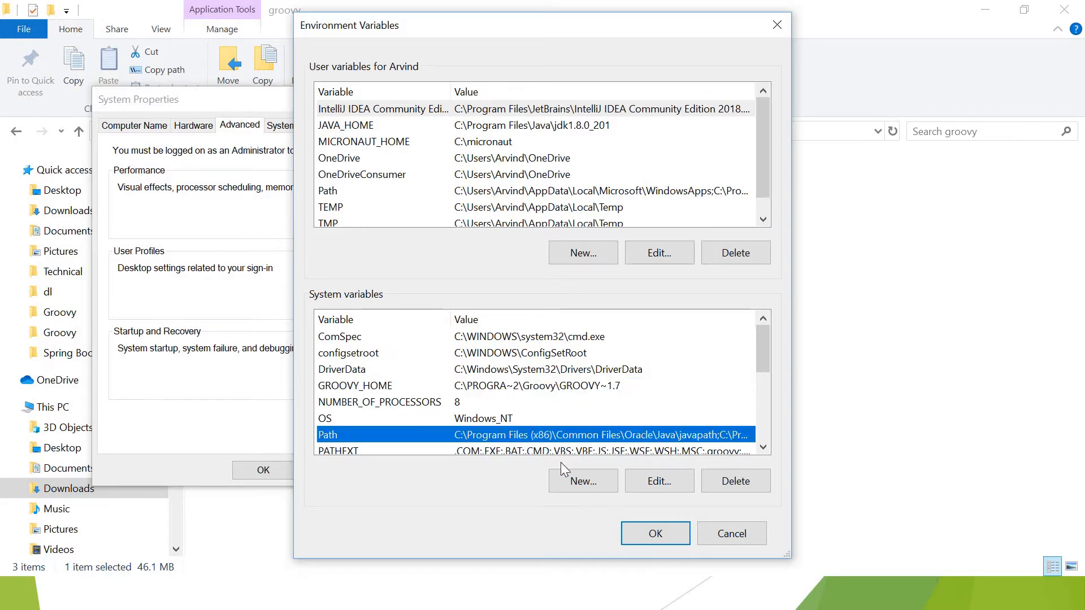
{"action": "left_click", "coordinate": [657, 481]}
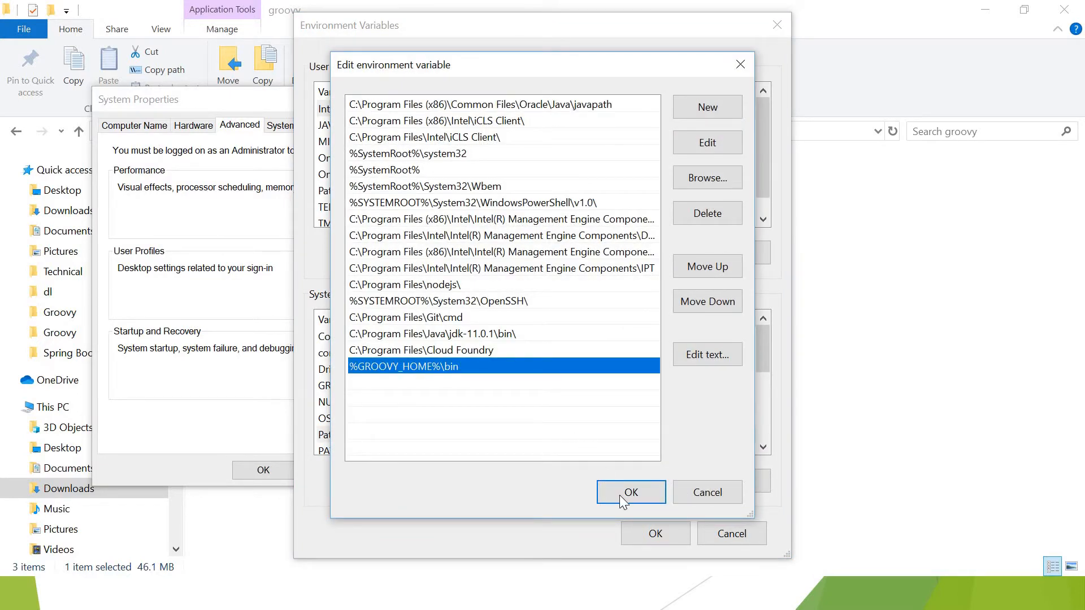
{"action": "left_click", "coordinate": [629, 492]}
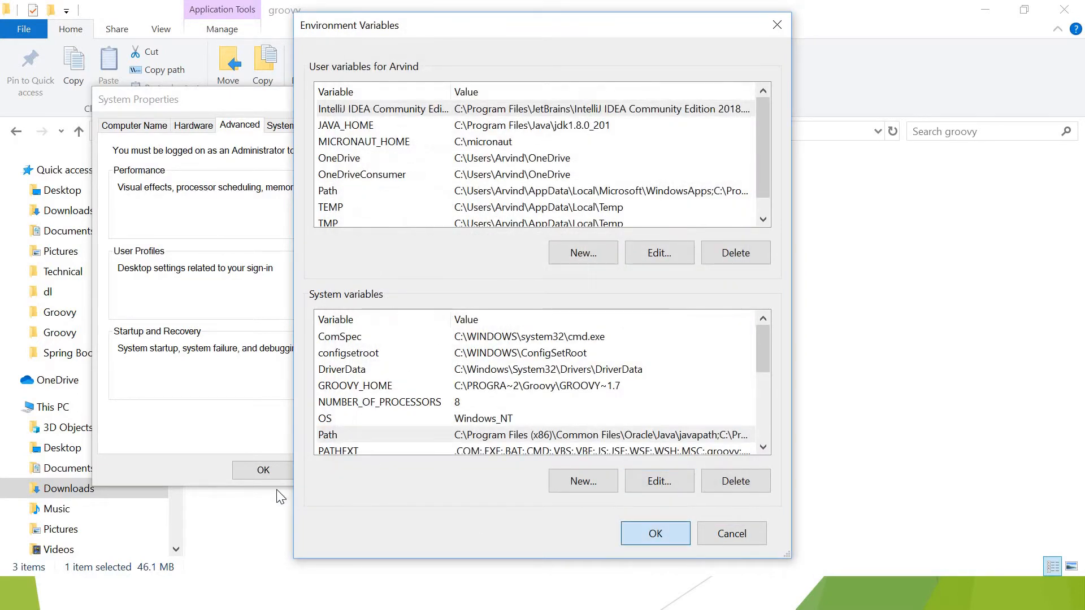
Browse to C:\Program Files (x86)\Groovy\Groovy-2.5.7\bin and reveal its full path
{"action": "left_click", "coordinate": [654, 532]}
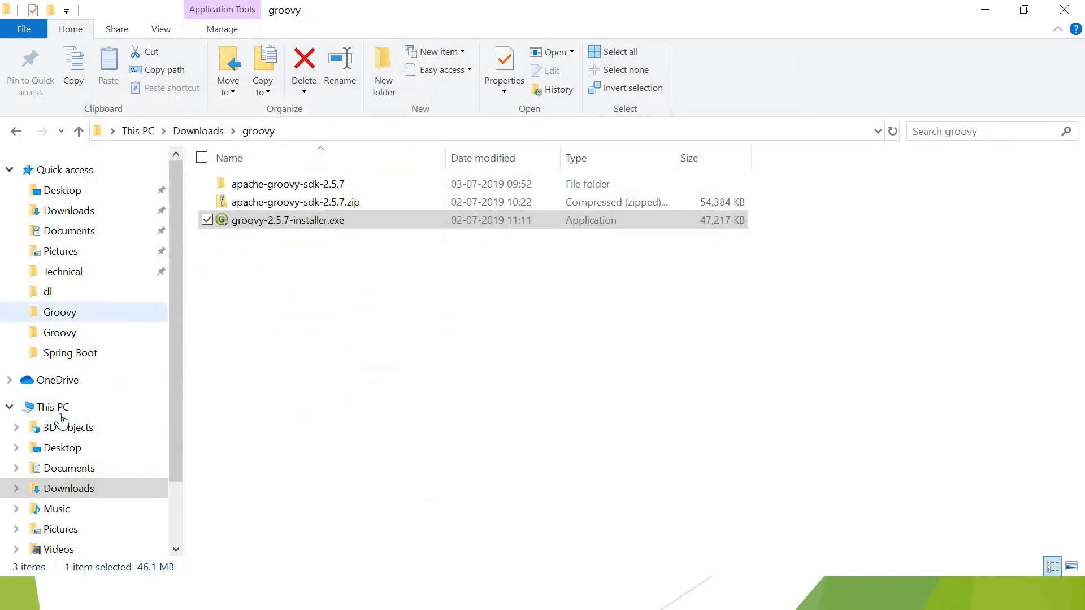
{"action": "left_click", "coordinate": [52, 406]}
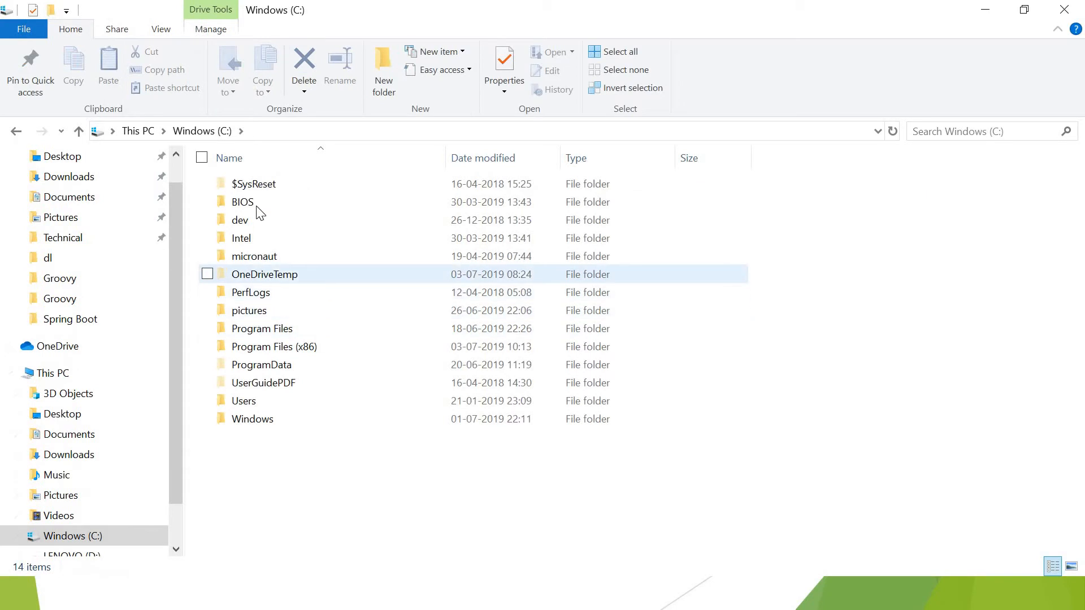
{"action": "left_click", "coordinate": [274, 346]}
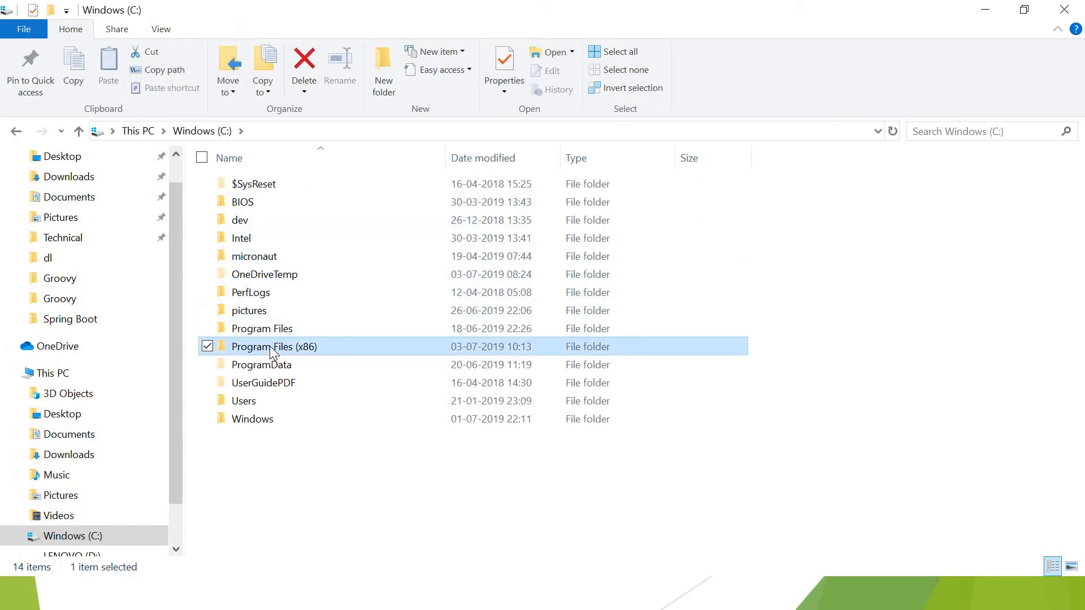
{"action": "double_click", "coordinate": [274, 346]}
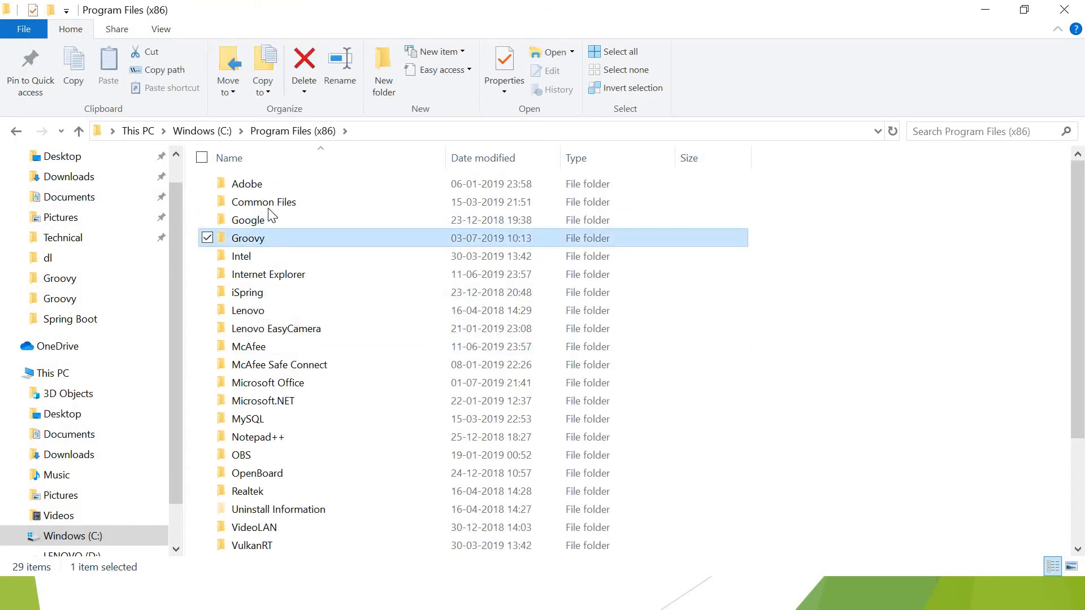
{"action": "double_click", "coordinate": [247, 238]}
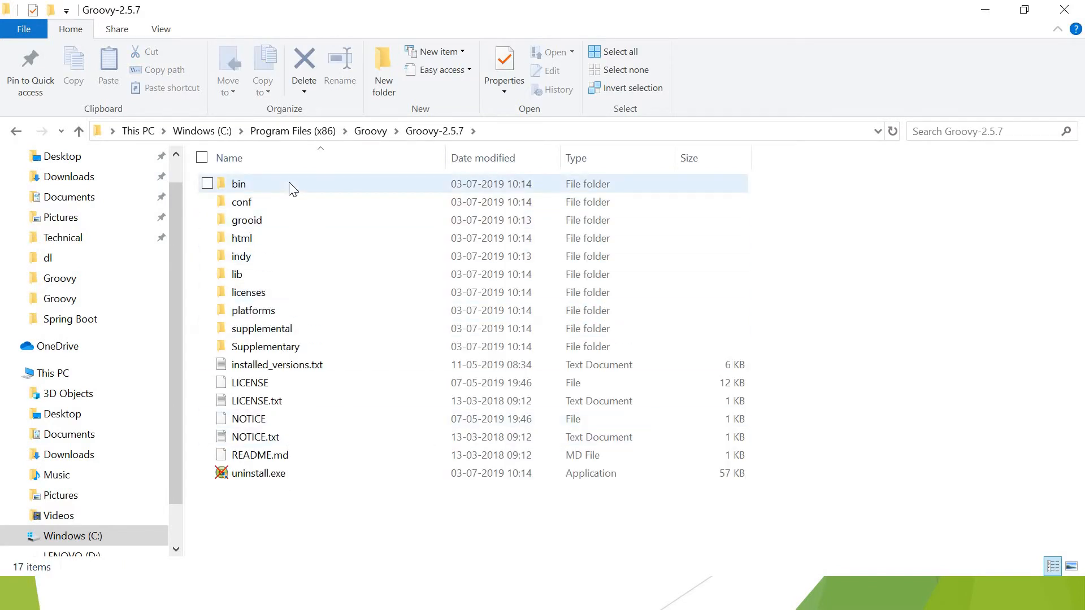
{"action": "double_click", "coordinate": [239, 183]}
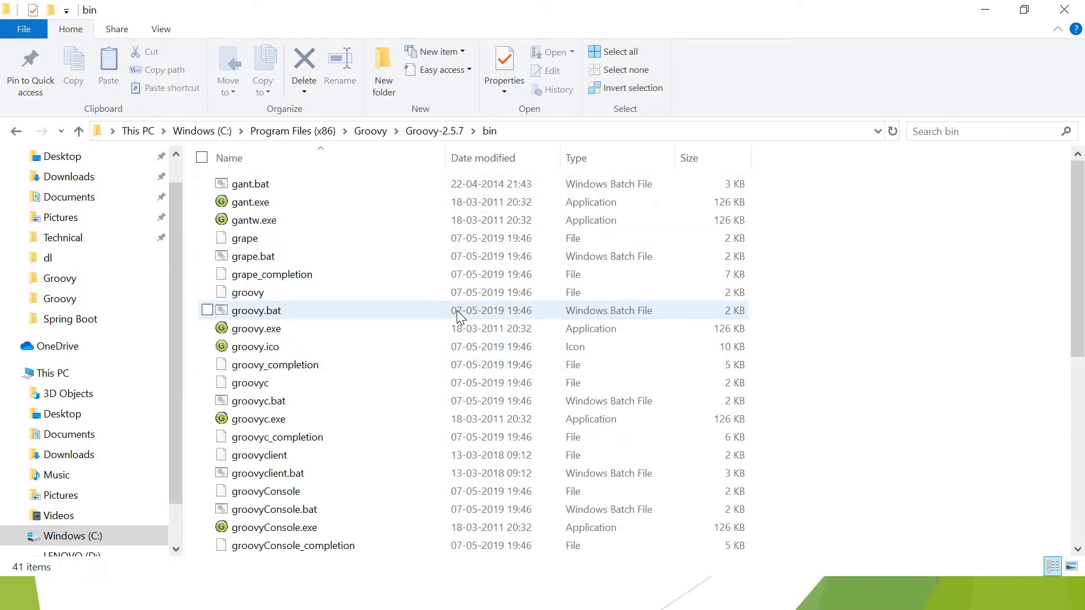
{"action": "left_click", "coordinate": [16, 594]}
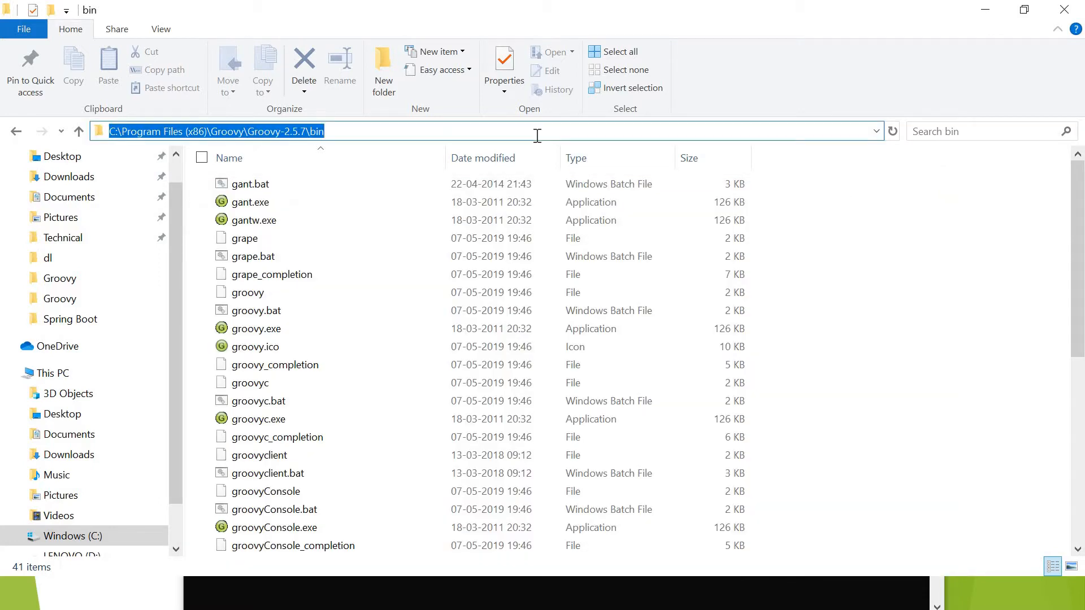
Run groovy --version and select its output showing Groovy 2.5.7 on JVM 1.8.0_201
{"action": "key", "text": "alt+tab"}
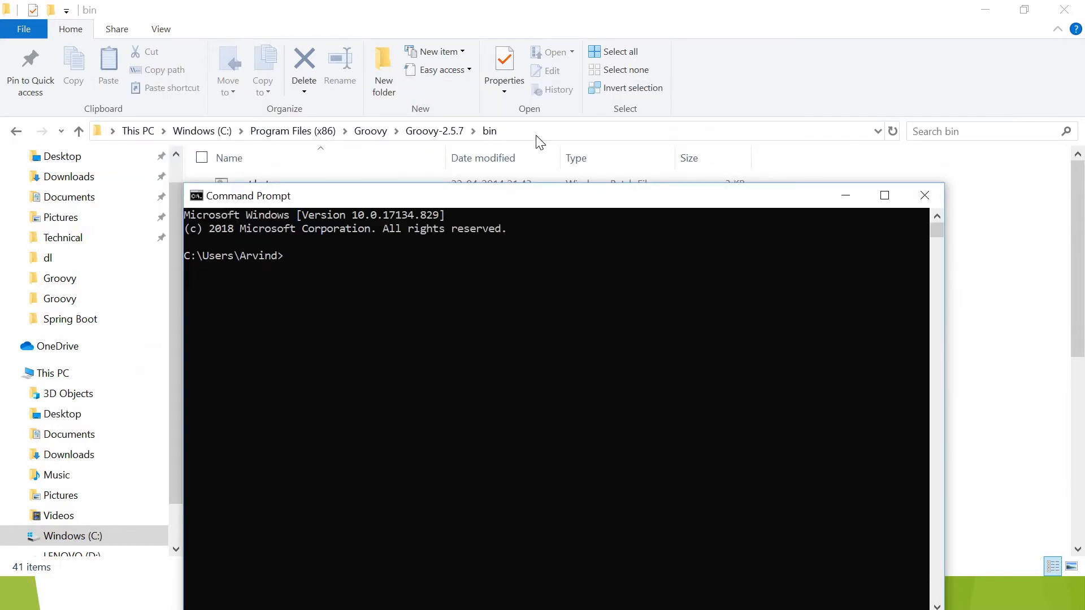
{"action": "type", "text": "groovy"}
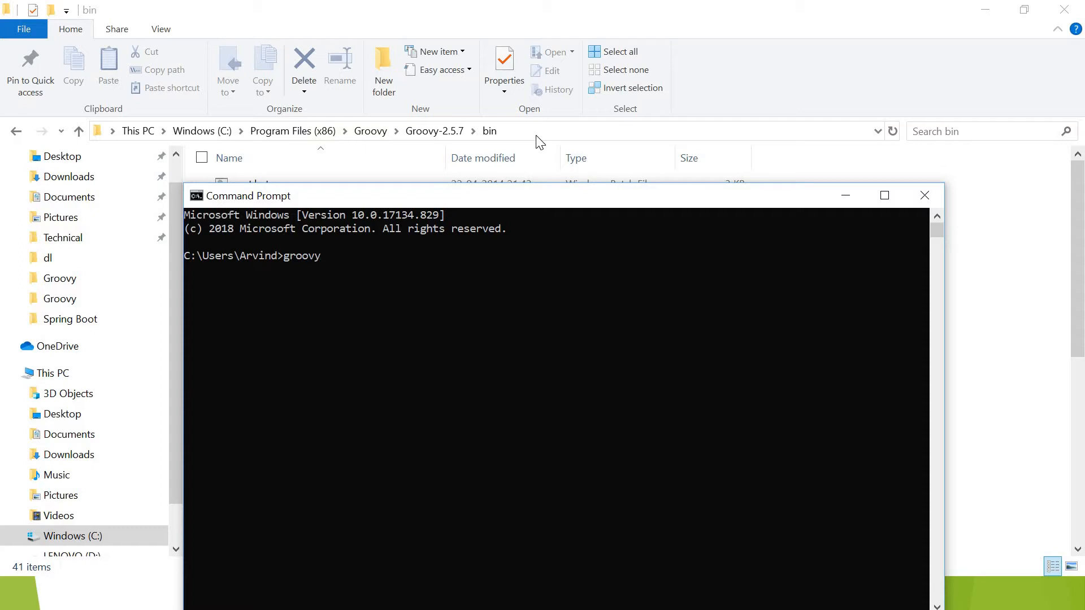
{"action": "type", "text": "--version"}
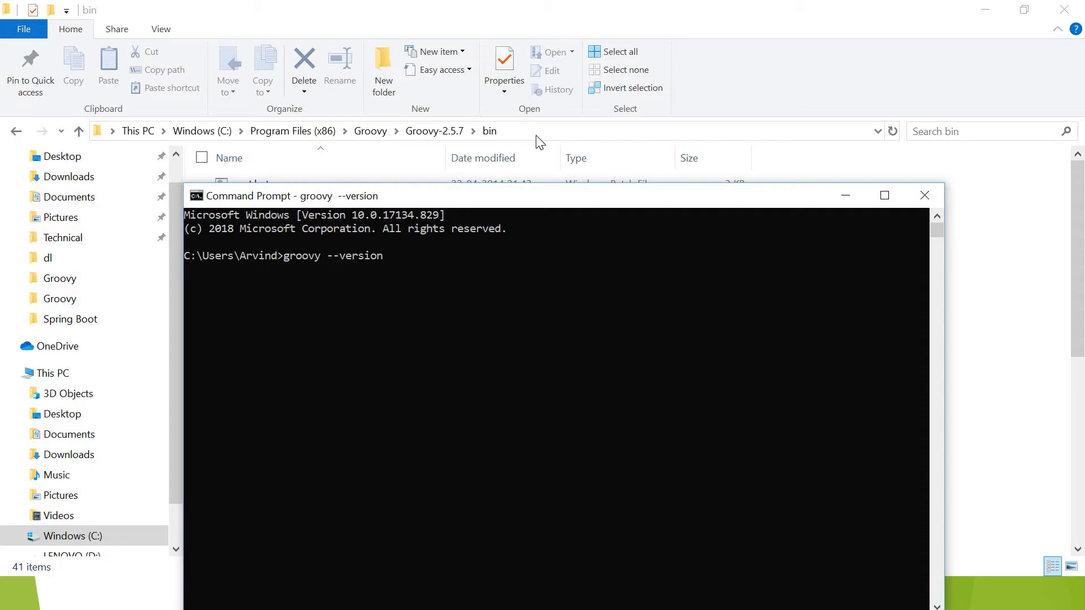
{"action": "key", "text": "enter"}
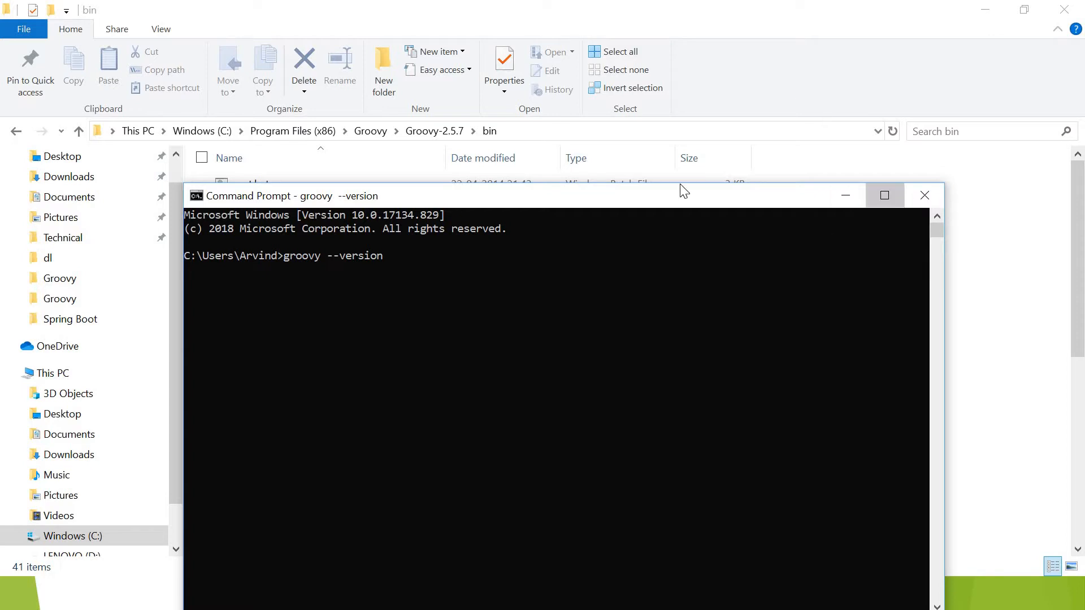
{"action": "left_click", "coordinate": [885, 195]}
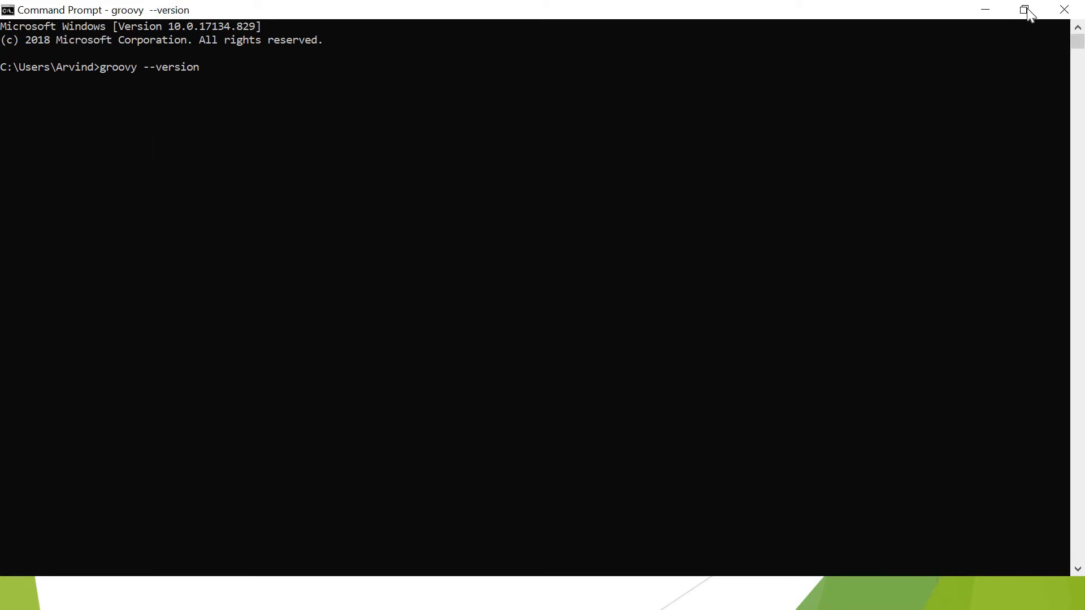
{"action": "key", "text": "enter"}
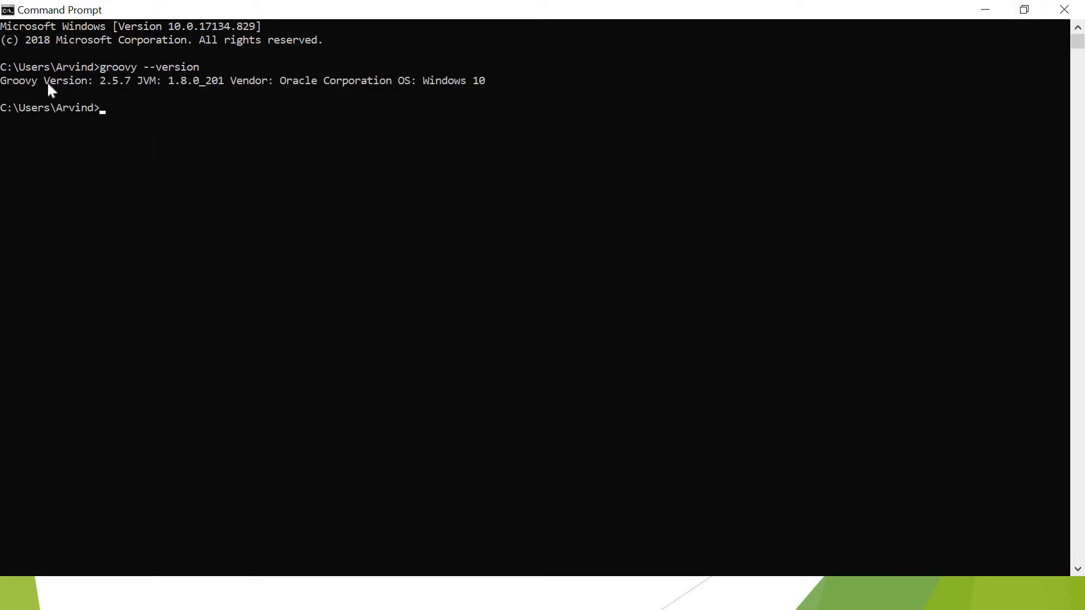
{"action": "left_click_drag", "start_coordinate": [43, 80], "coordinate": [152, 80]}
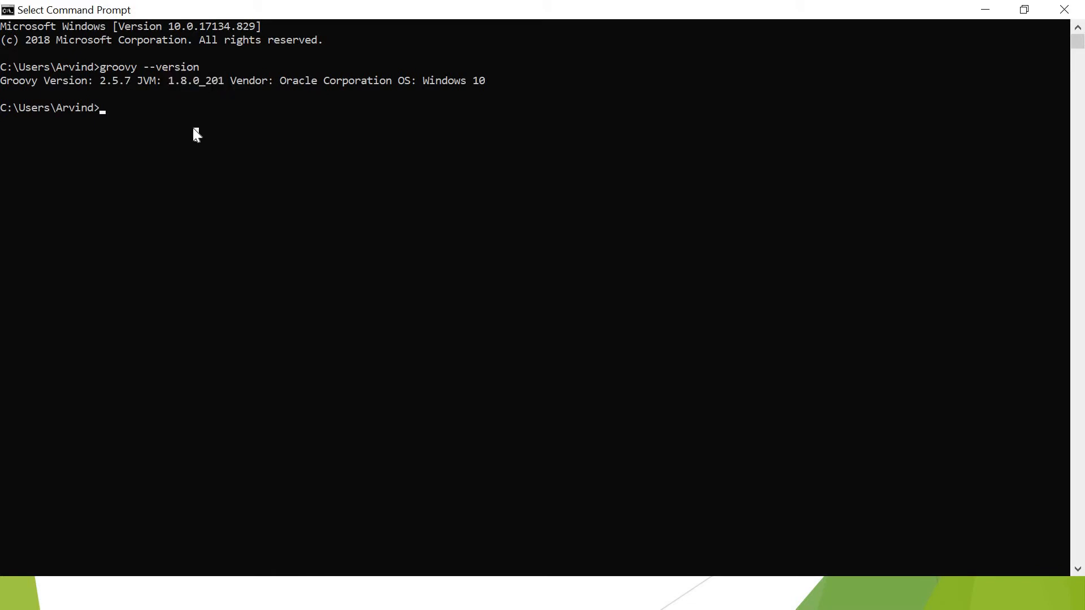
Start groovysh and print 'hello groovy'
{"action": "type", "text": "groov"}
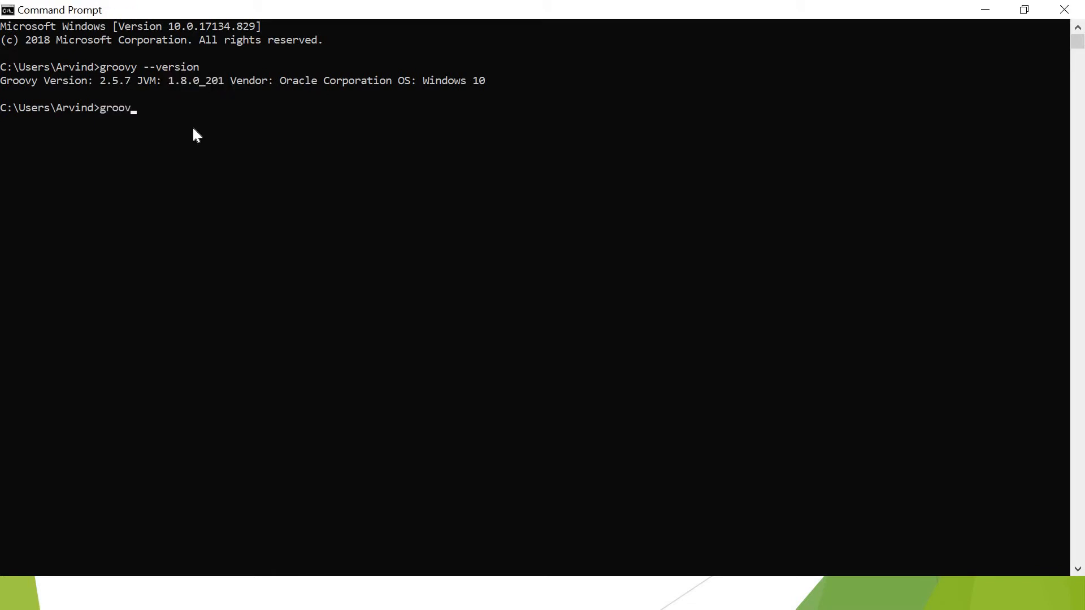
{"action": "type", "text": "sh"}
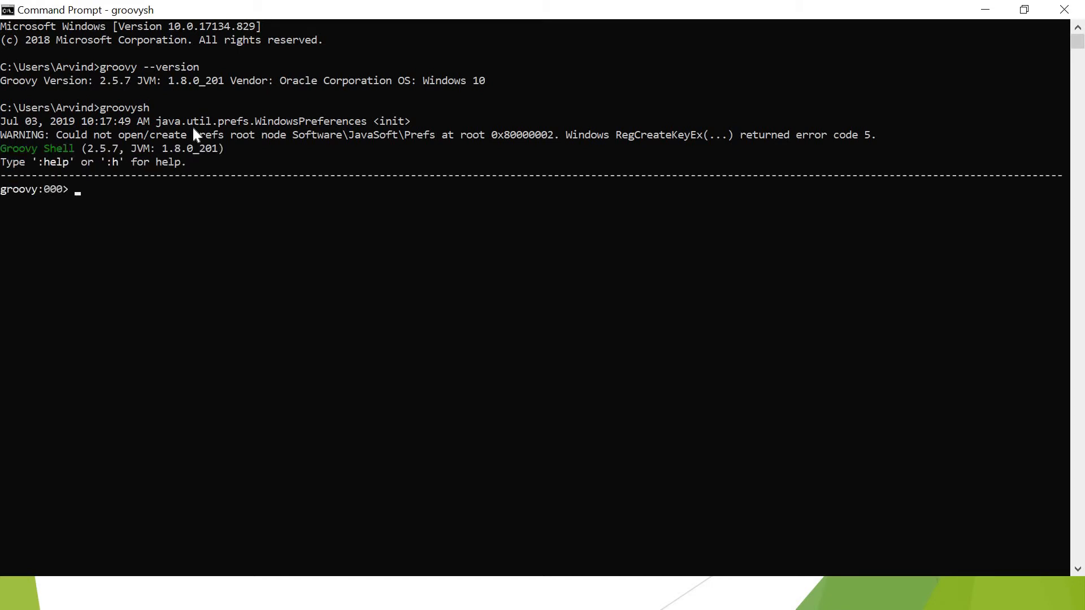
{"action": "type", "text": "pe"}
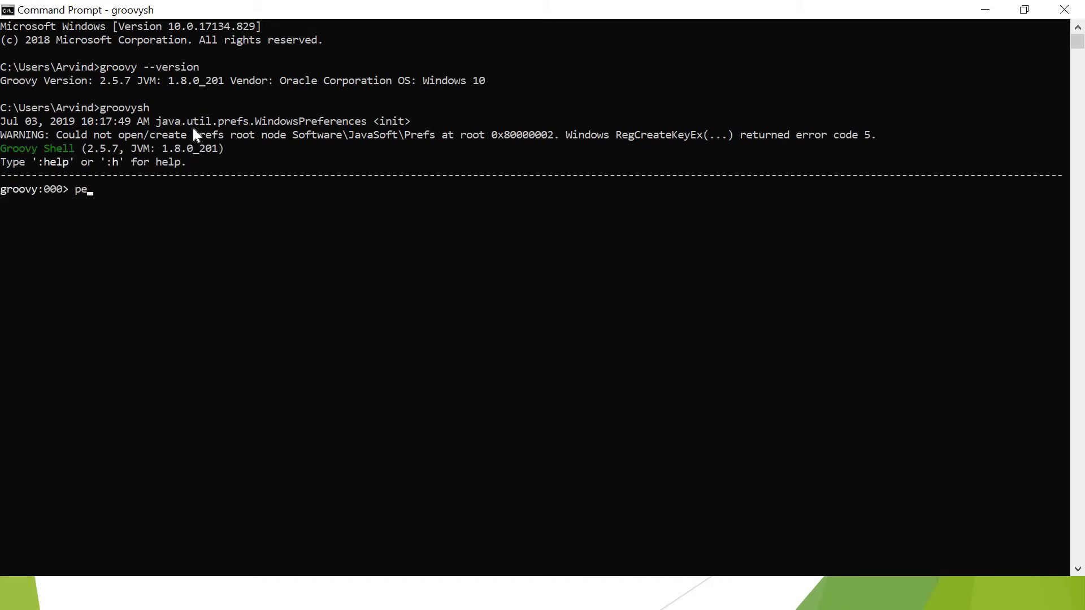
{"action": "type", "text": "rintln 'h"}
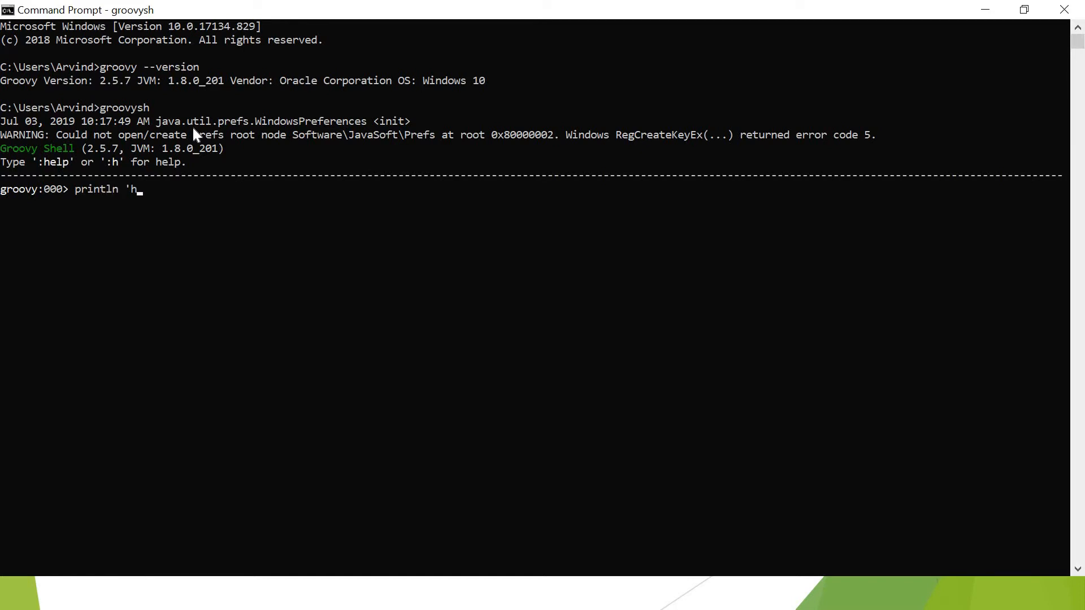
{"action": "type", "text": "ello gr"}
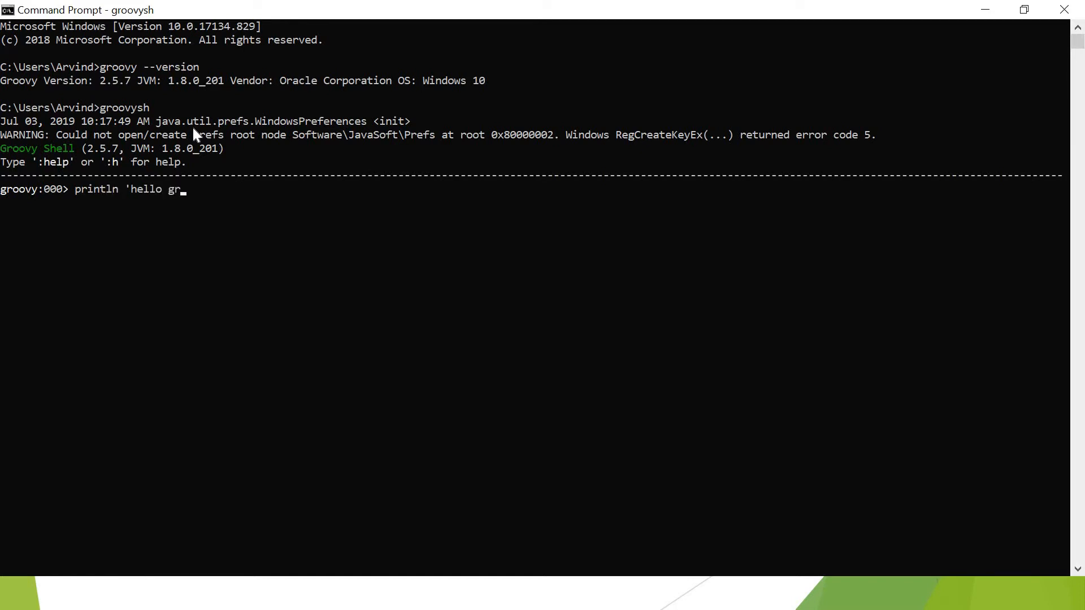
{"action": "type", "text": "oovy'"}
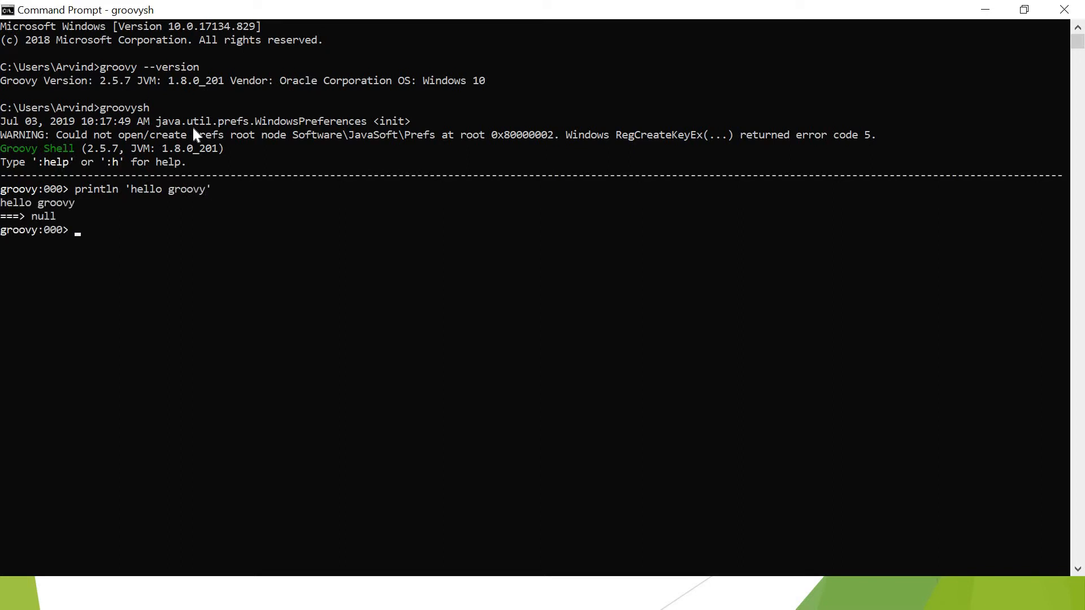
Evaluate 1+2+4+5 in groovysh, getting 12
{"action": "type", "text": "1+2"}
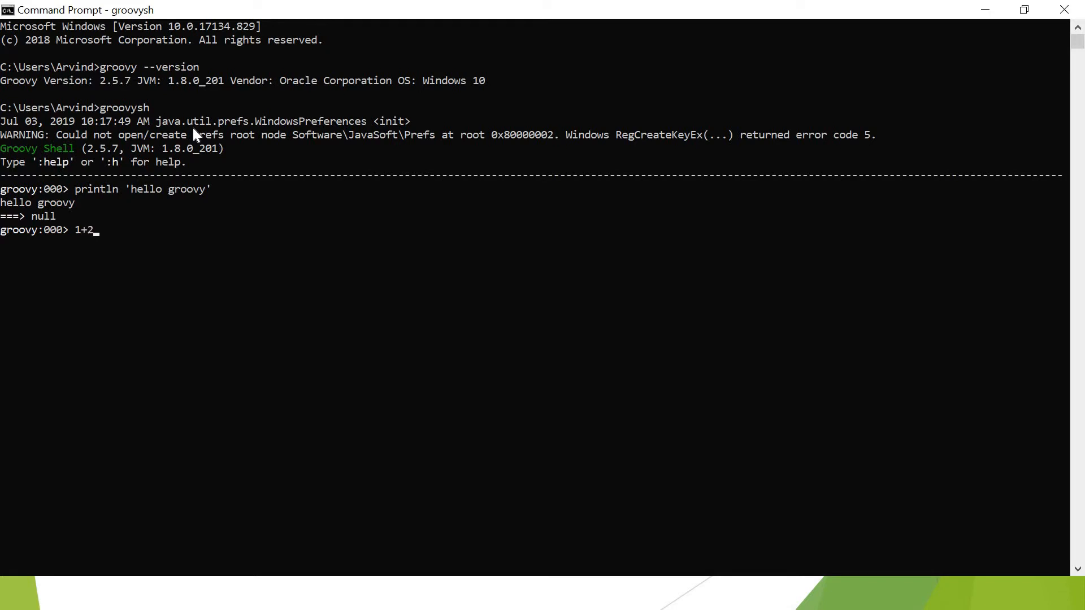
{"action": "type", "text": "#"}
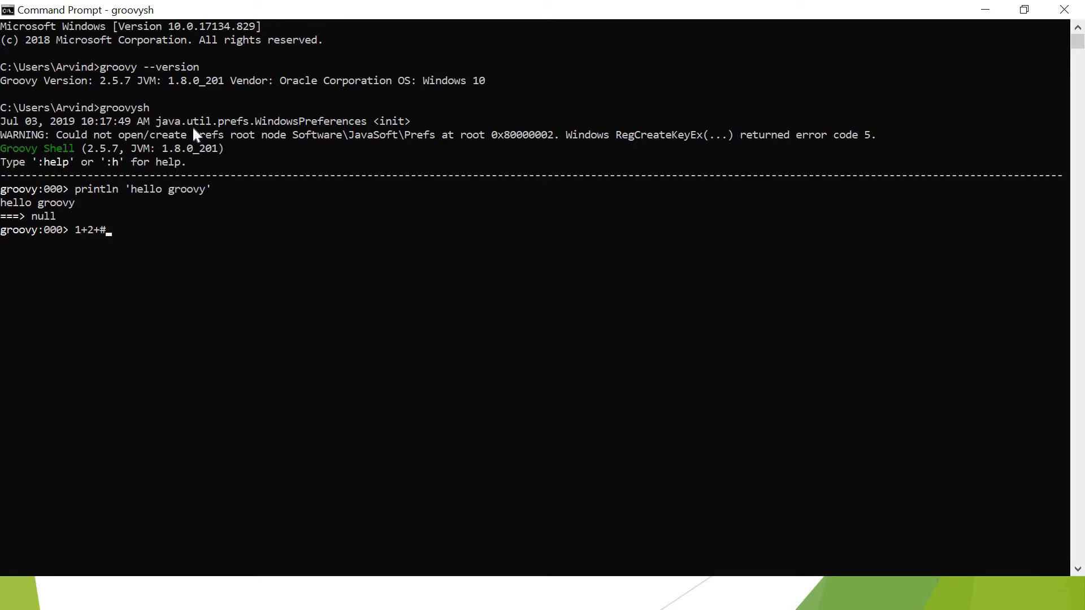
{"action": "type", "text": "4+5"}
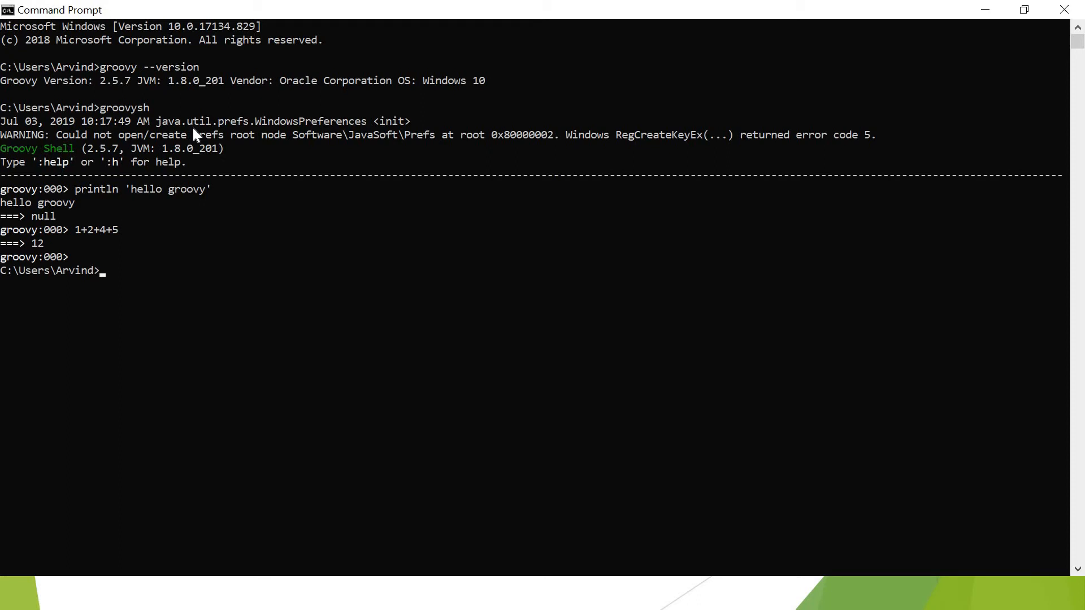
Change into the Desktop folder with cd desk and launch groovyconsole from there
{"action": "type", "text": "groovy"}
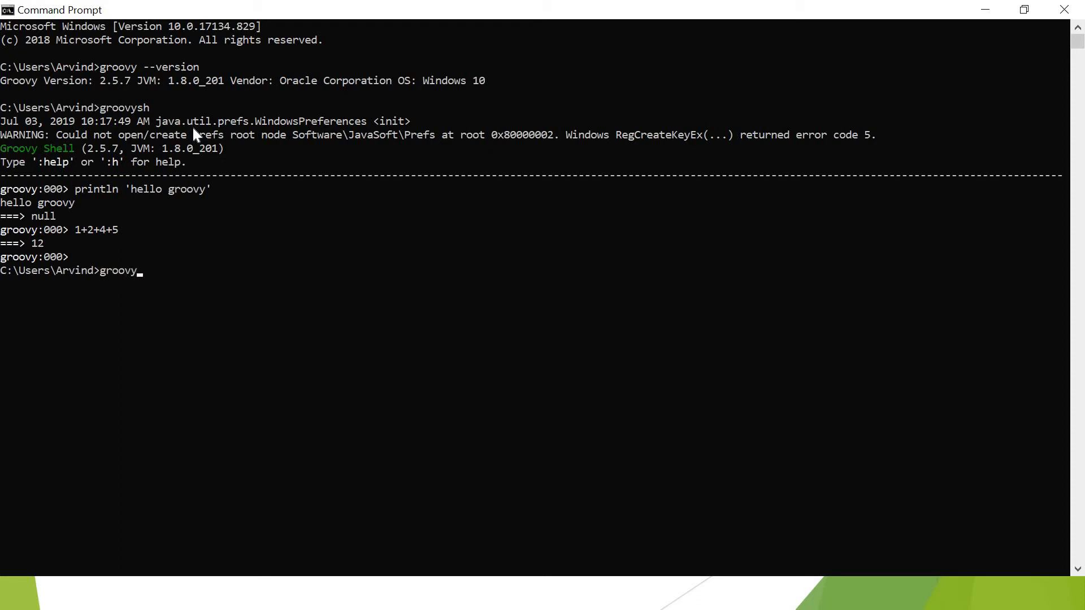
{"action": "type", "text": "console"}
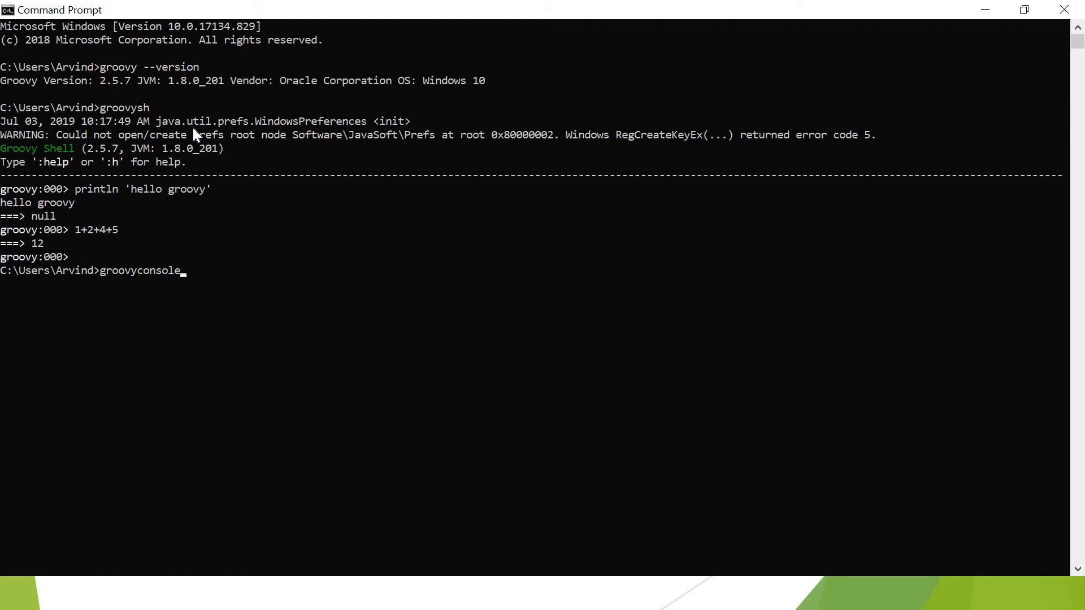
{"action": "mouse_move", "coordinate": [21, 149]}
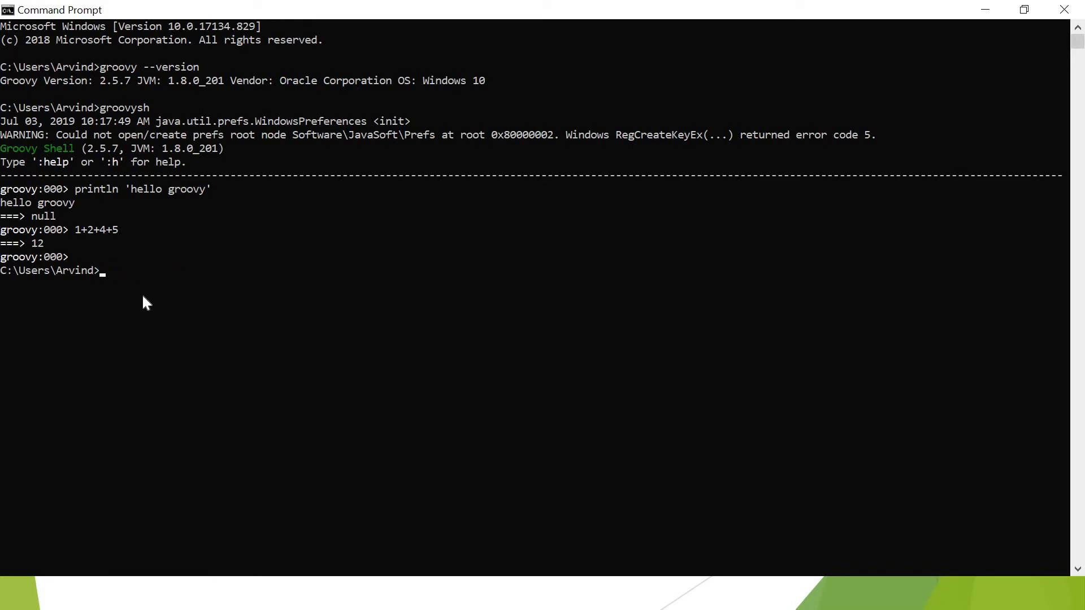
{"action": "type", "text": "cd desk"}
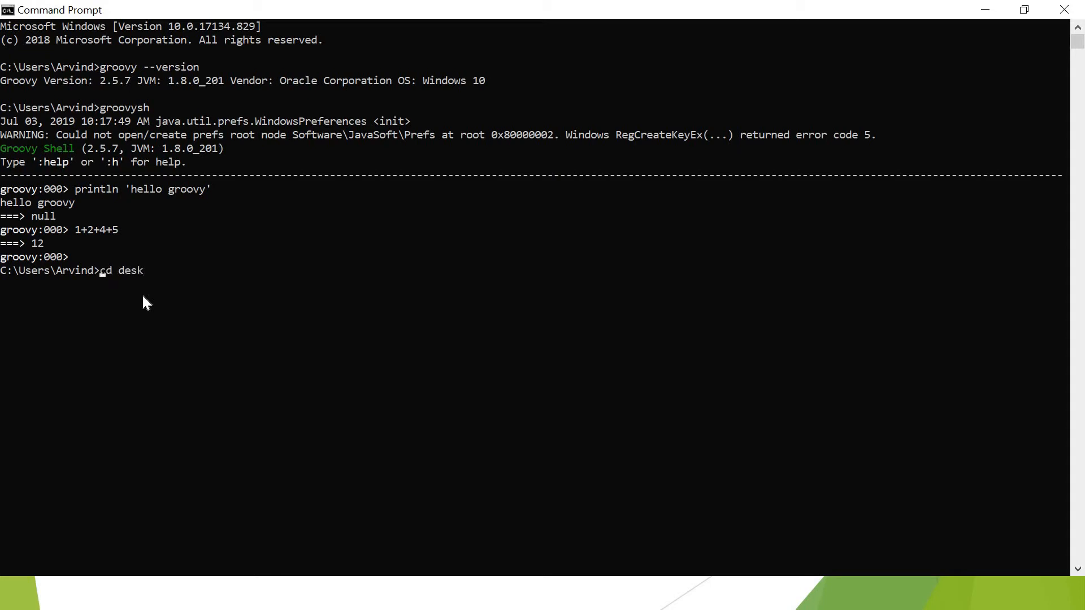
{"action": "key", "text": "Enter"}
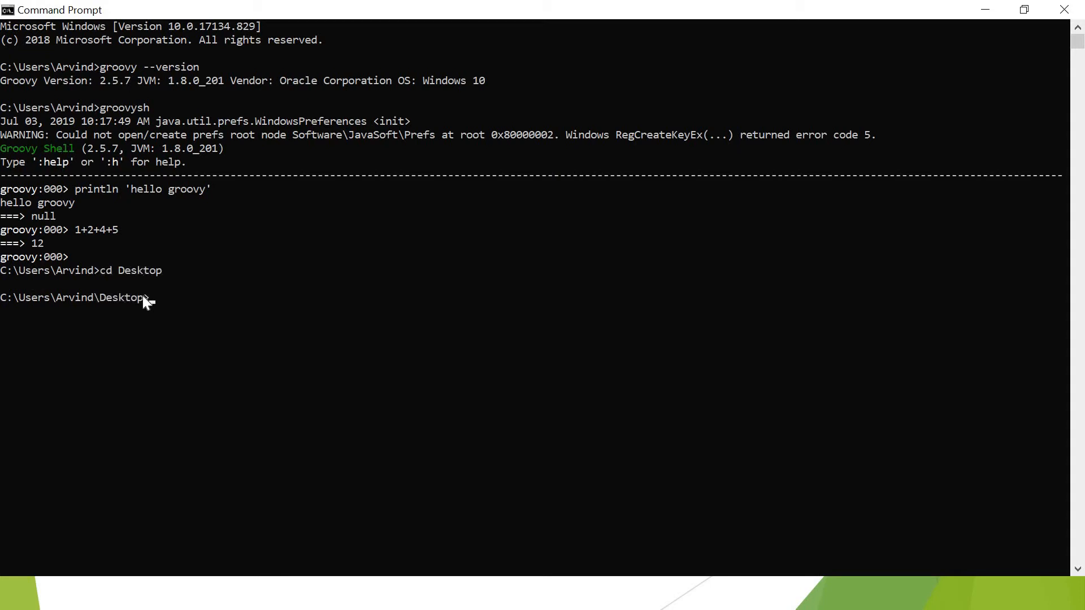
{"action": "type", "text": "groovy"}
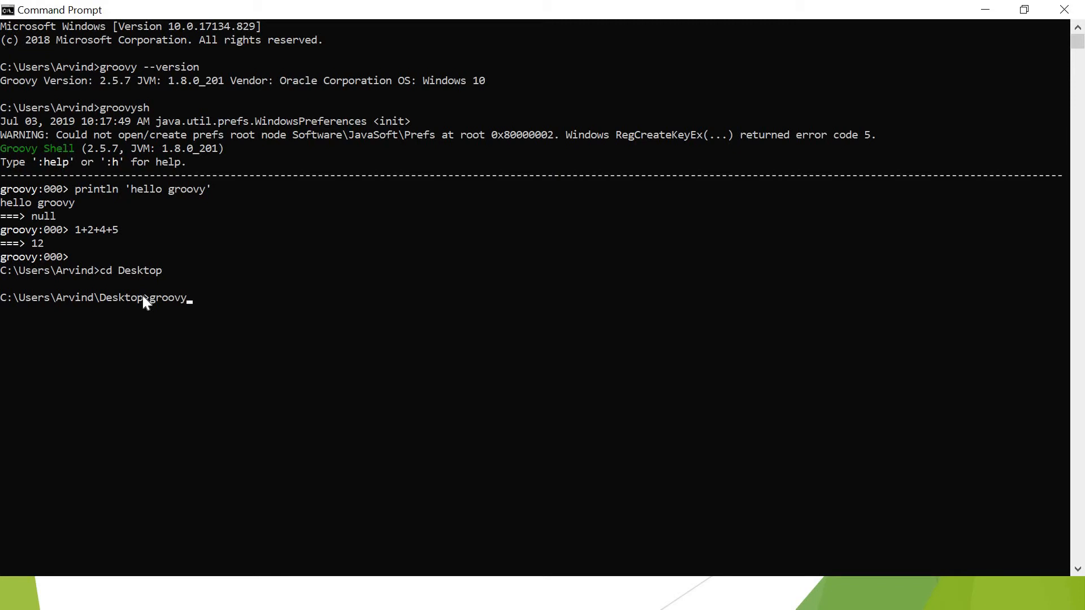
{"action": "type", "text": "console"}
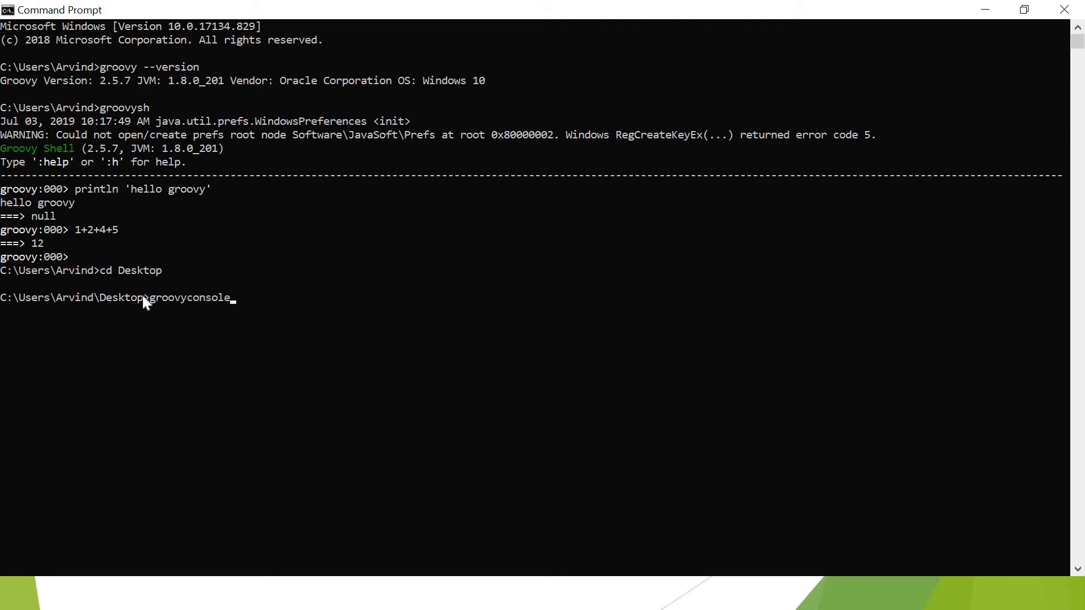
{"action": "key", "text": "enter"}
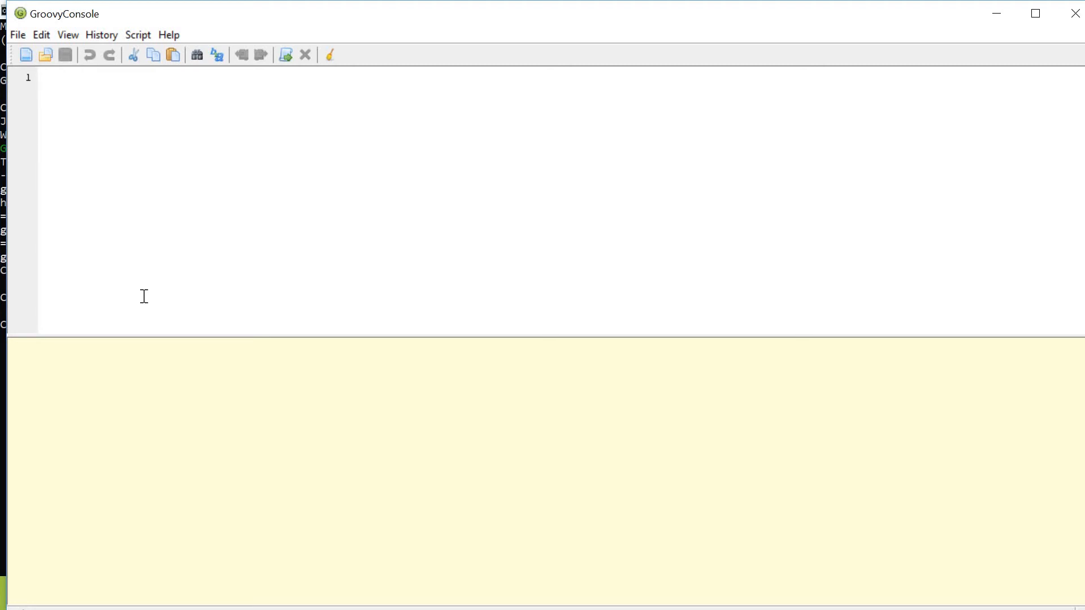
Enter new Date() in GroovyConsole and run it again via Script > Run
{"action": "type", "text": "new d"}
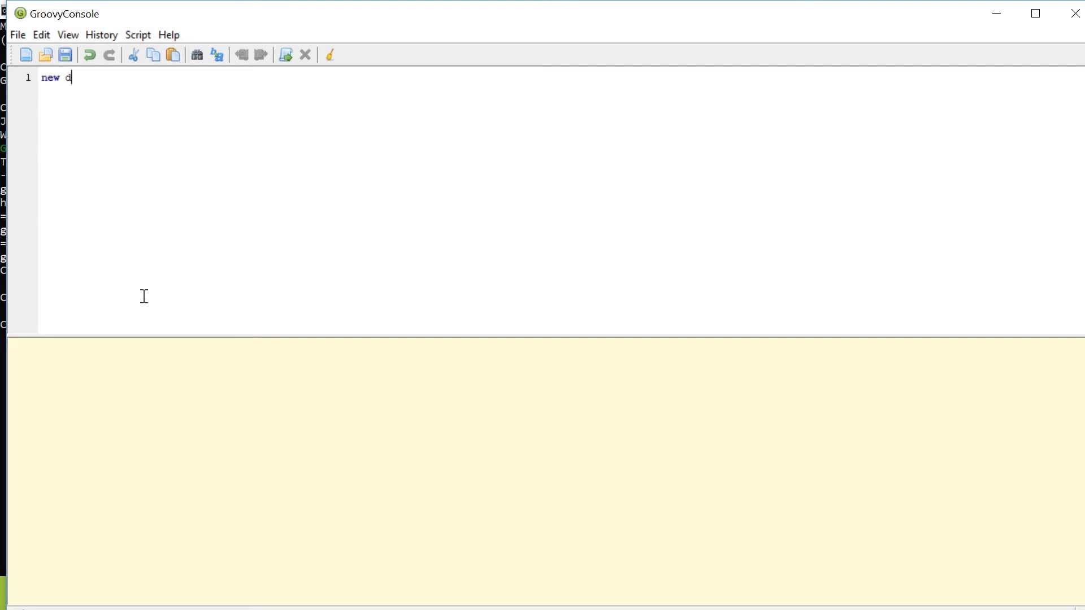
{"action": "type", "text": "ate()"}
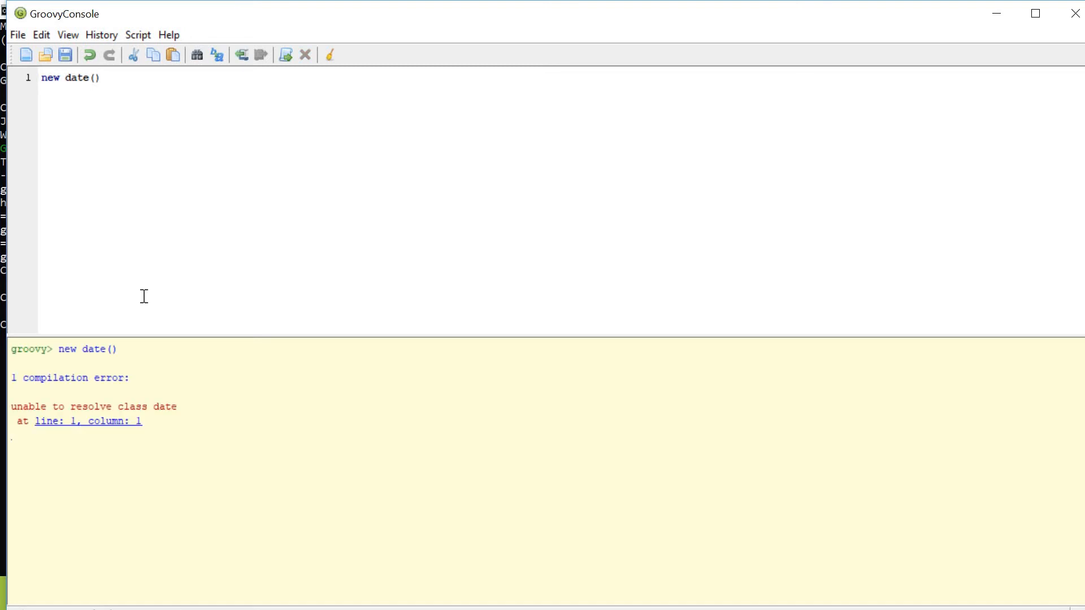
{"action": "mouse_move", "coordinate": [76, 72]}
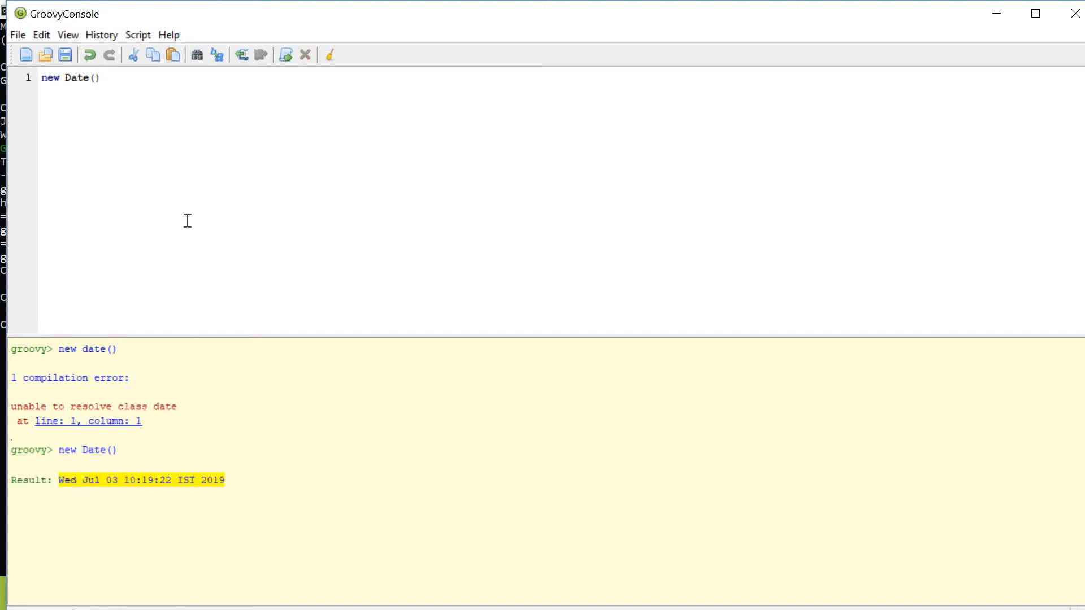
{"action": "left_click", "coordinate": [138, 34]}
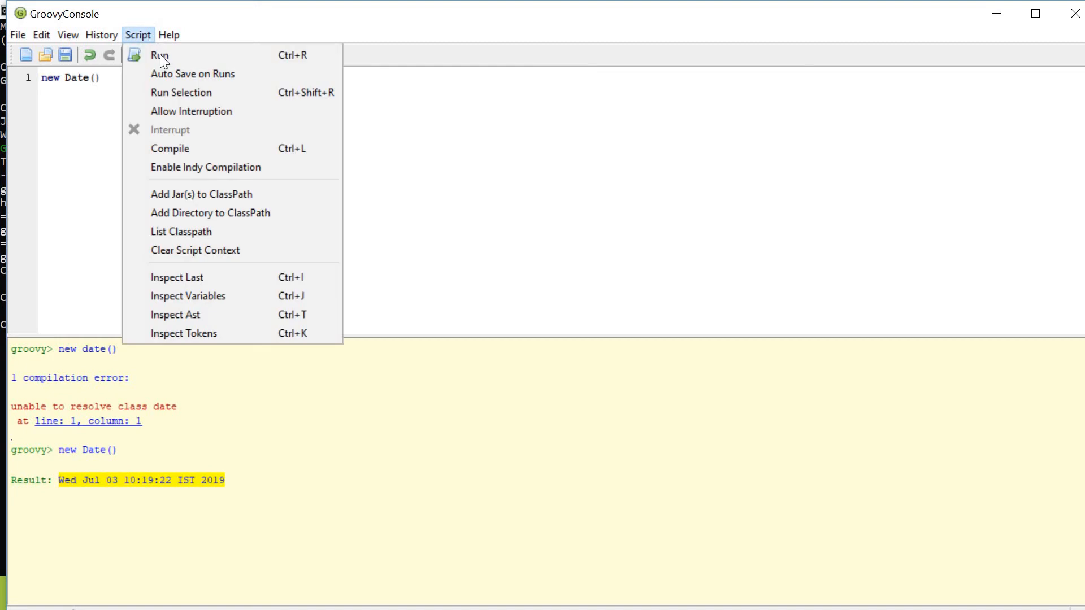
{"action": "left_click", "coordinate": [160, 55]}
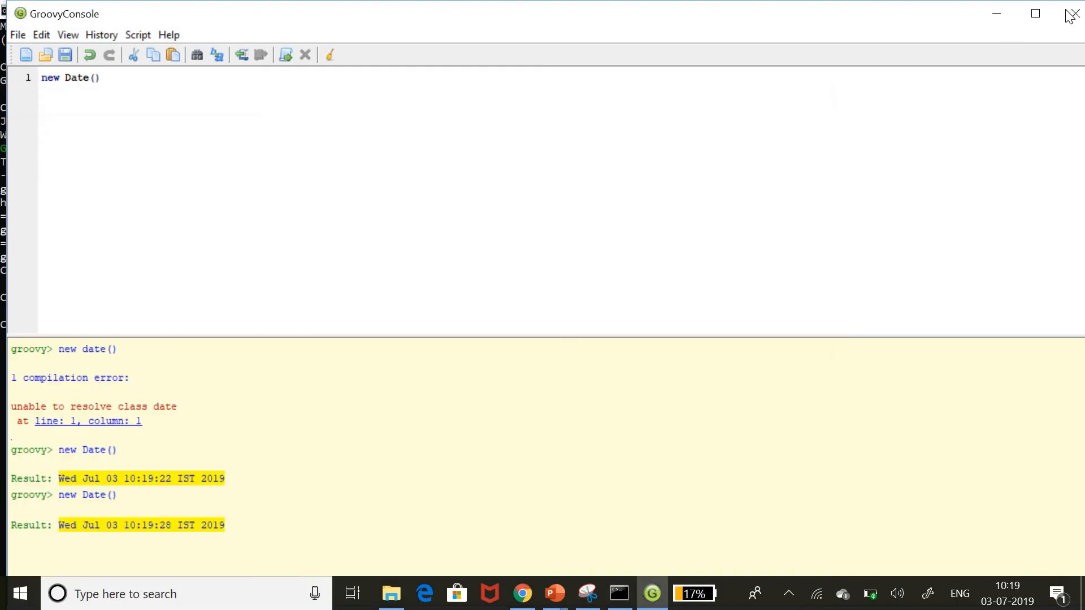
Close GroovyConsole and relaunch it from the Start menu by searching 'gr'
{"action": "left_click", "coordinate": [1073, 13]}
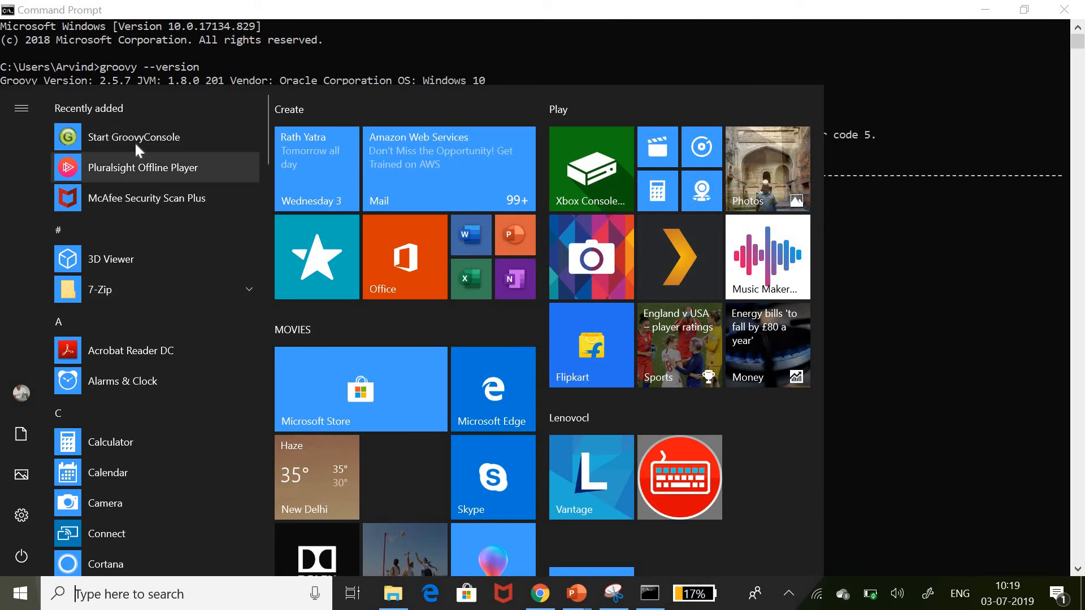
{"action": "mouse_move", "coordinate": [180, 229]}
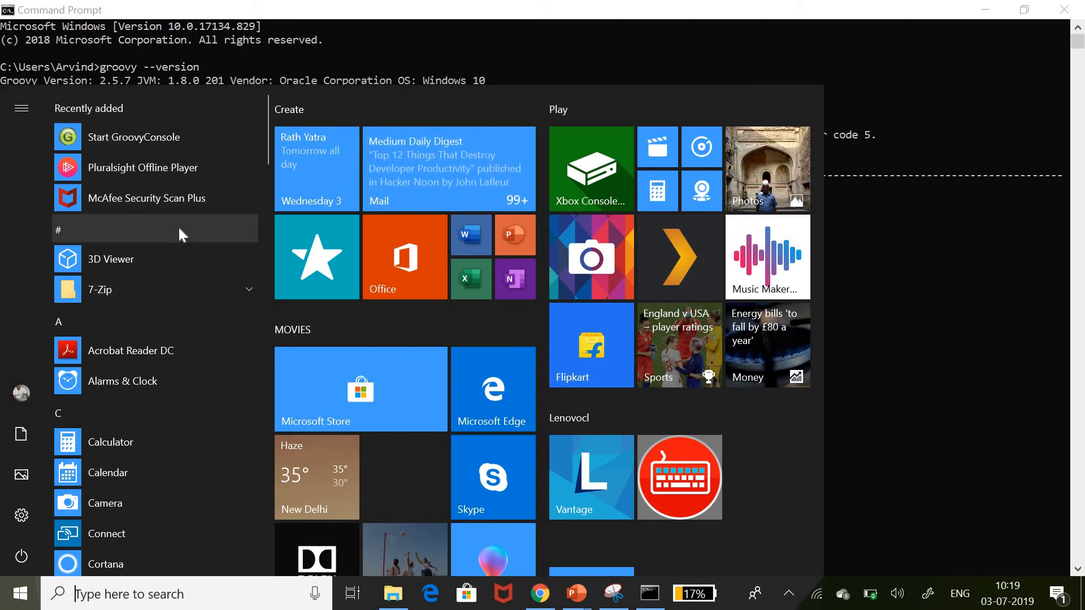
{"action": "type", "text": "gr"}
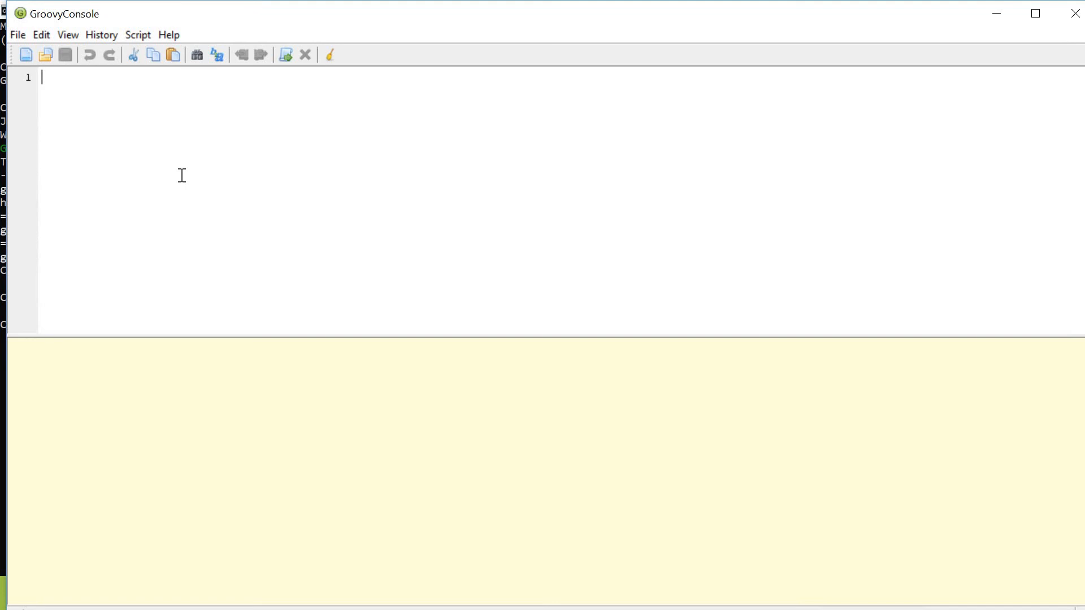
Execute new Date(), returning Wed Jul 03 10:20:05 IST 2019
{"action": "type", "text": "new Da"}
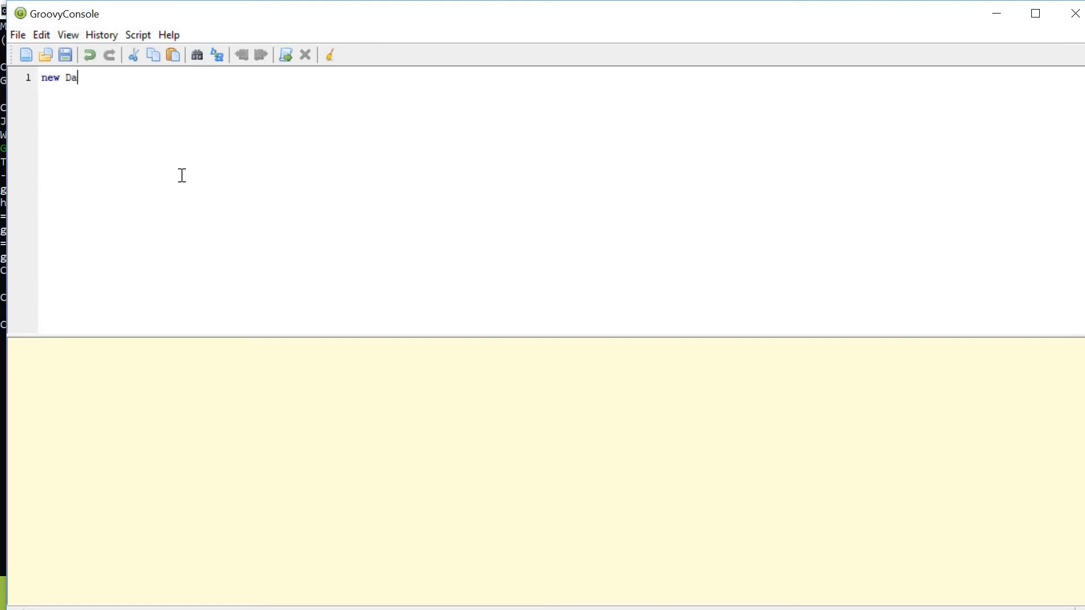
{"action": "type", "text": "te()"}
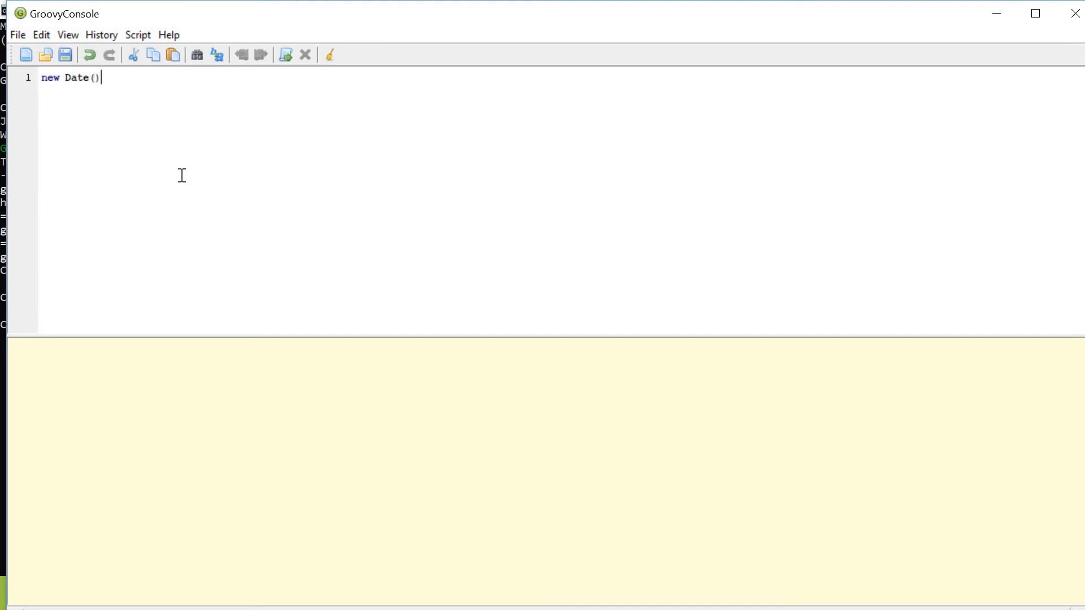
{"action": "left_click", "coordinate": [284, 55]}
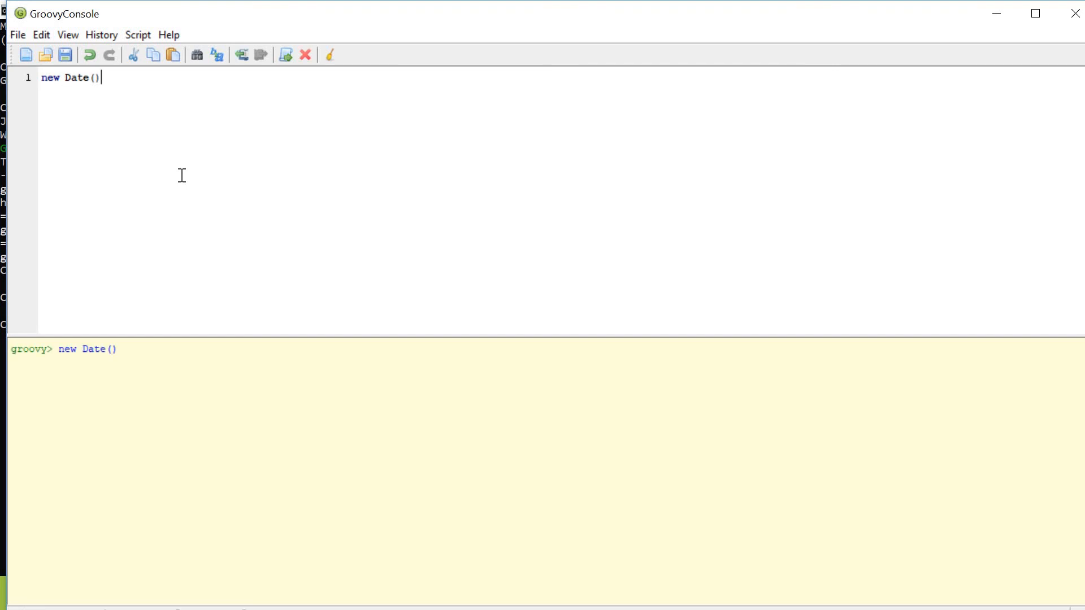
{"action": "left_click", "coordinate": [284, 55]}
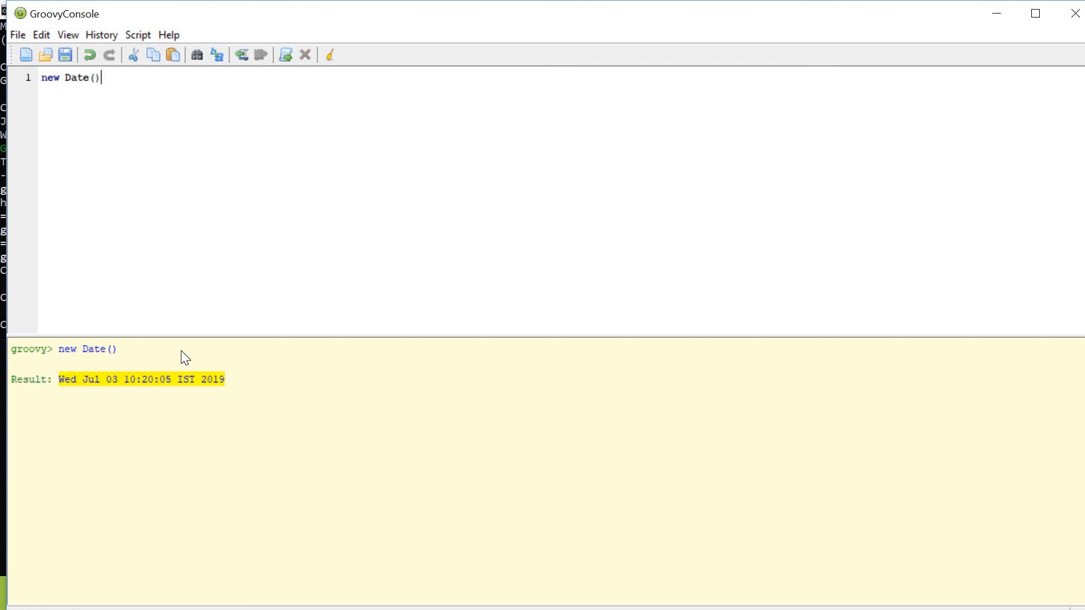
{"action": "mouse_move", "coordinate": [213, 238]}
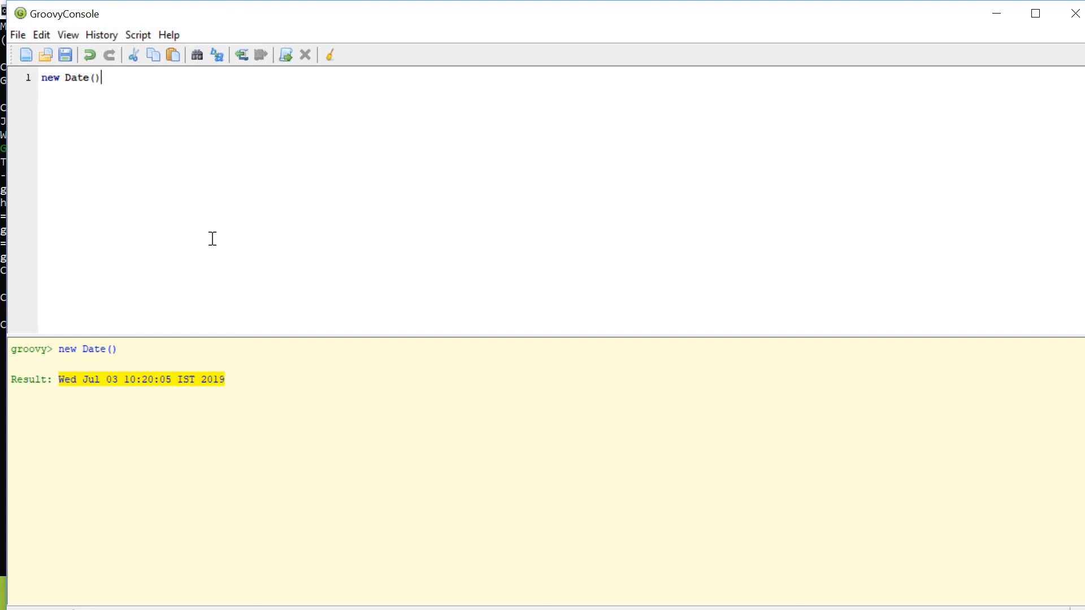